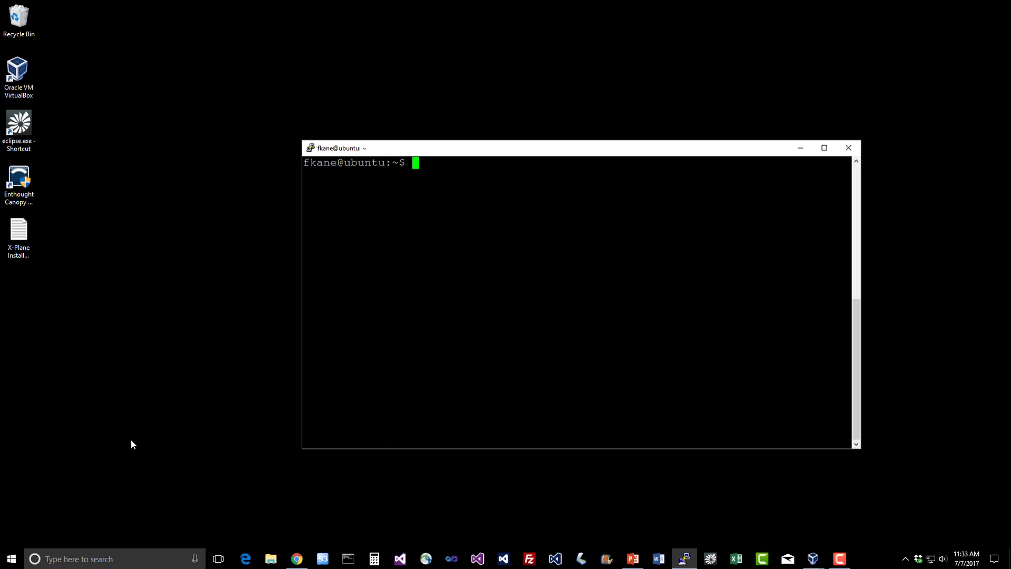
Enter curl -XGET '127.0.0.1:9200/ratings/rating/_search?size=0&pretty' at the prompt.
{"action": "left_click", "coordinate": [823, 148]}
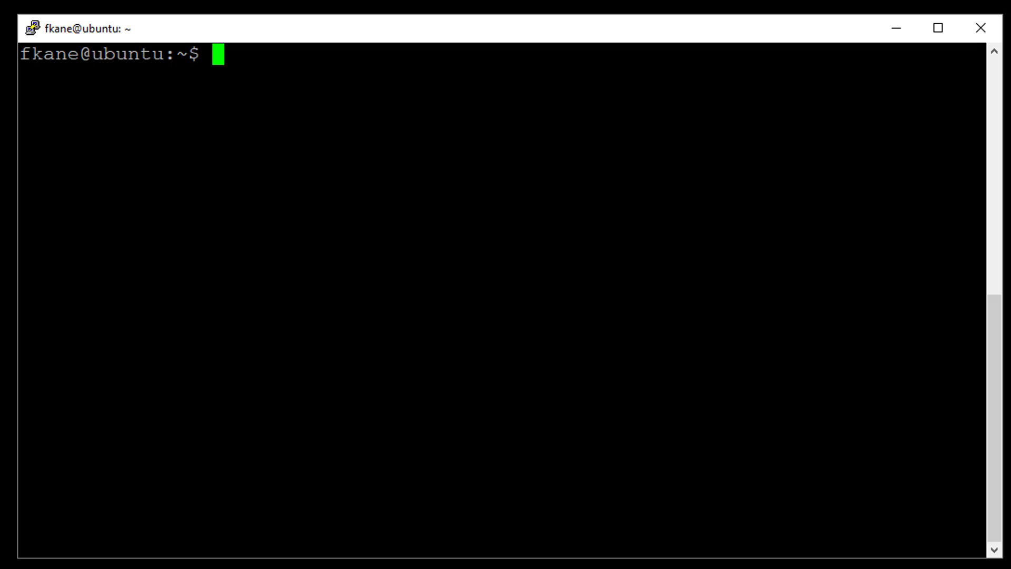
{"action": "type", "text": "c"}
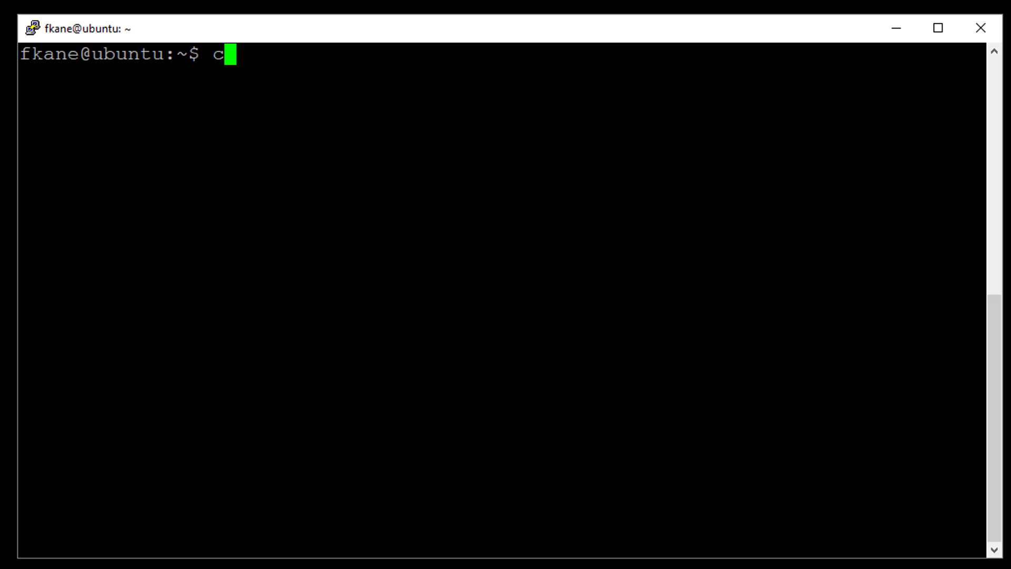
{"action": "type", "text": "url -XGET"}
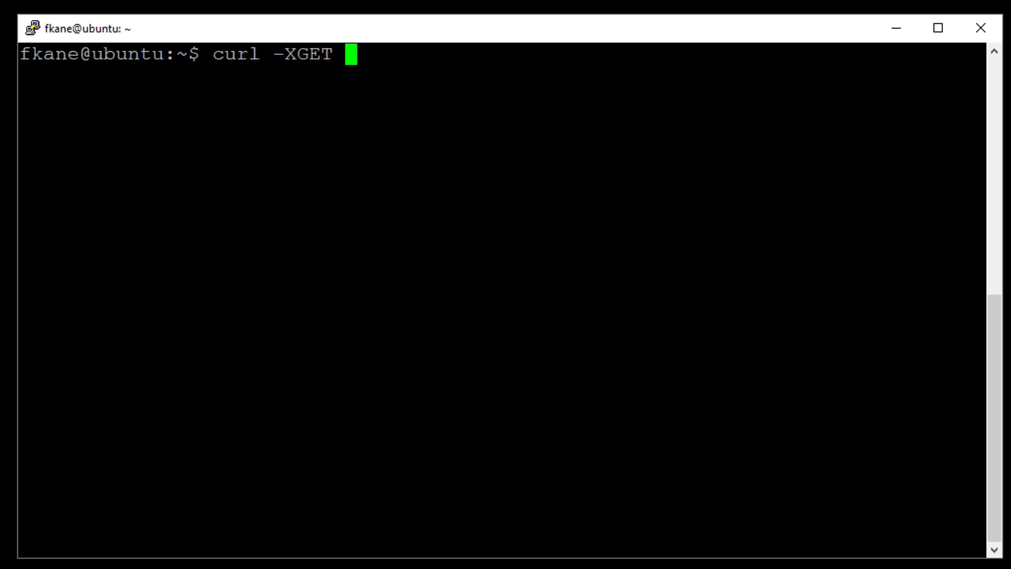
{"action": "type", "text": "'127.0.0.1"}
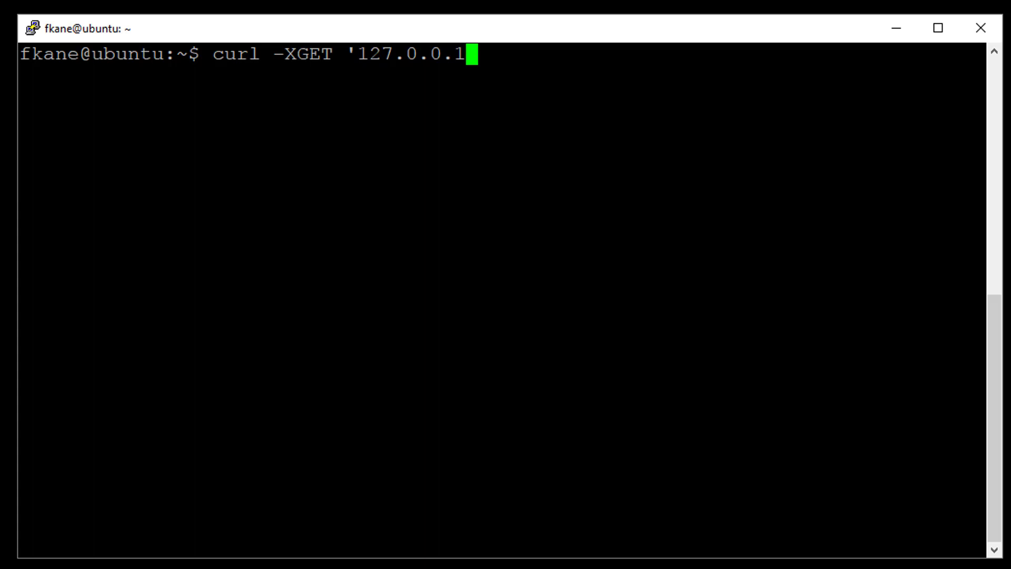
{"action": "type", "text": ":9200/rati"}
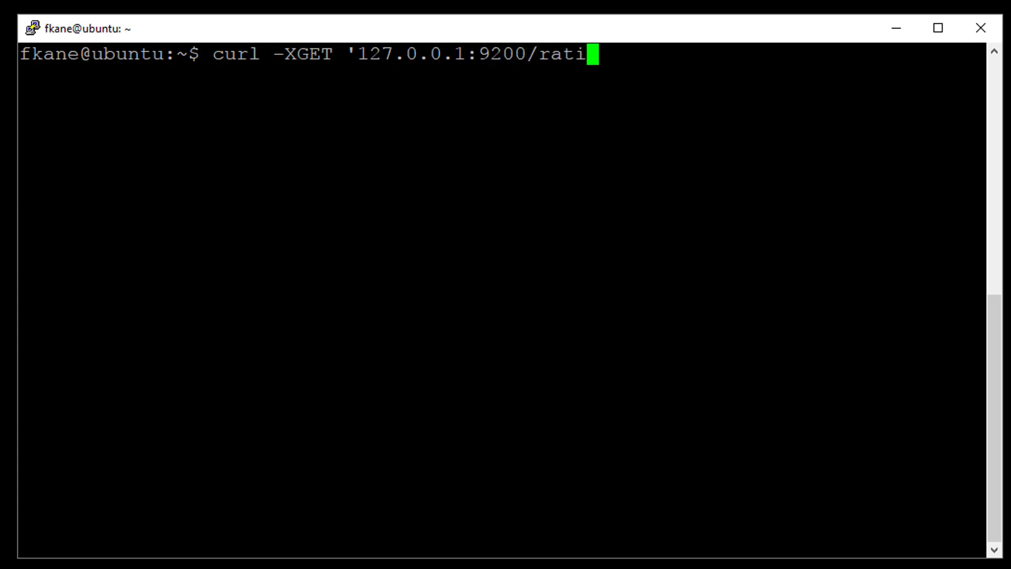
{"action": "type", "text": "ngs/rat"}
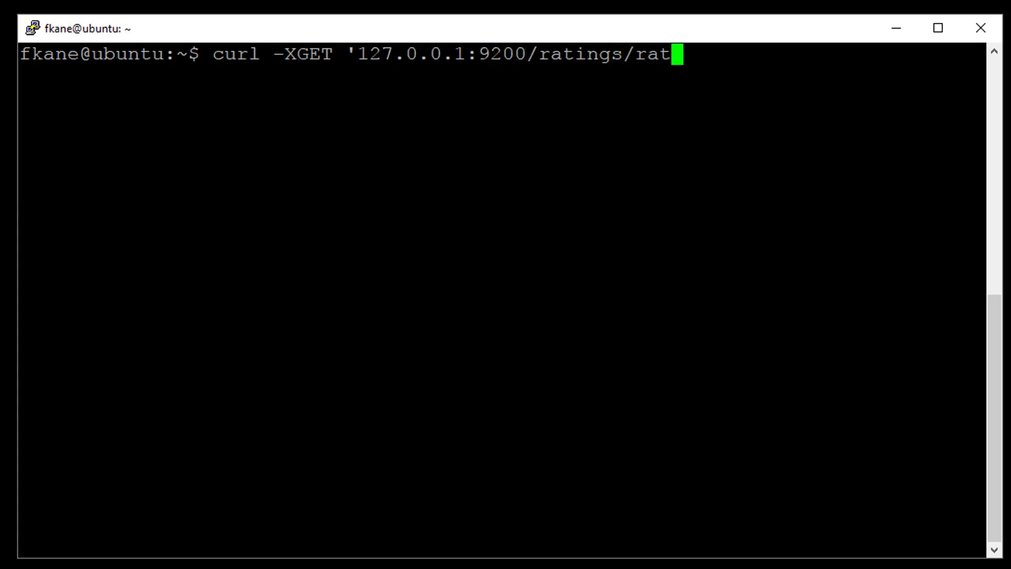
{"action": "type", "text": "ing"}
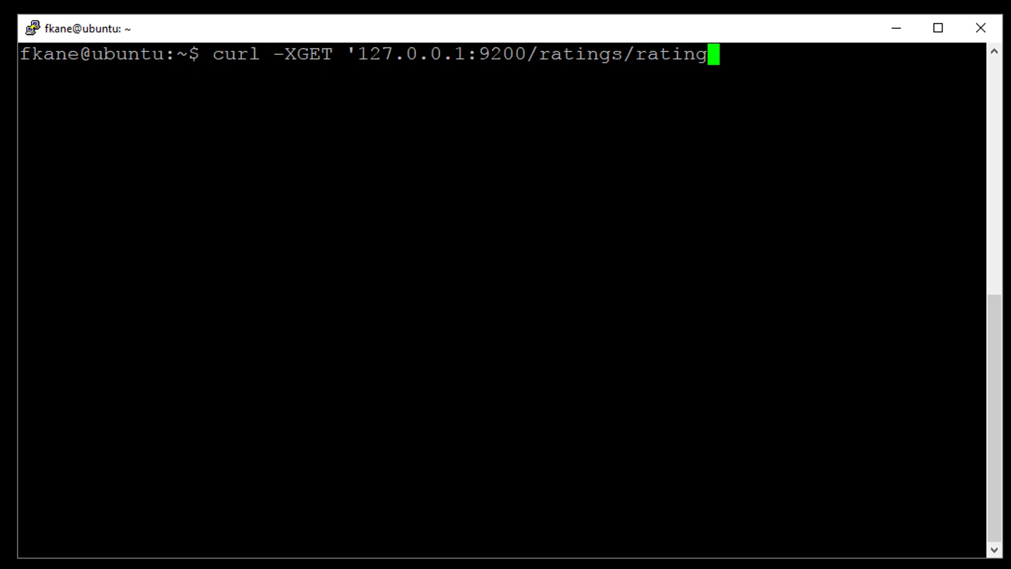
{"action": "type", "text": "/"}
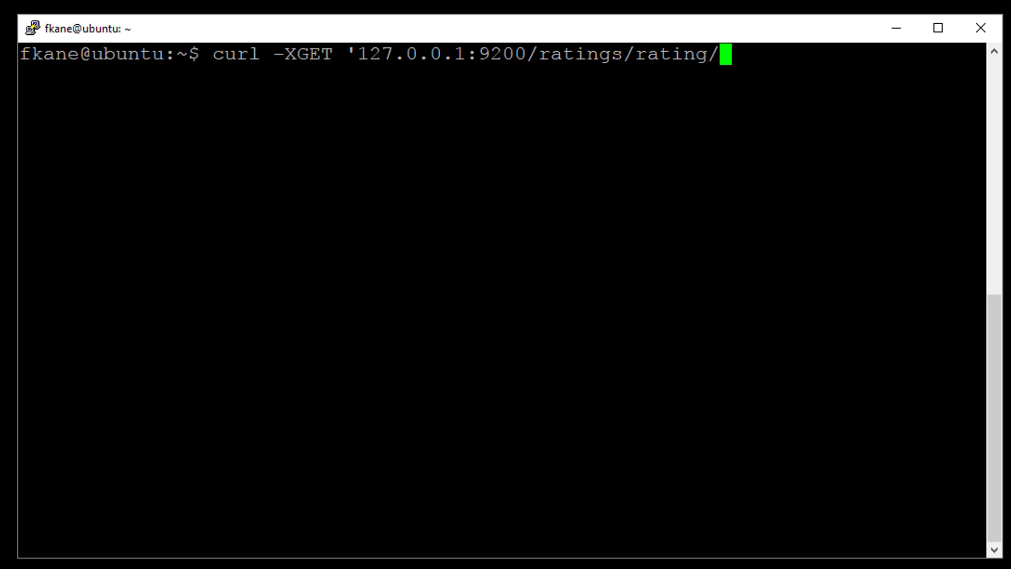
{"action": "type", "text": "_"}
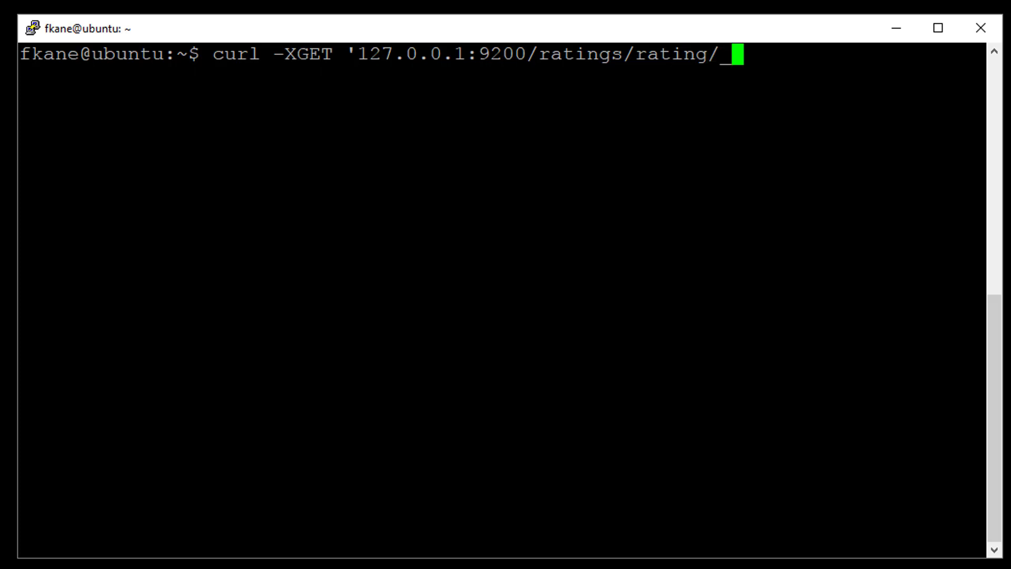
{"action": "type", "text": "_search"}
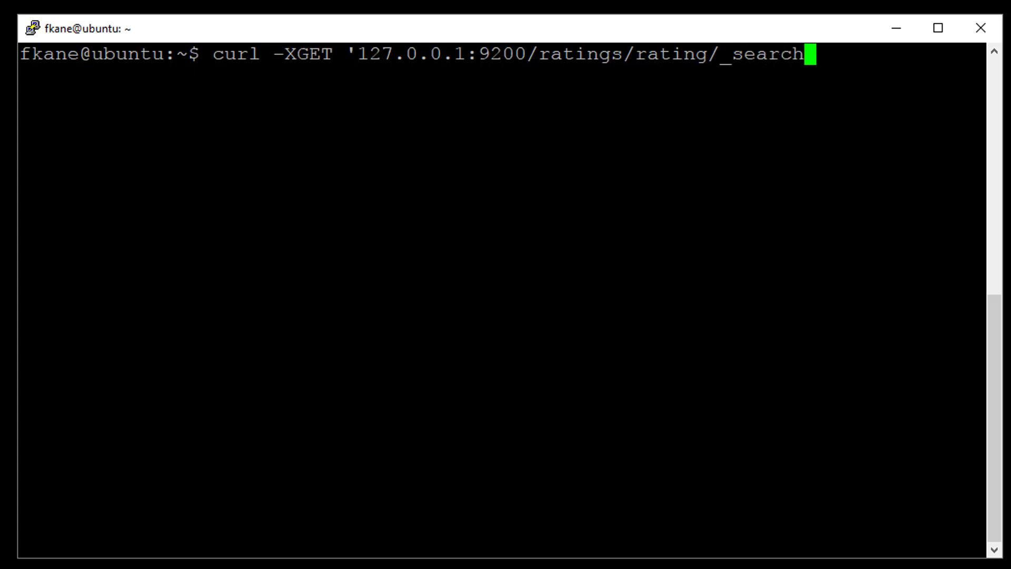
{"action": "type", "text": "?size=0"}
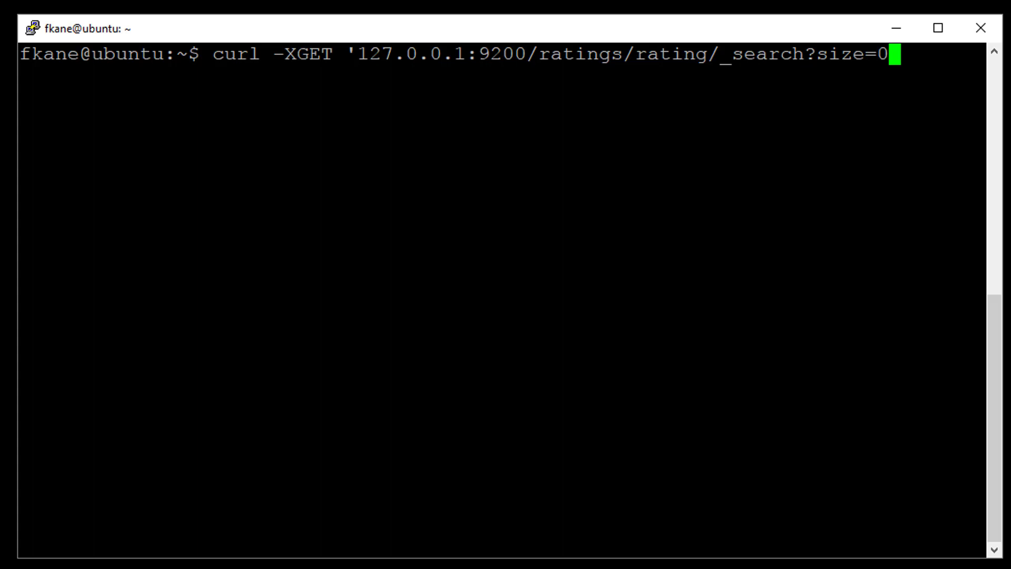
{"action": "type", "text": "&pretty' -d '"}
{"action": "type", "text": "{"}
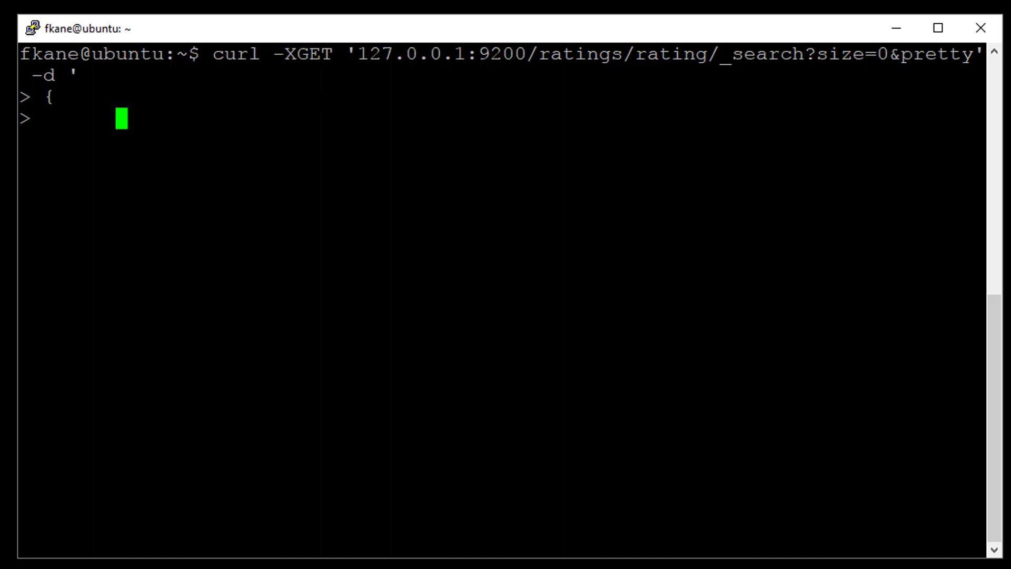
Write the query block with a match_phrase on title for "Star Wars".
{"action": "type", "text": "\"query\""}
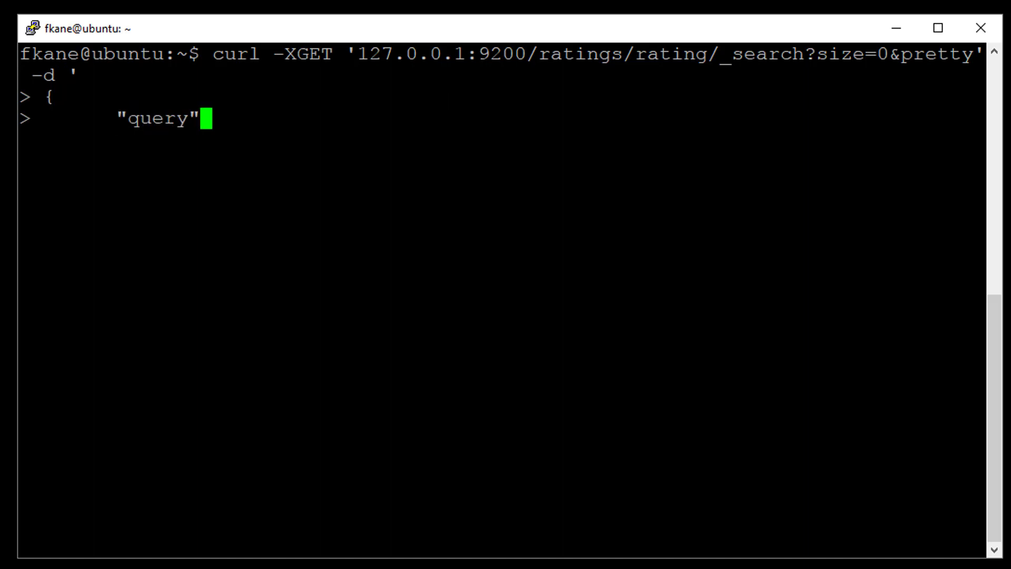
{"action": "type", "text": ":"}
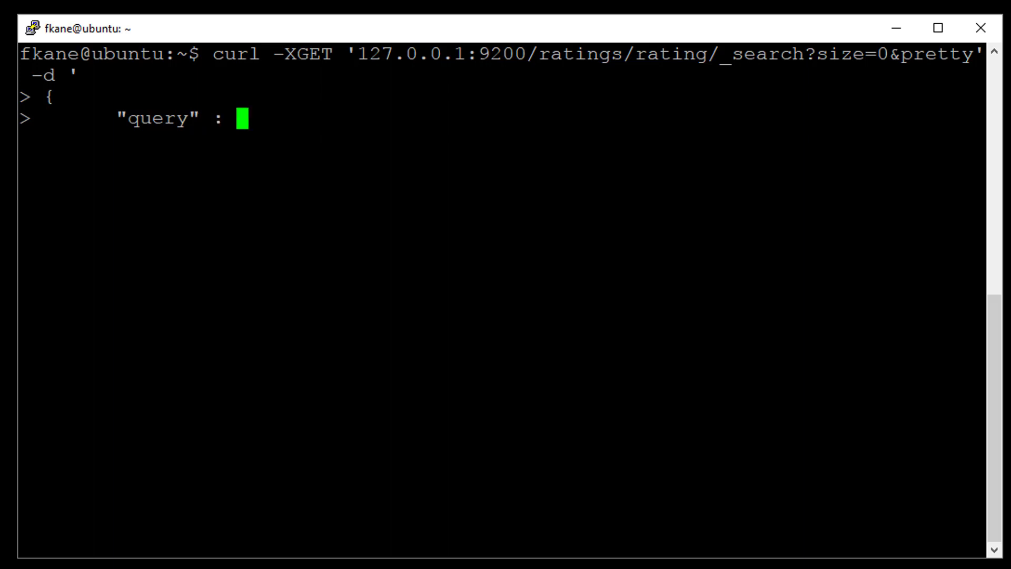
{"action": "type", "text": "{"}
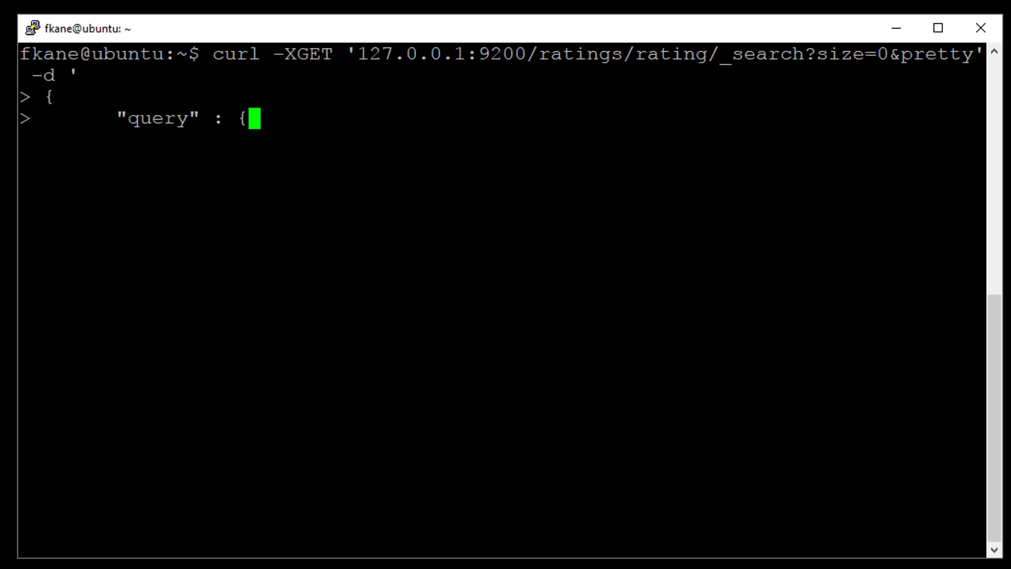
{"action": "key", "text": "Return"}
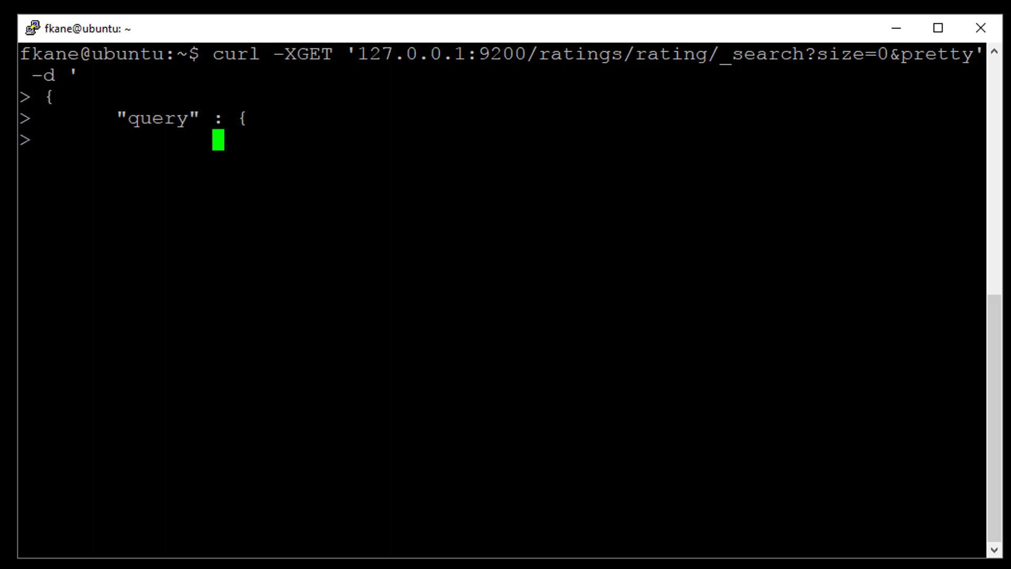
{"action": "type", "text": "\"match_phra"}
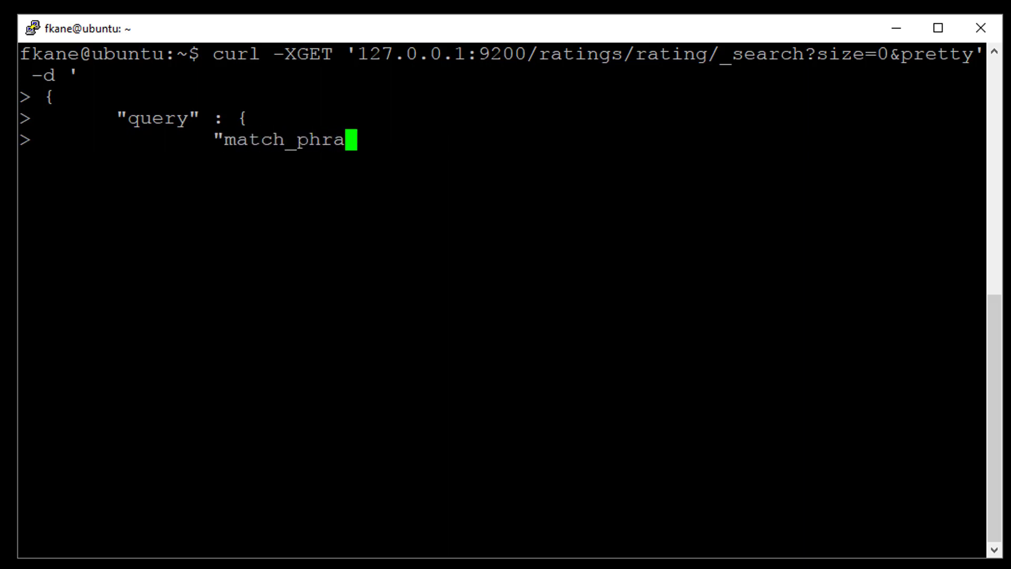
{"action": "type", "text": "se\" : \""}
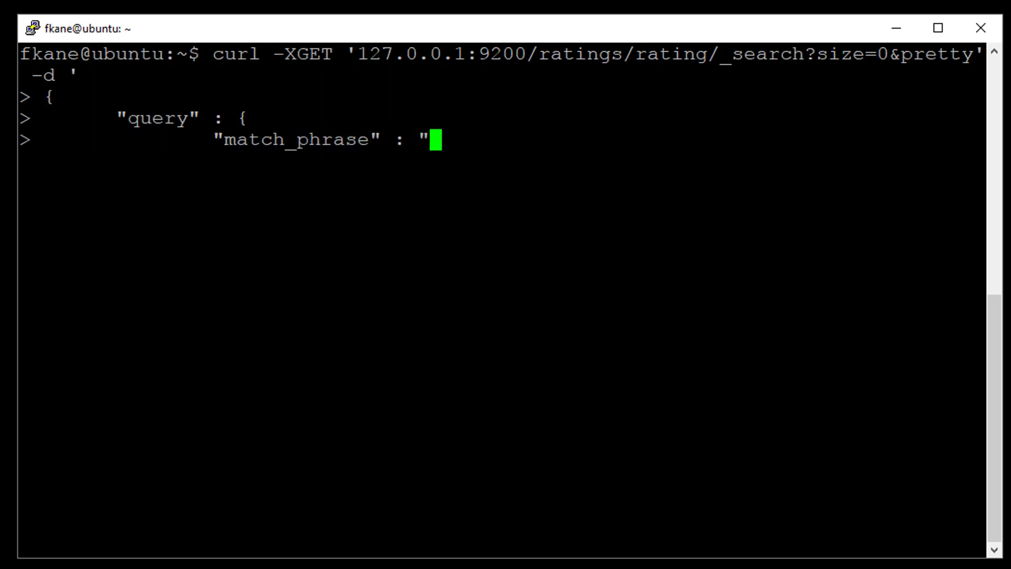
{"action": "type", "text": "{ \"title\""}
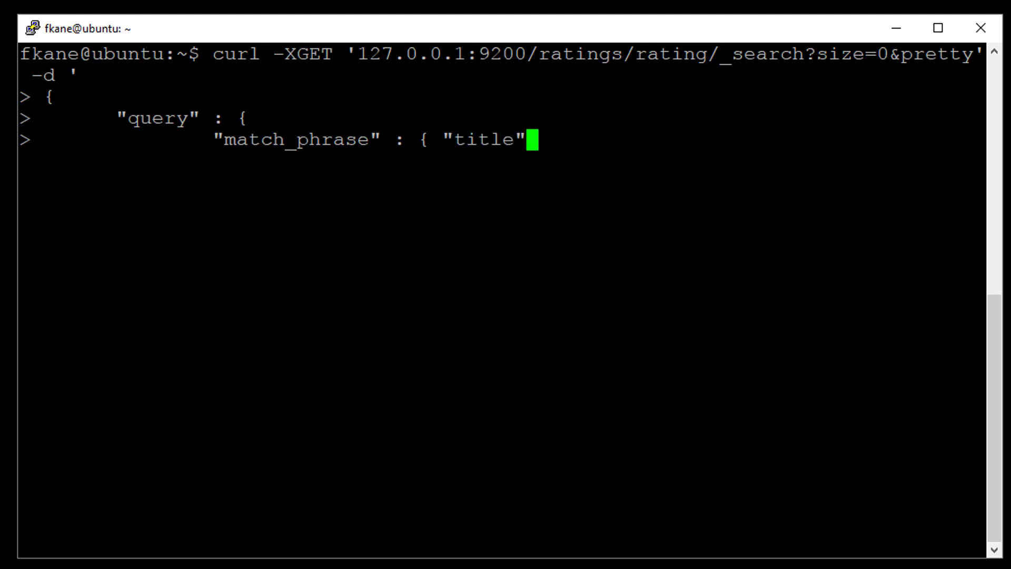
{"action": "type", "text": ": \"St"}
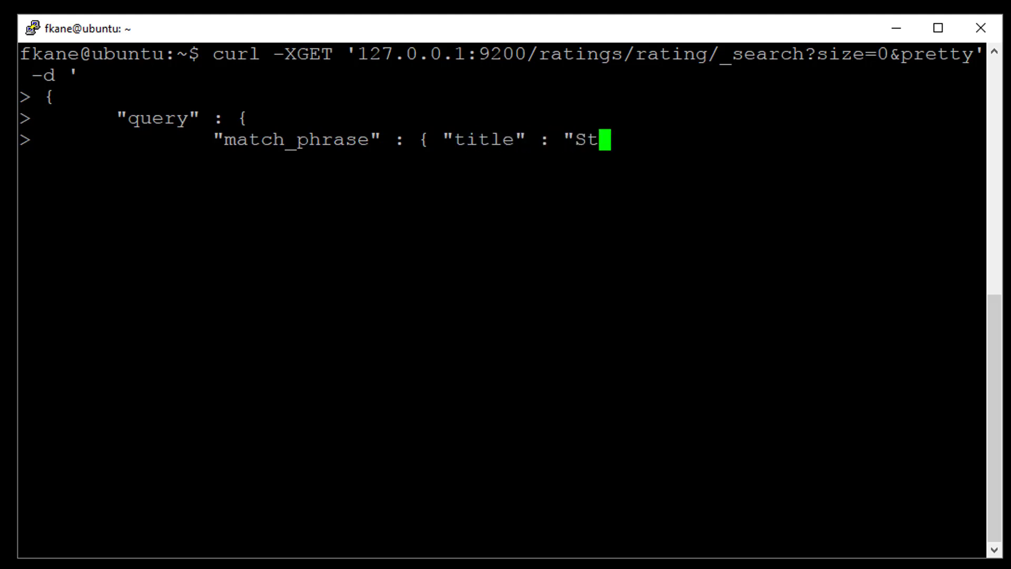
{"action": "type", "text": "ar Wars\""}
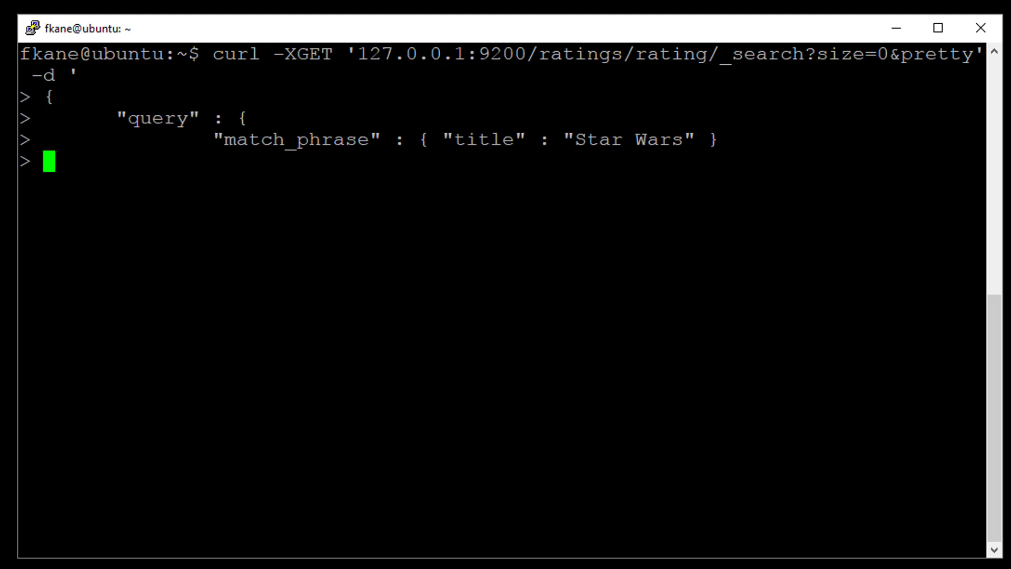
{"action": "type", "text": "},"}
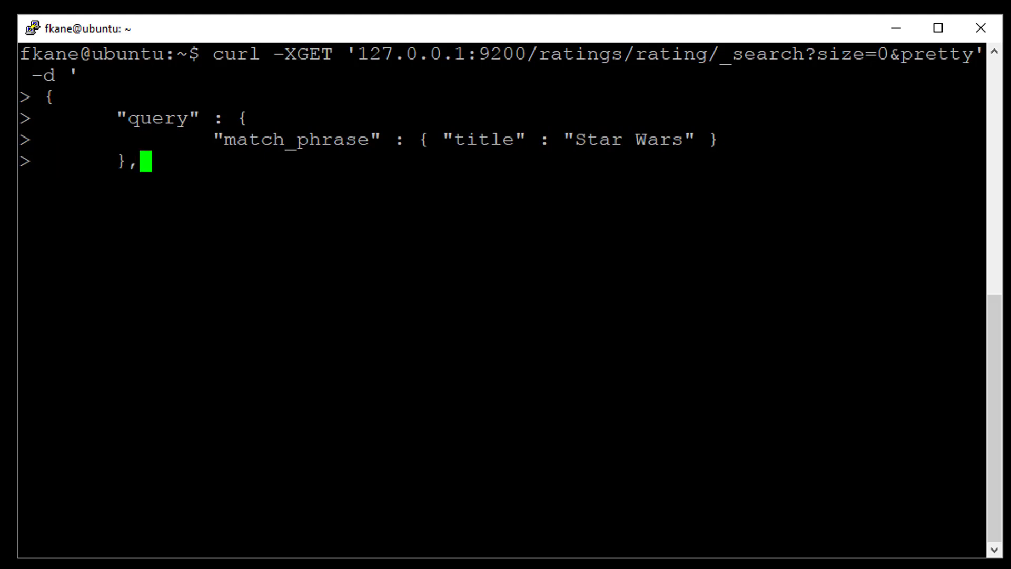
{"action": "key", "text": "Return"}
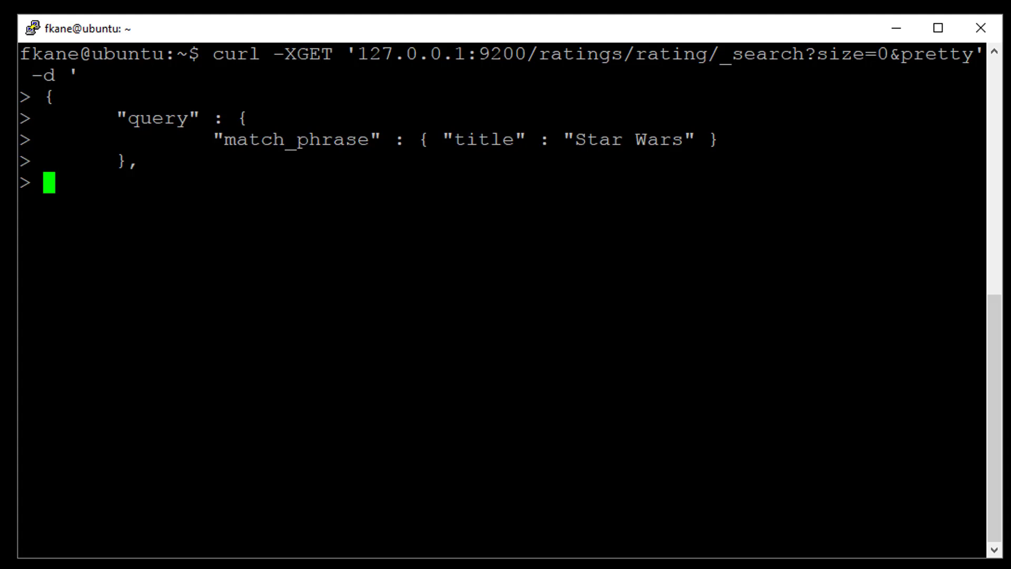
Add an aggs block with a titles terms aggregation on the title field.
{"action": "type", "text": "\"ag"}
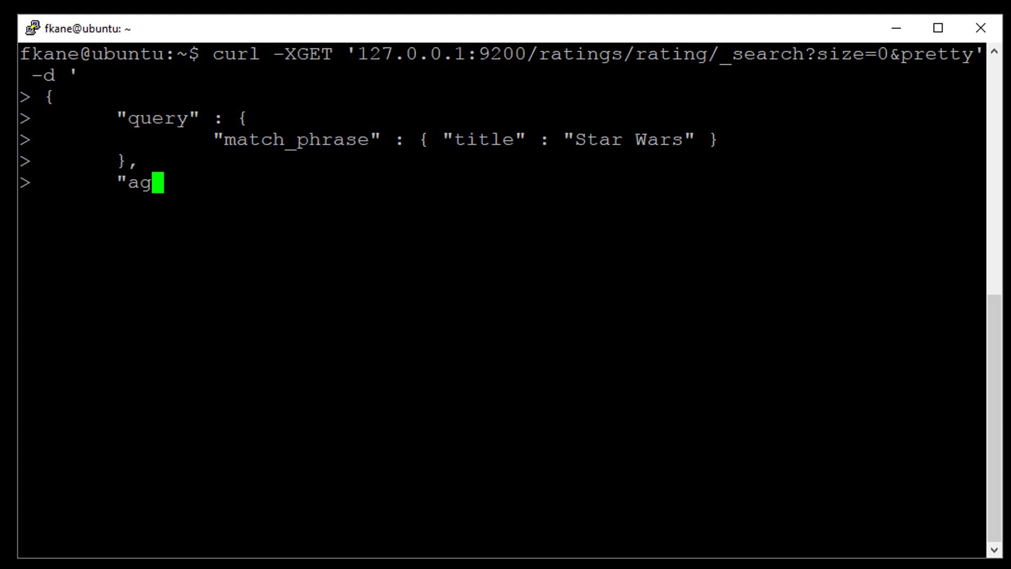
{"action": "type", "text": "gs\": {"}
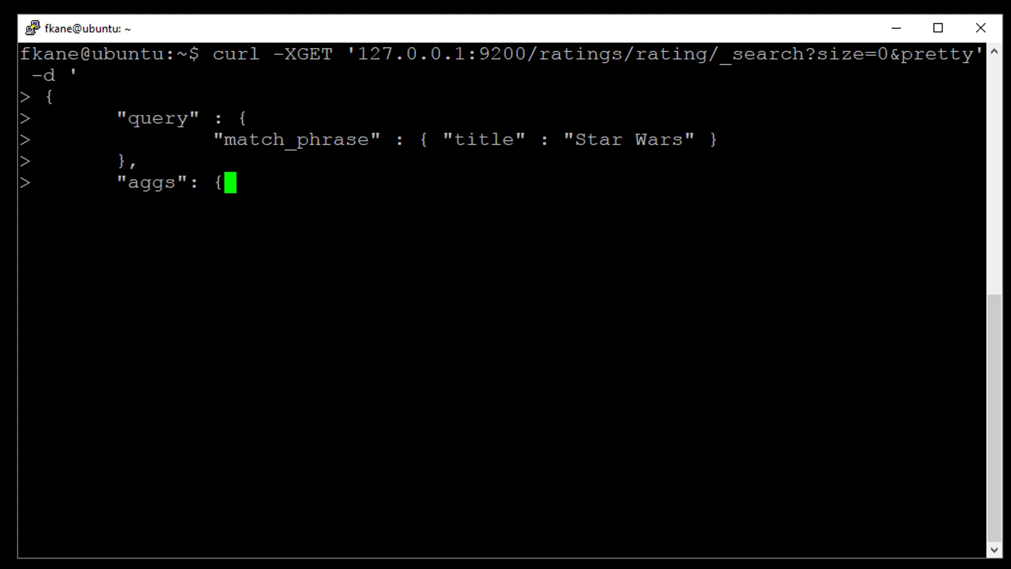
{"action": "key", "text": "Return"}
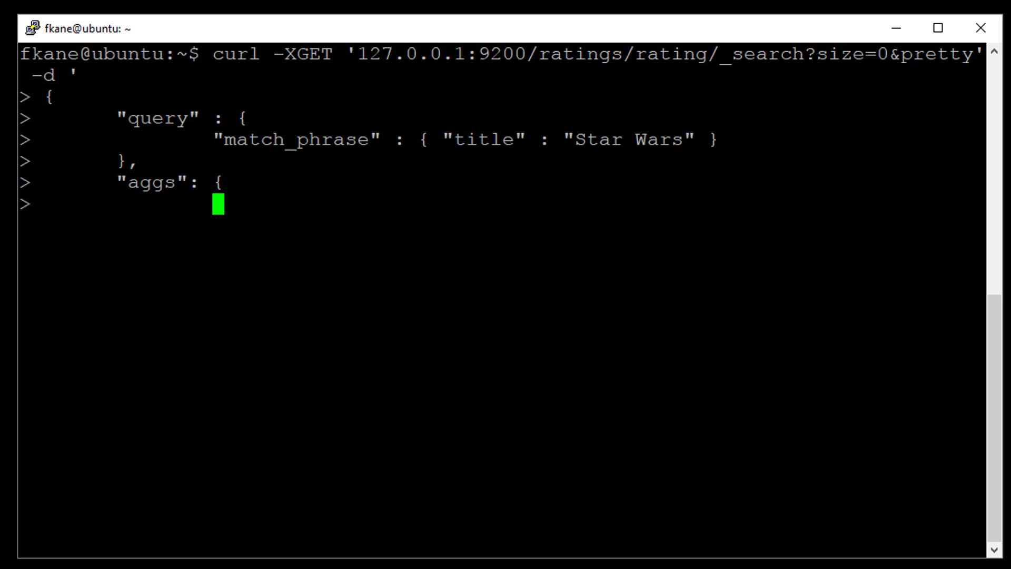
{"action": "type", "text": "\"titles"}
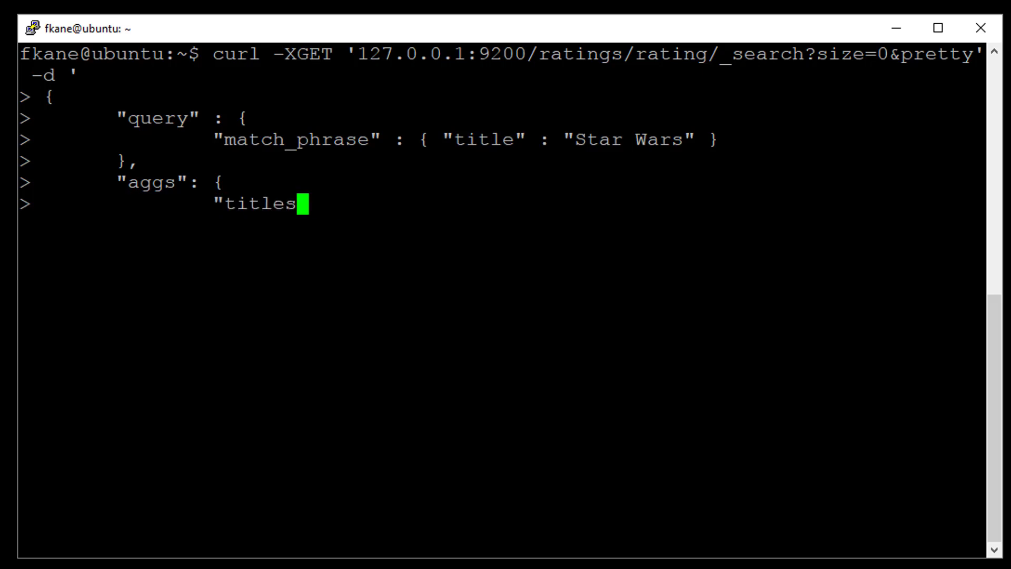
{"action": "type", "text": "\" : {"}
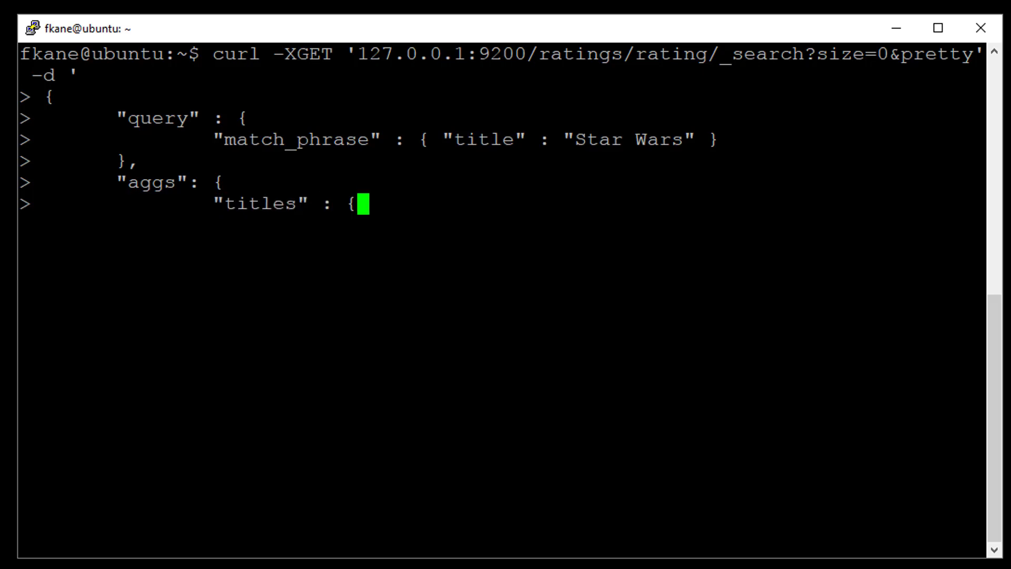
{"action": "key", "text": "Return"}
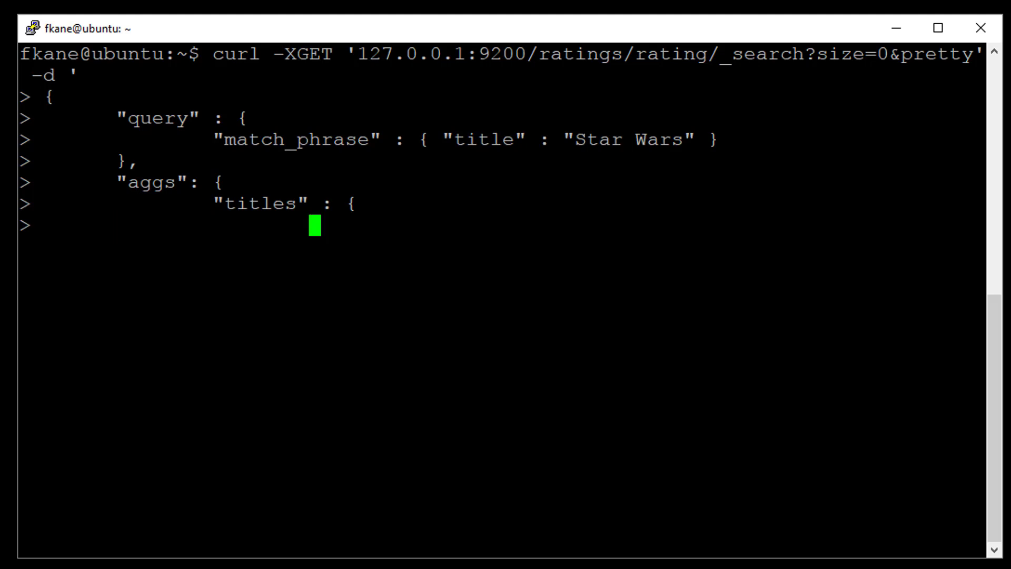
{"action": "type", "text": "\"t"}
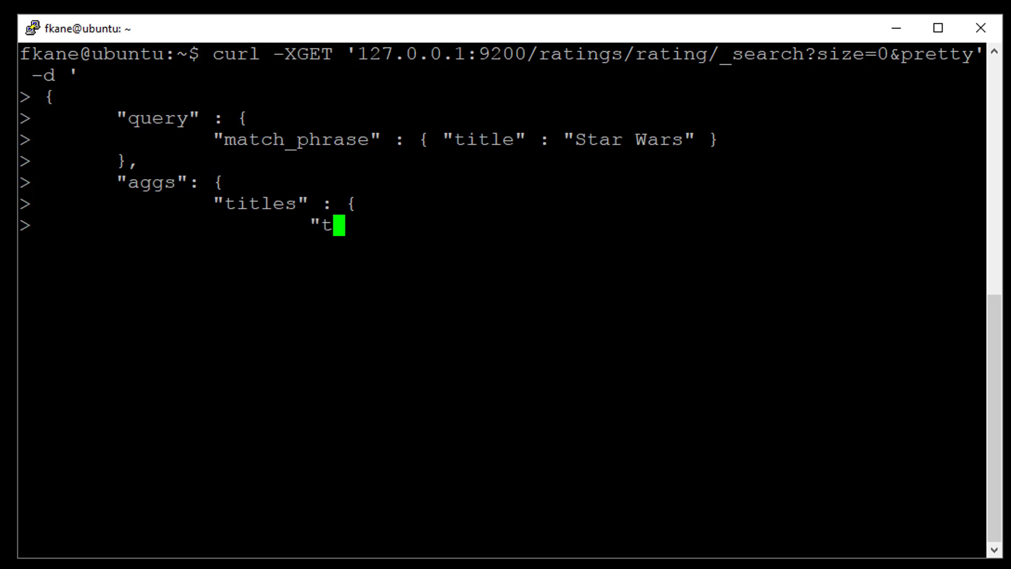
{"action": "type", "text": "erms\" :"}
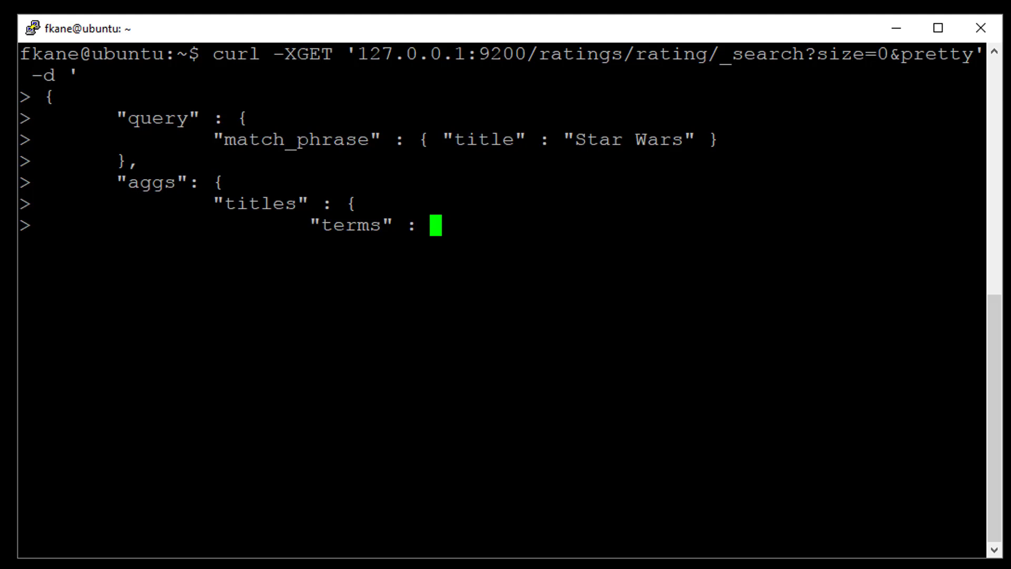
{"action": "type", "text": "{\"field"}
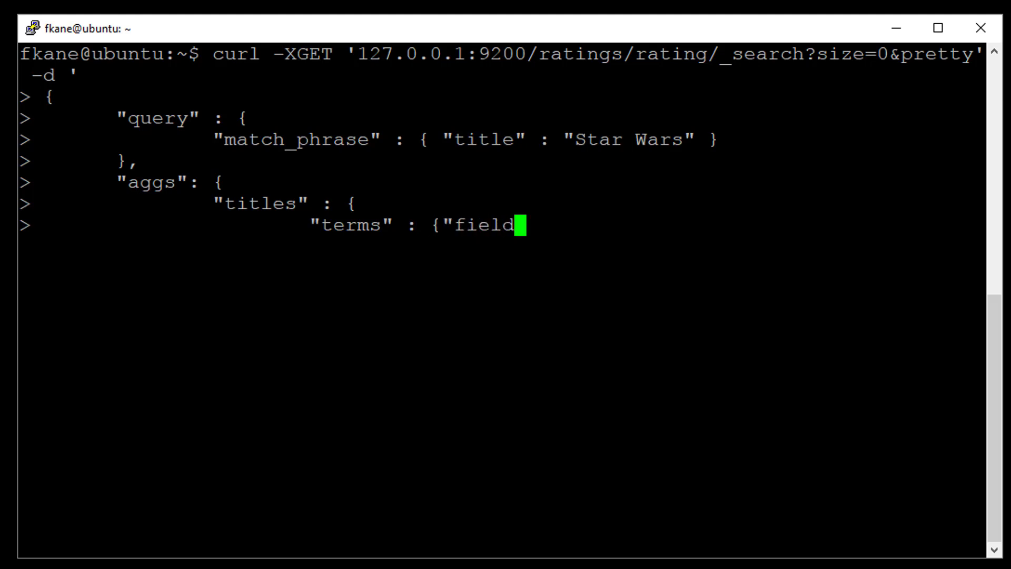
{"action": "type", "text": "\" : \"ti"}
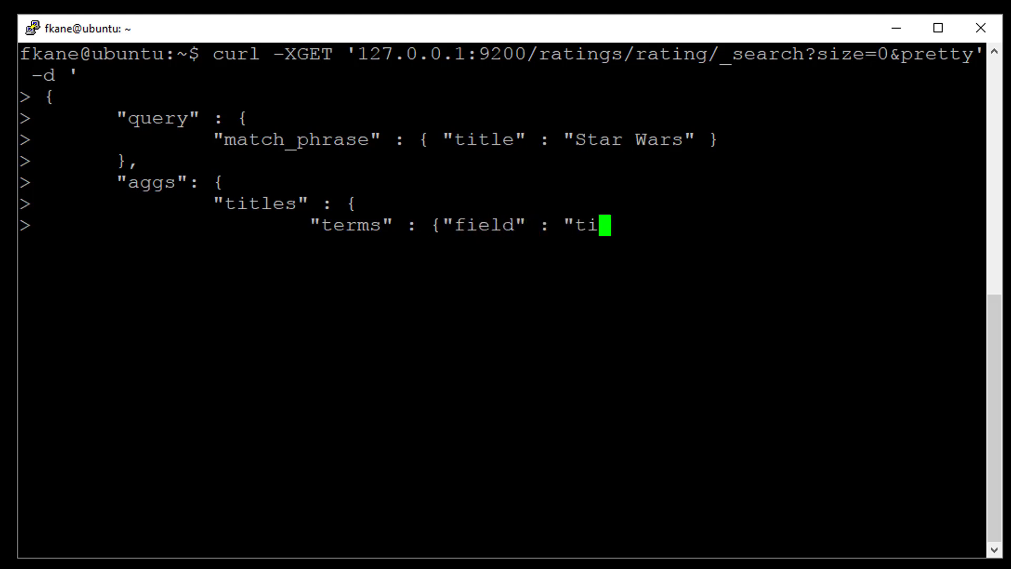
{"action": "type", "text": "tle\"},"}
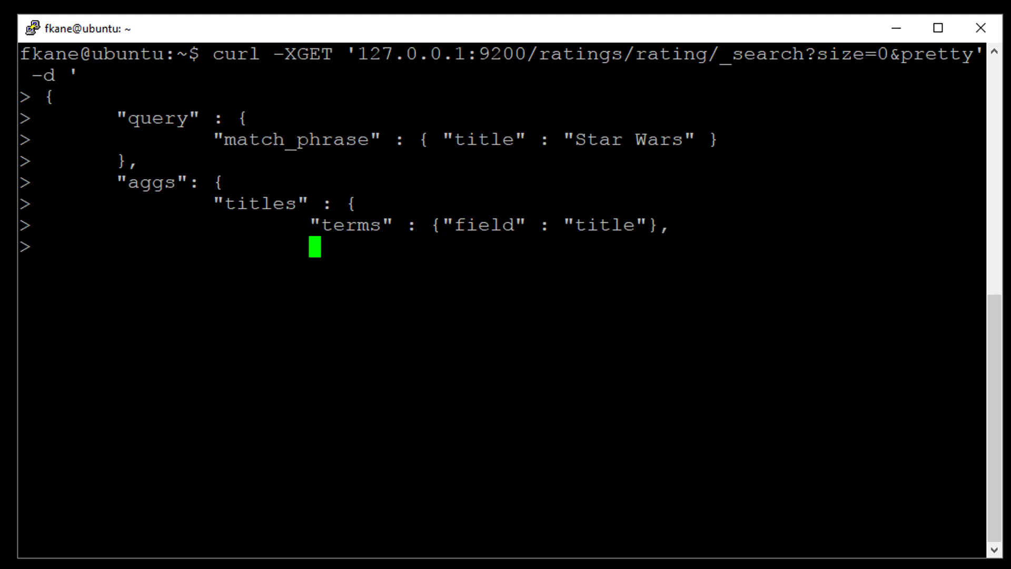
Nest an avg_rating aggregation averaging the rating field under titles.
{"action": "type", "text": "\"a"}
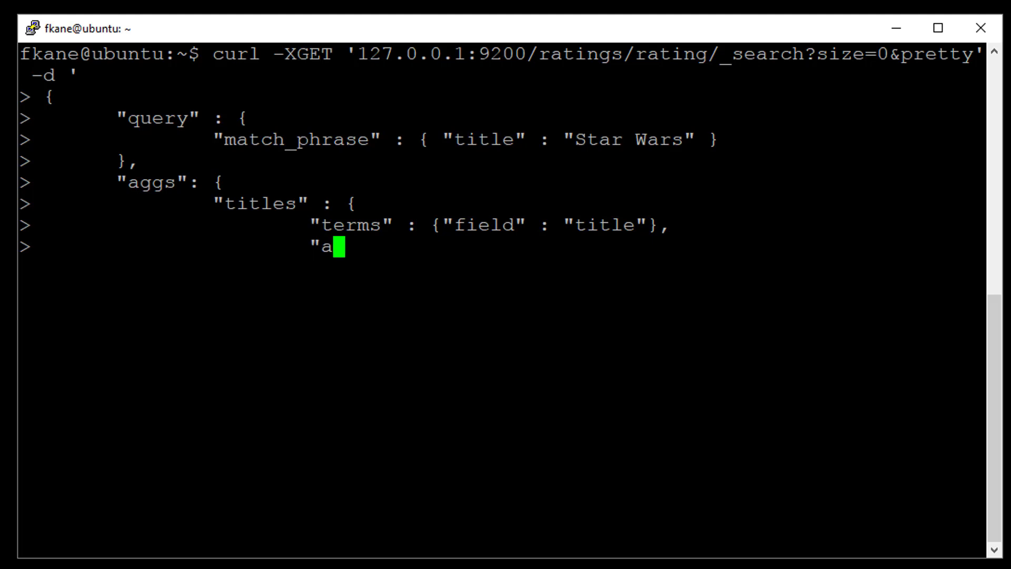
{"action": "type", "text": "ggs\" : {"}
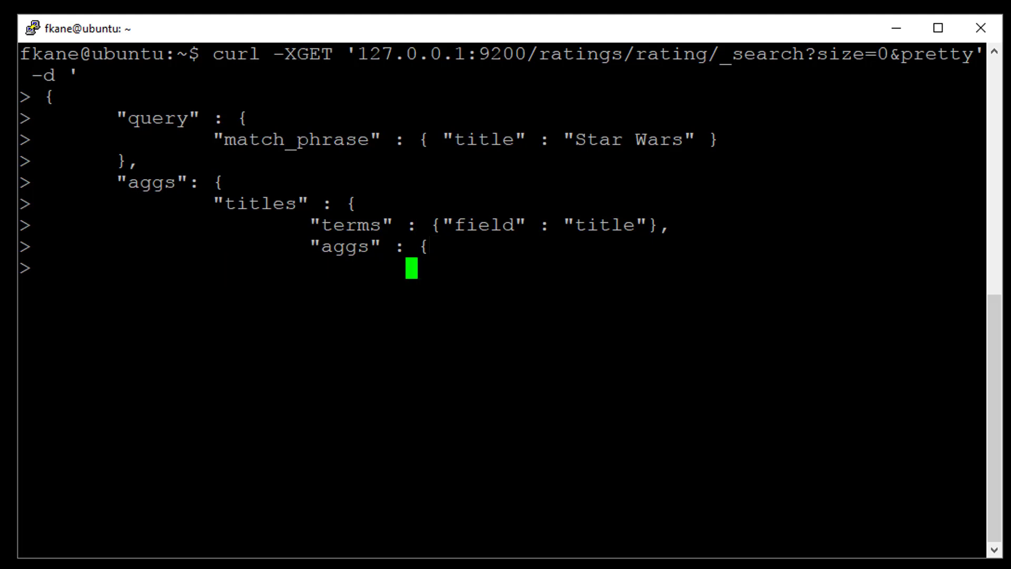
{"action": "type", "text": "\"avg_"}
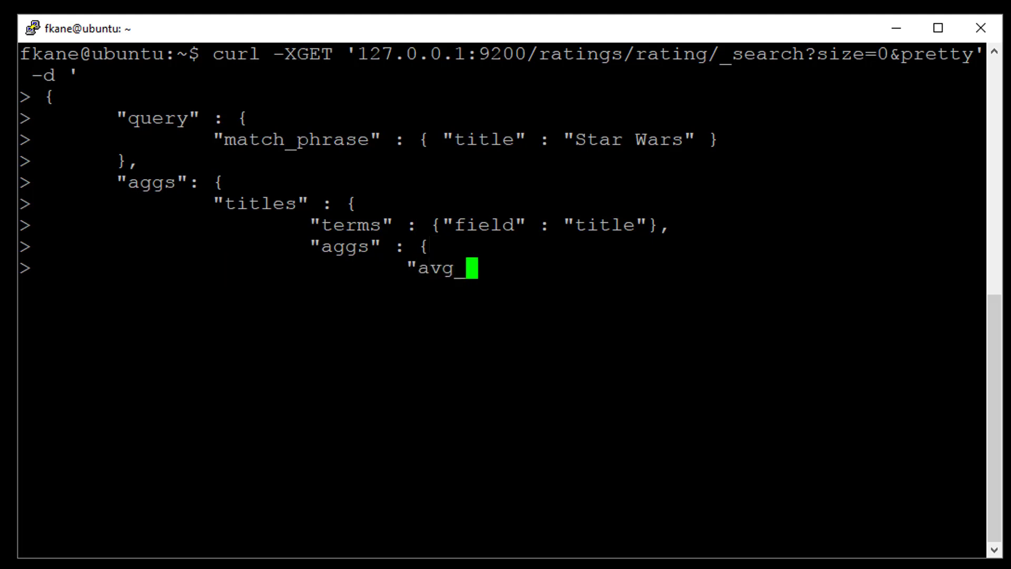
{"action": "type", "text": "rating"}
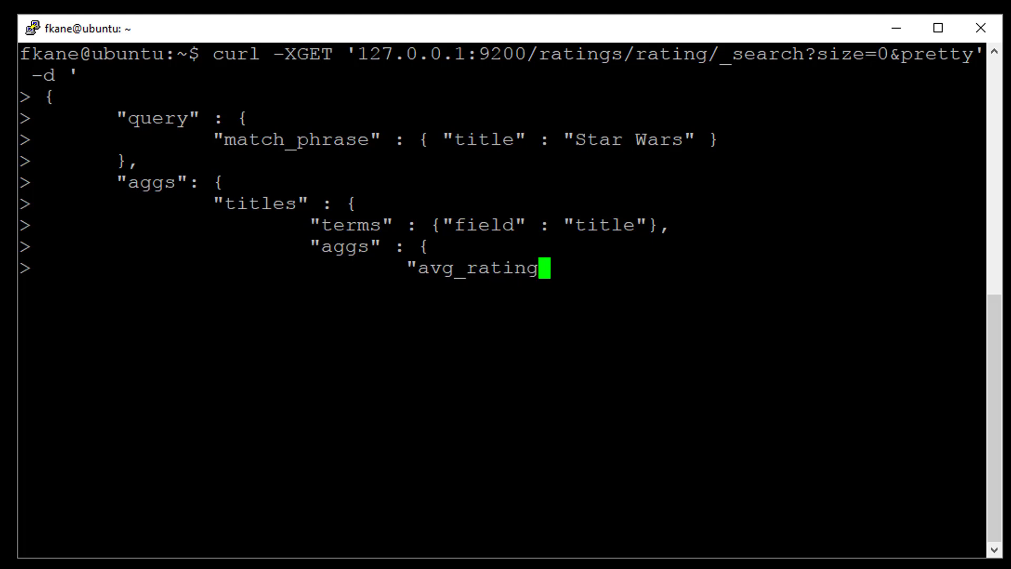
{"action": "type", "text": "\": {"}
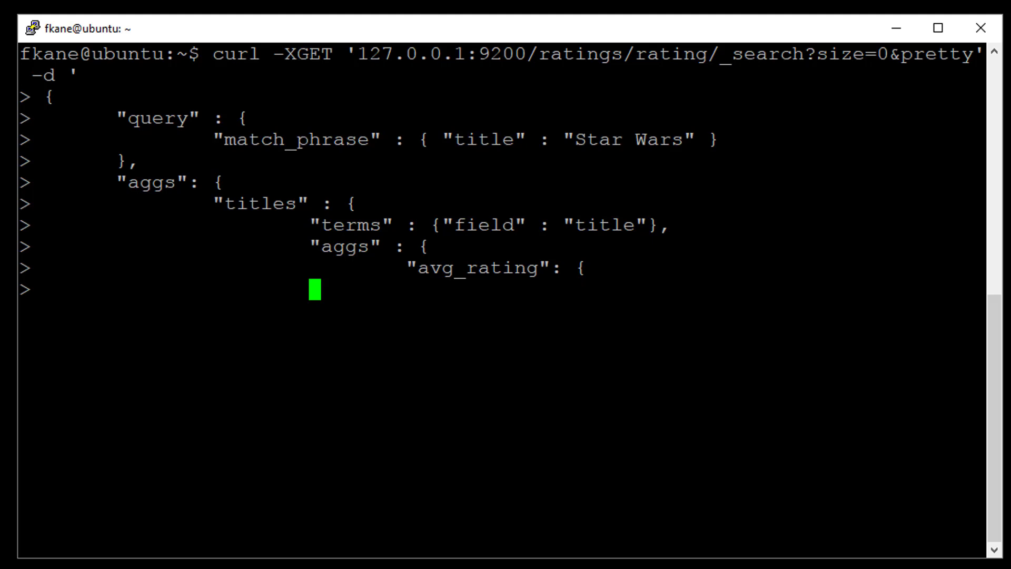
{"action": "type", "text": "\""}
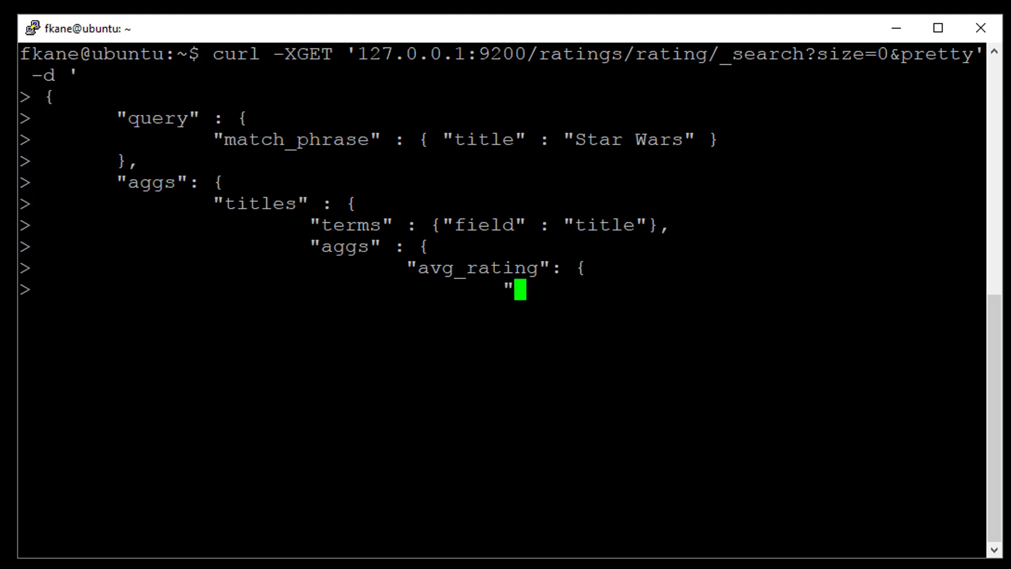
{"action": "type", "text": "avg\":"}
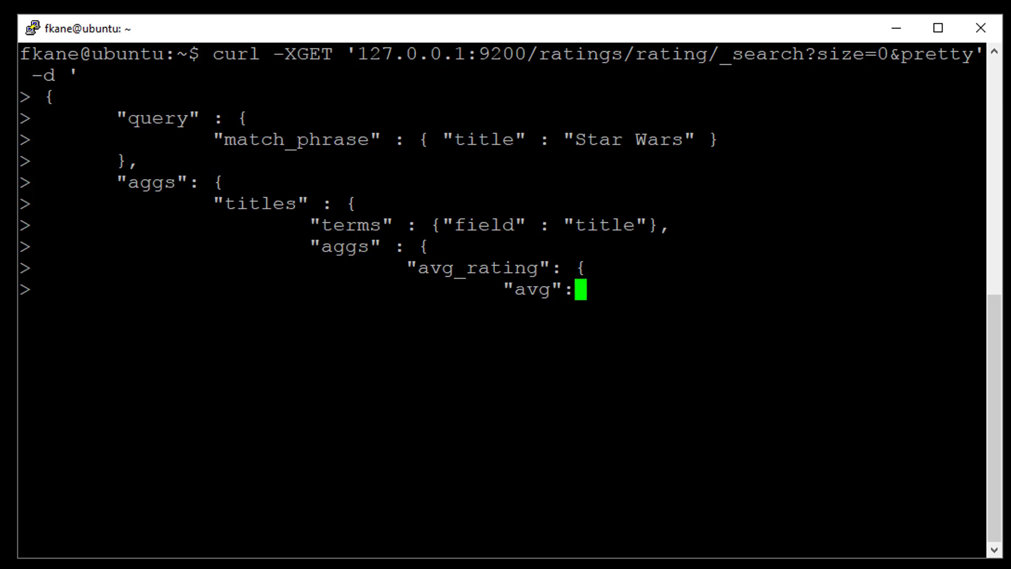
{"action": "type", "text": "{ \"field\" : \""}
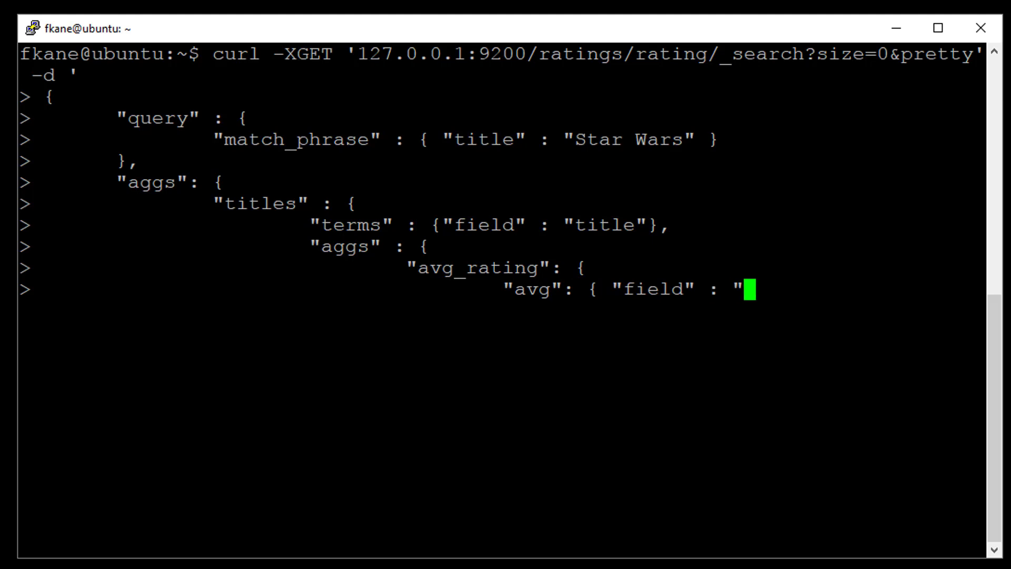
{"action": "type", "text": "rating\""}
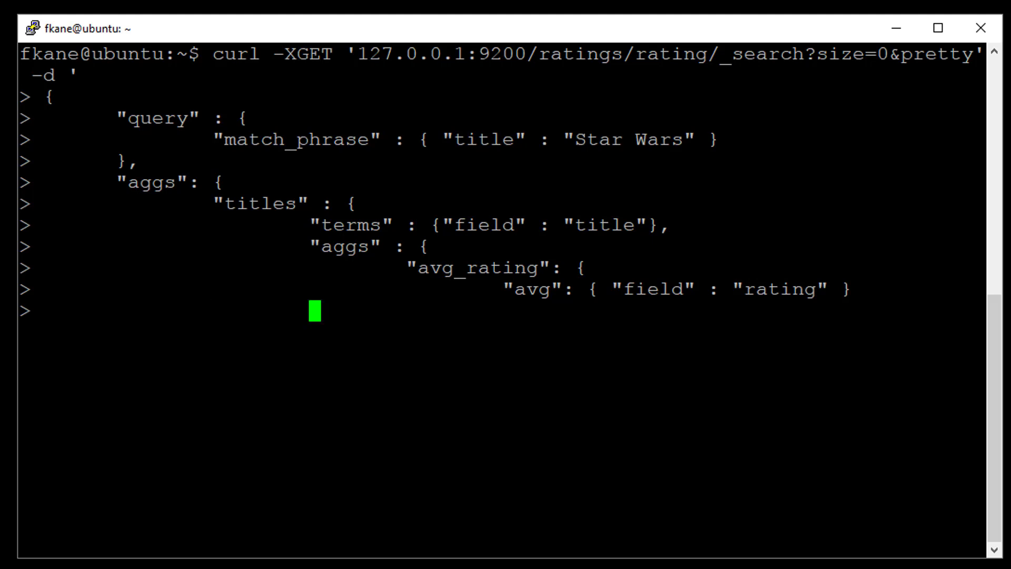
{"action": "type", "text": "}"}
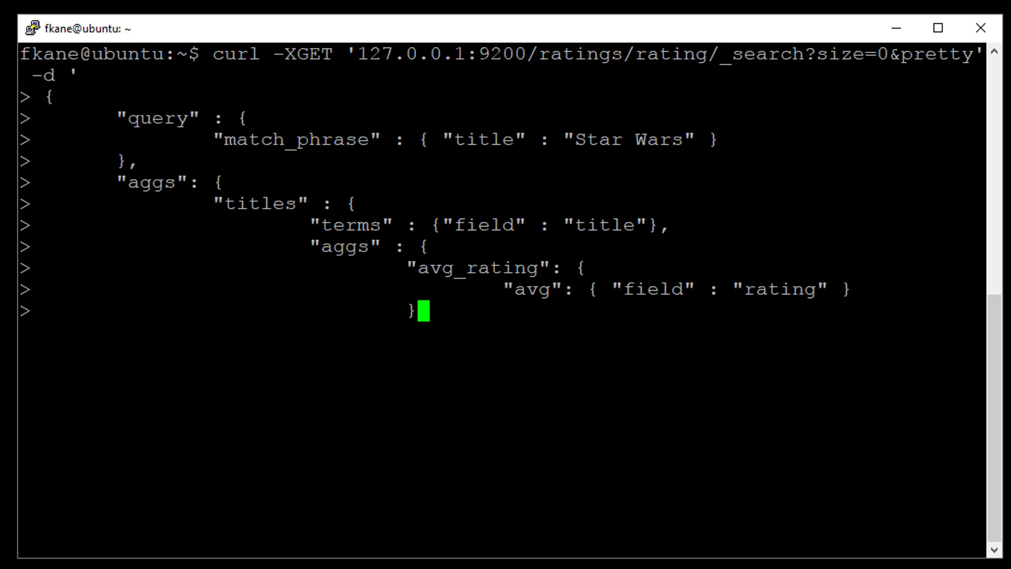
Close the remaining braces and run the search, which returns a fielddata-disabled 400 error.
{"action": "key", "text": "Return"}
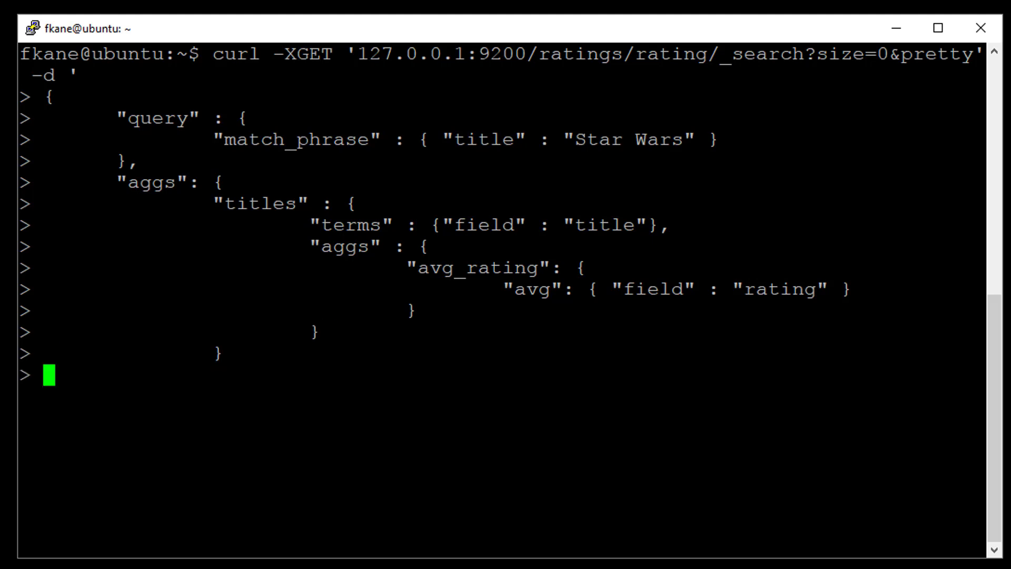
{"action": "type", "text": "}"}
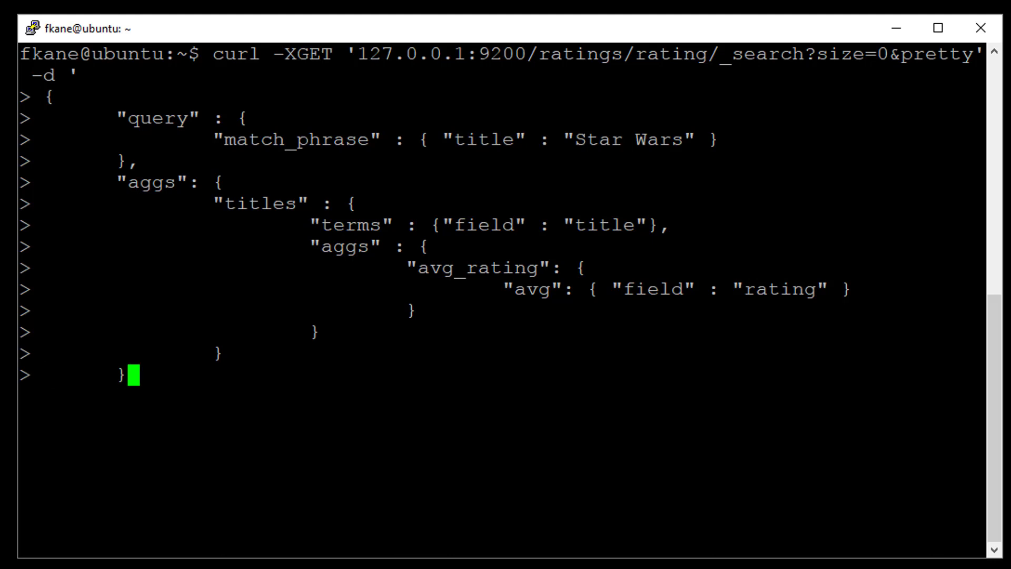
{"action": "type", "text": "}'"}
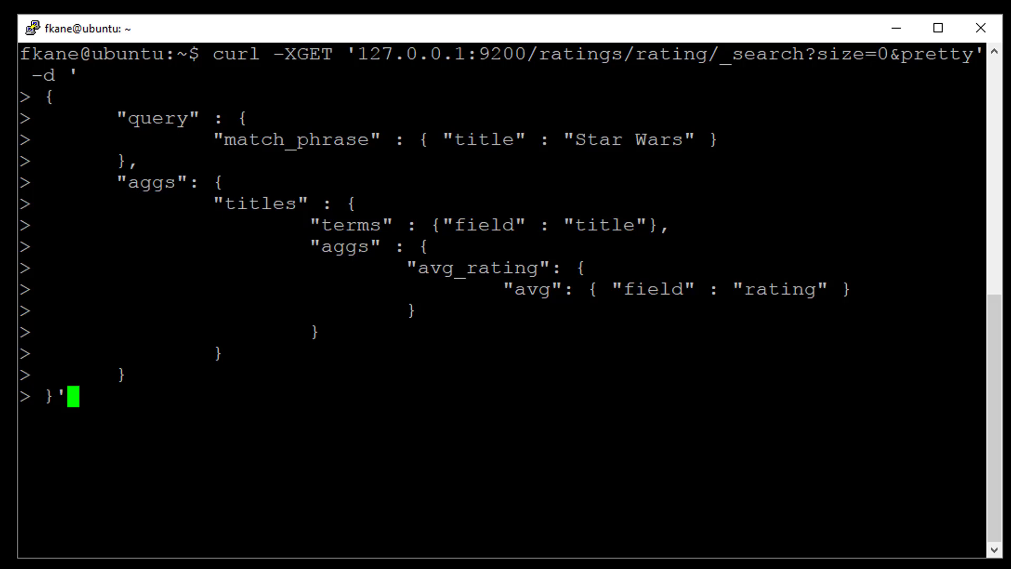
{"action": "key", "text": "Return"}
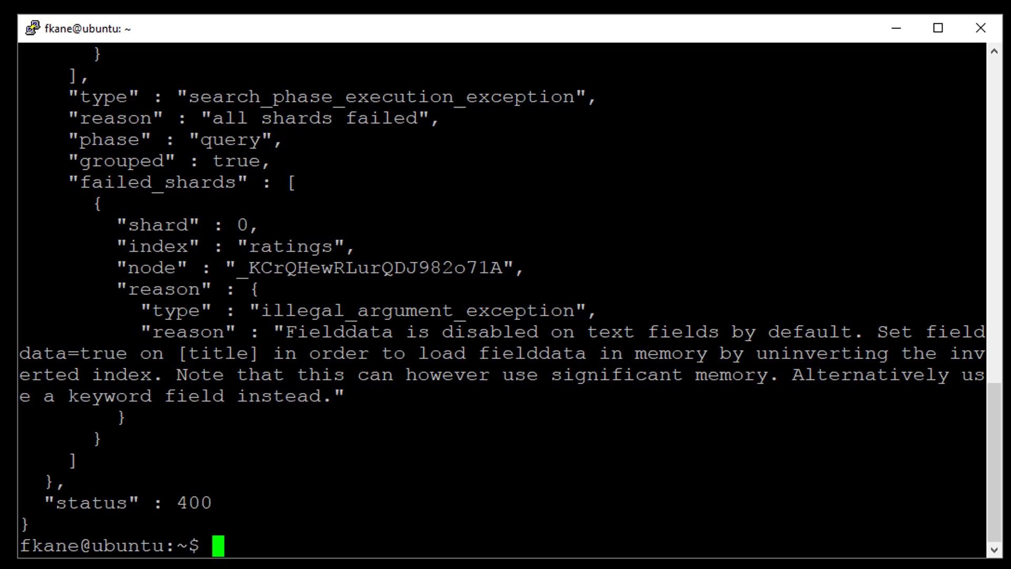
{"action": "type", "text": "curl -XPUT"}
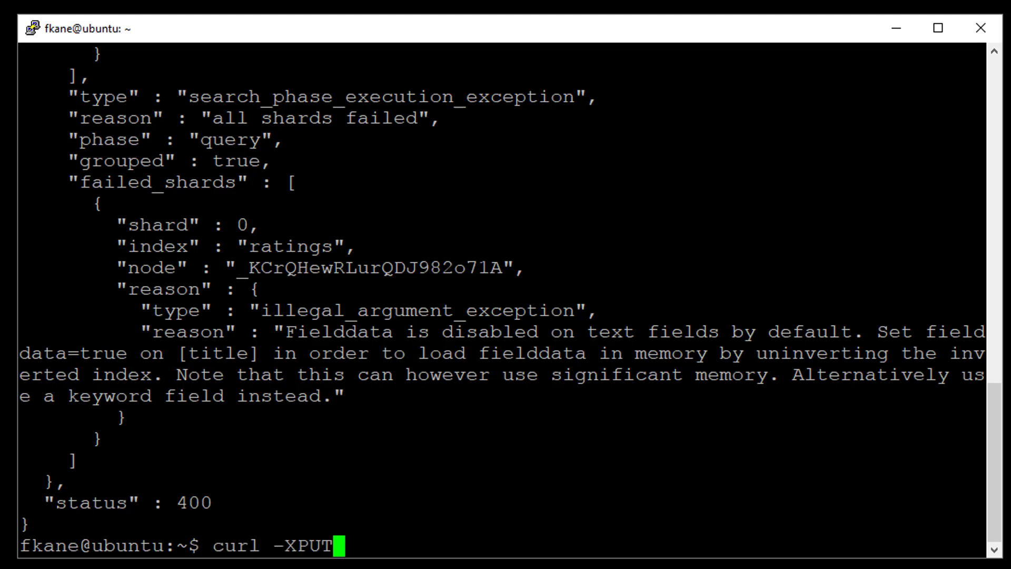
Address the PUT to 127.0.0.1:9200/ratings/_mapping/rating?pretty.
{"action": "type", "text": "'127.0.0"}
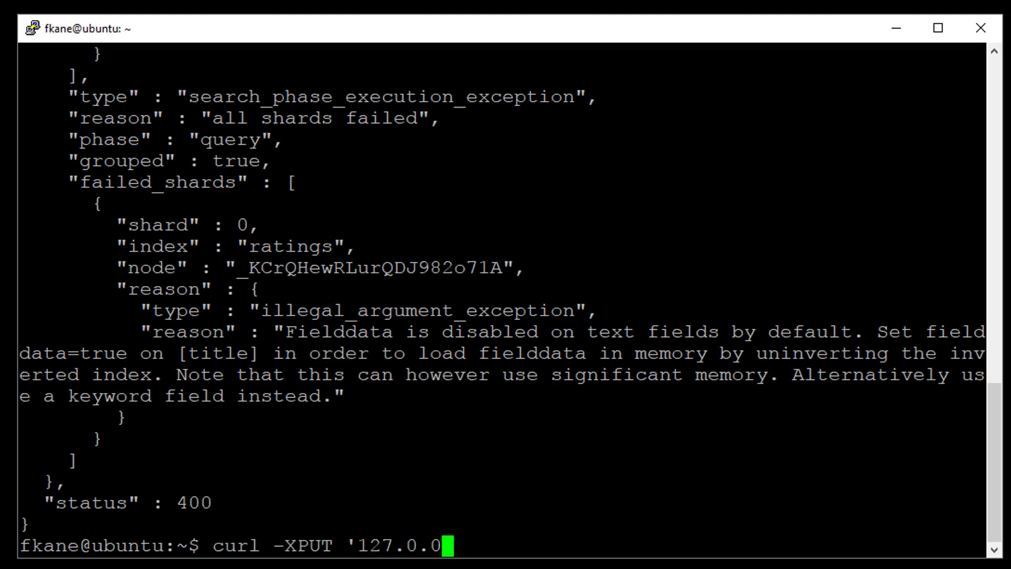
{"action": "type", "text": ".1:9200/rat"}
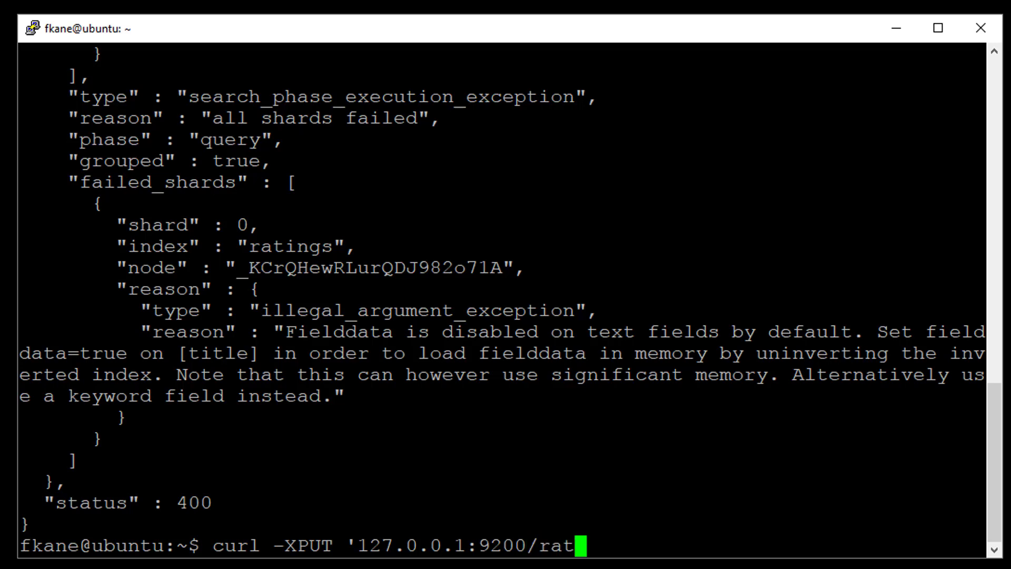
{"action": "type", "text": "ings/_mapping"}
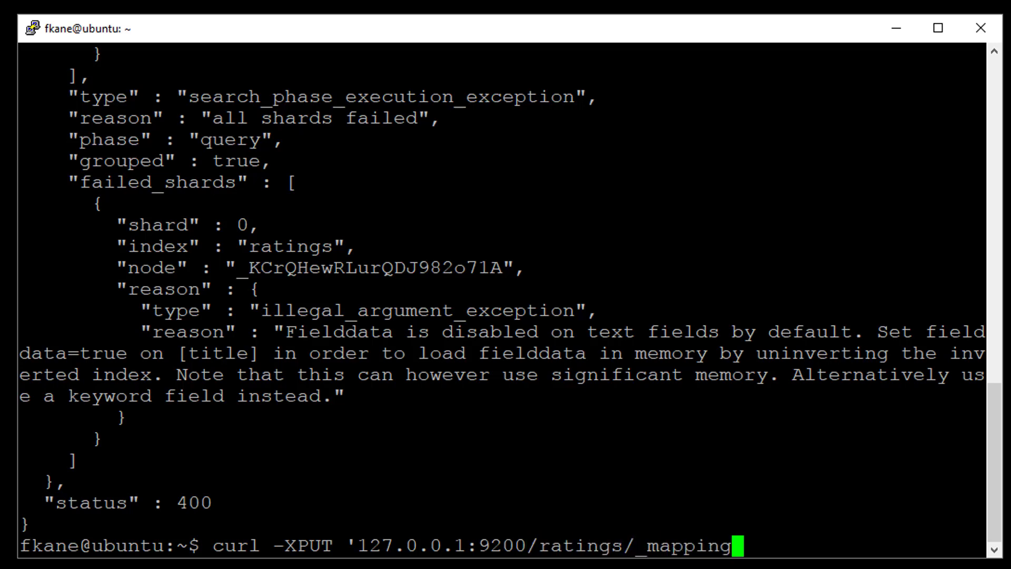
{"action": "type", "text": "/rati"}
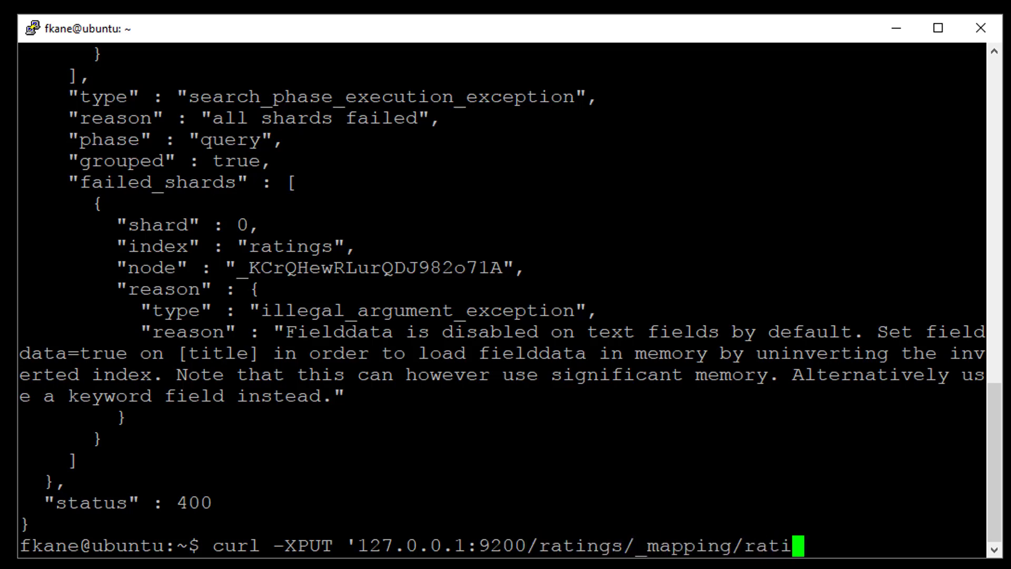
{"action": "type", "text": "ng?pretty' -d '"}
{"action": "type", "text": "{"}
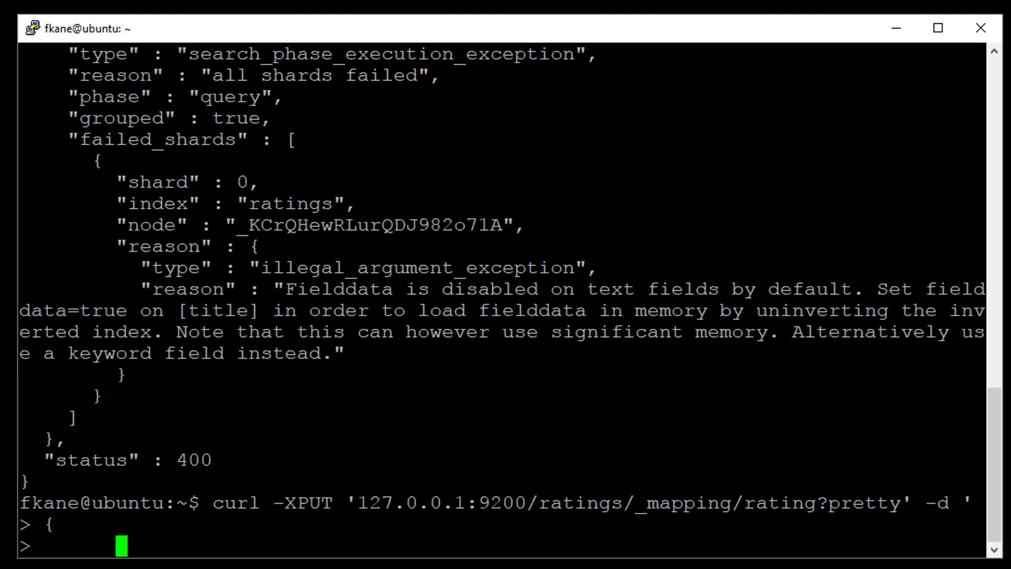
Set title's properties to type text with fielddata true and submit the mapping update.
{"action": "type", "text": "\"properties\": {"}
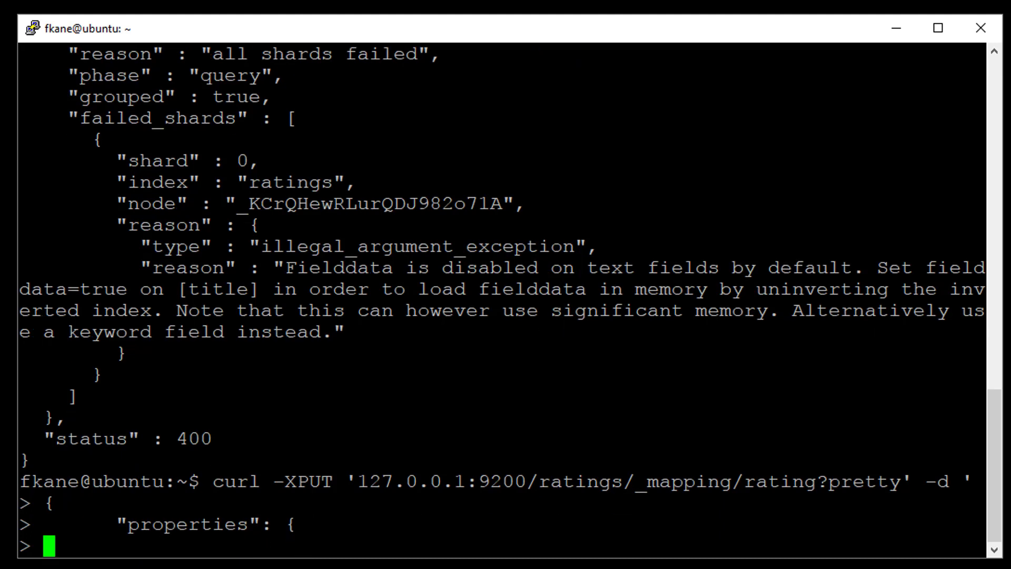
{"action": "type", "text": "\"title\": {"}
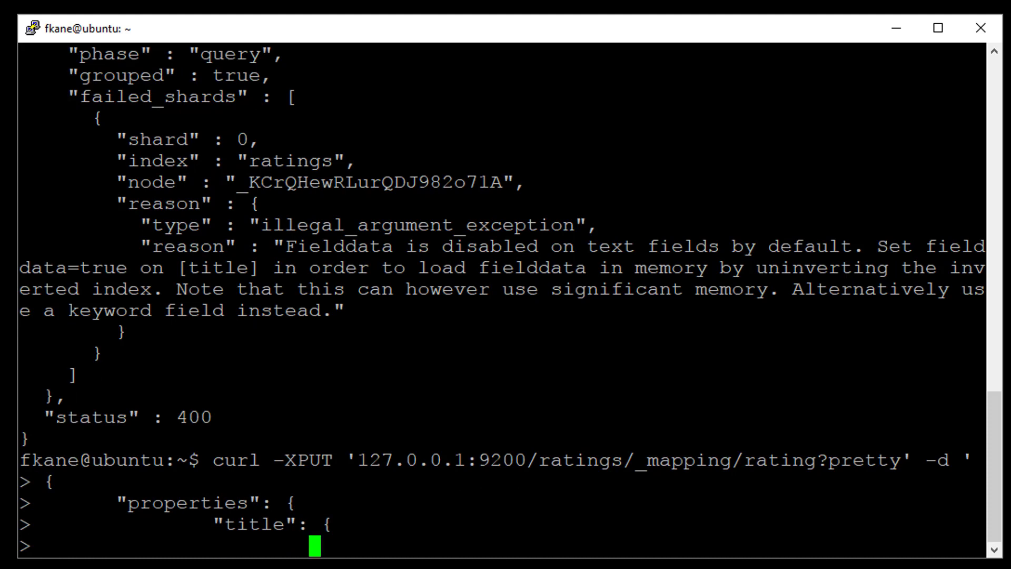
{"action": "type", "text": "\"type\" : \"t"}
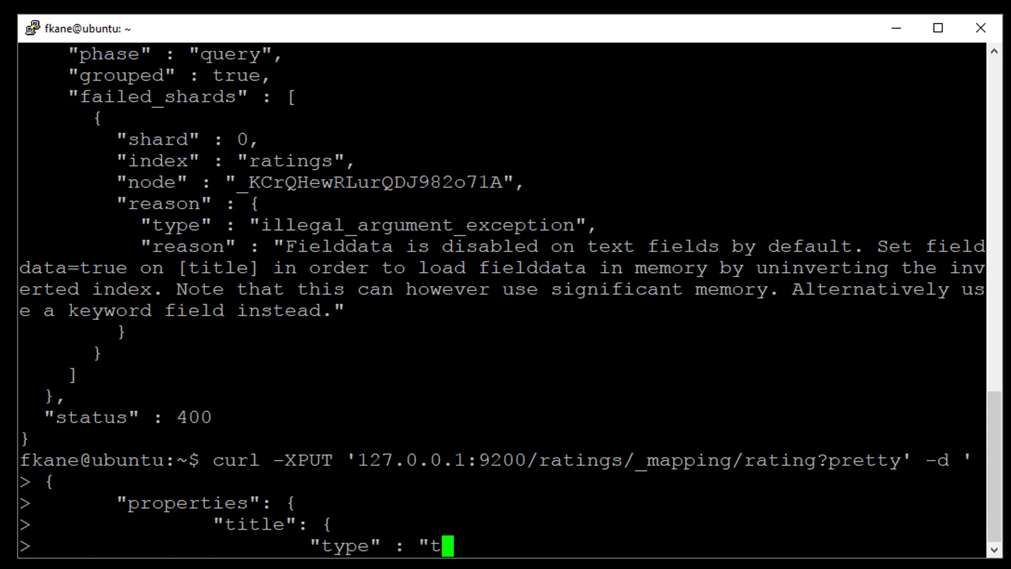
{"action": "type", "text": "ext\","}
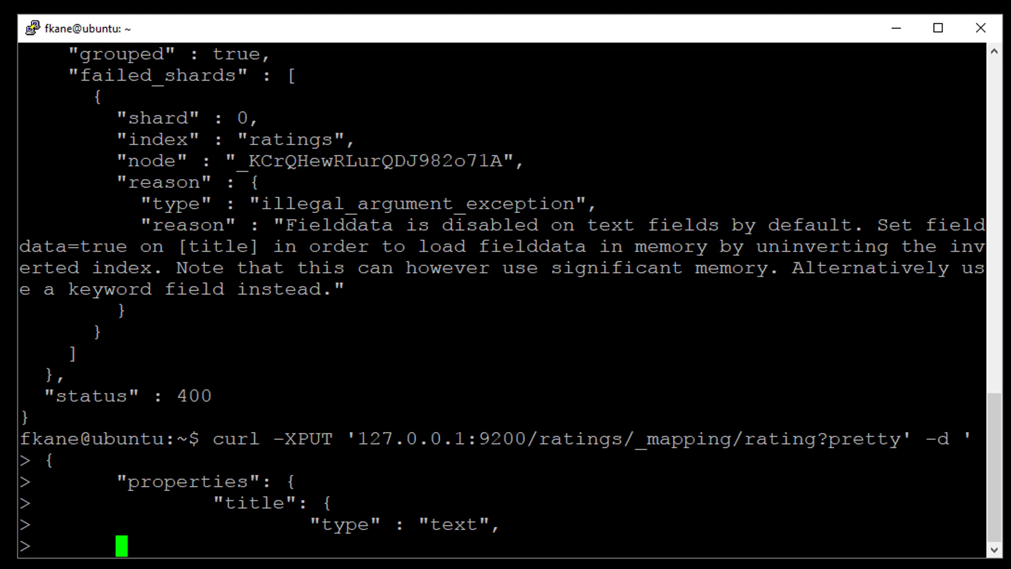
{"action": "type", "text": "\"fie"}
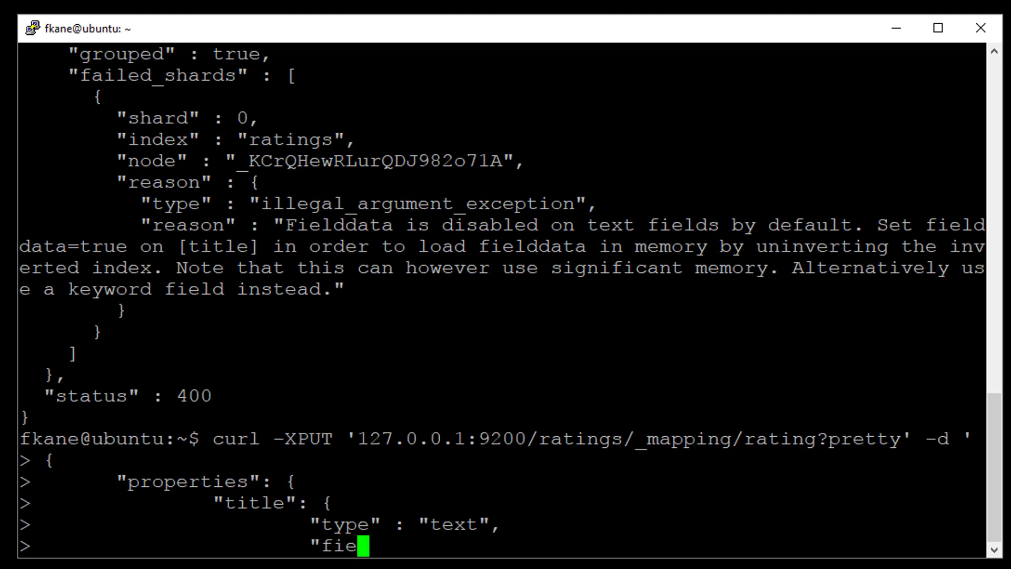
{"action": "type", "text": "ddate"}
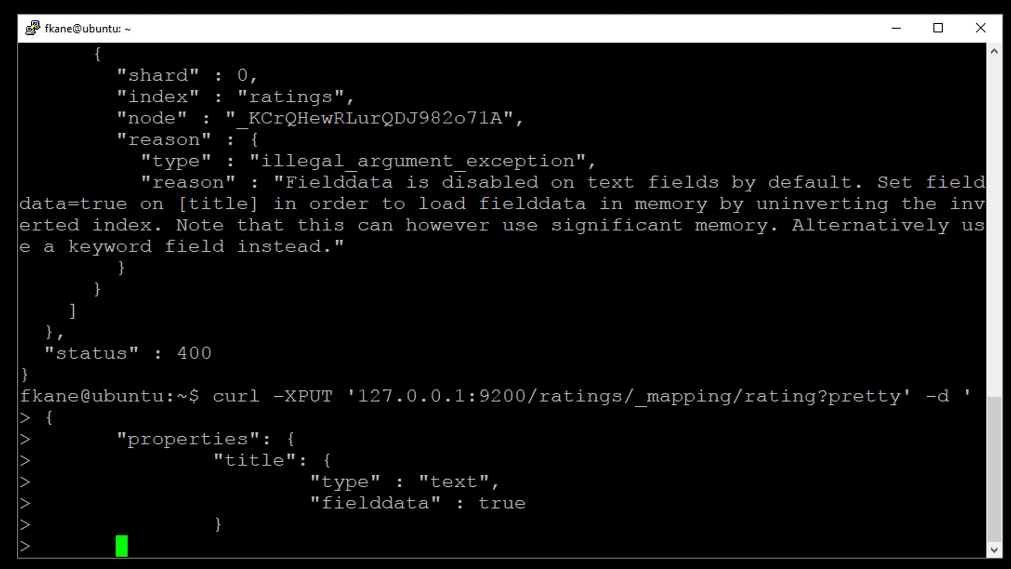
{"action": "type", "text": "}'"}
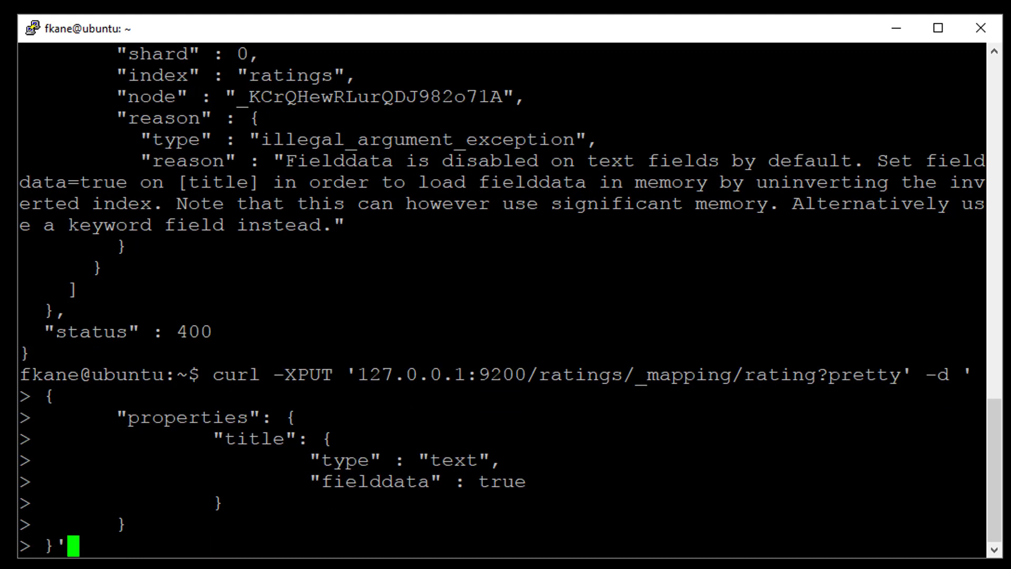
{"action": "key", "text": "Return"}
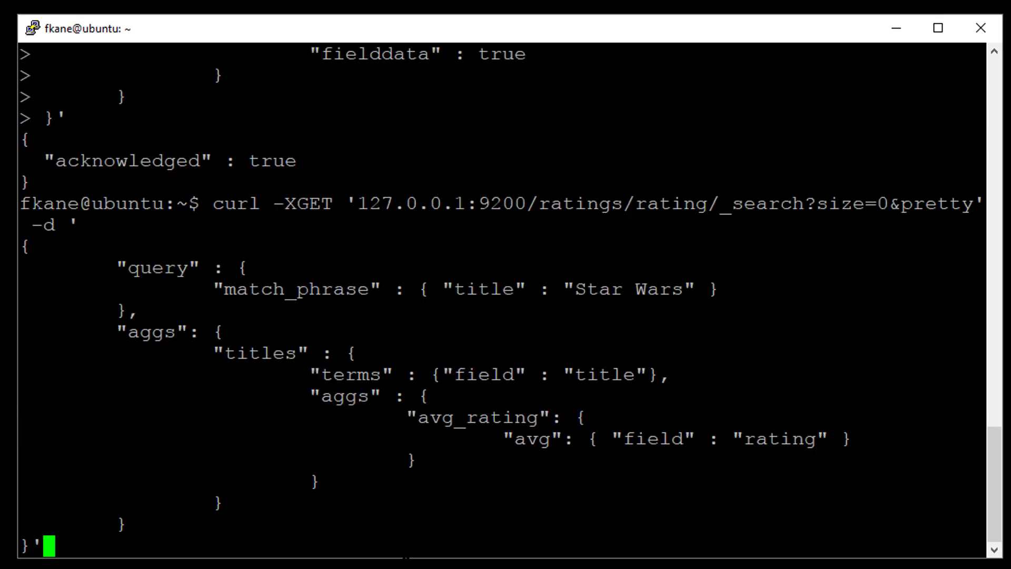
Run the Star Wars aggregation and review the per-title buckets with counts and average ratings.
{"action": "key", "text": "Return"}
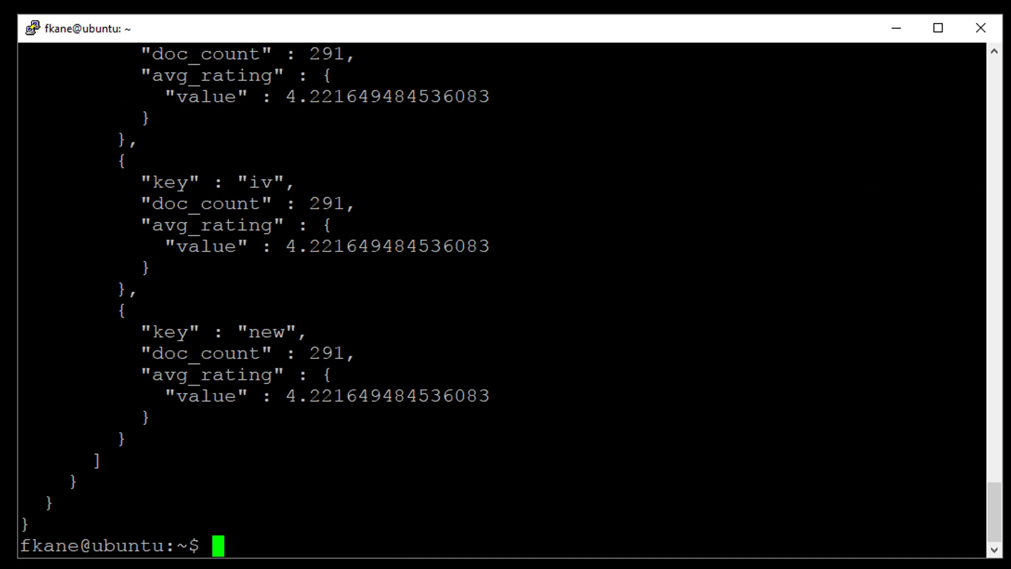
{"action": "scroll", "scroll_direction": "up", "scroll_amount": 3}
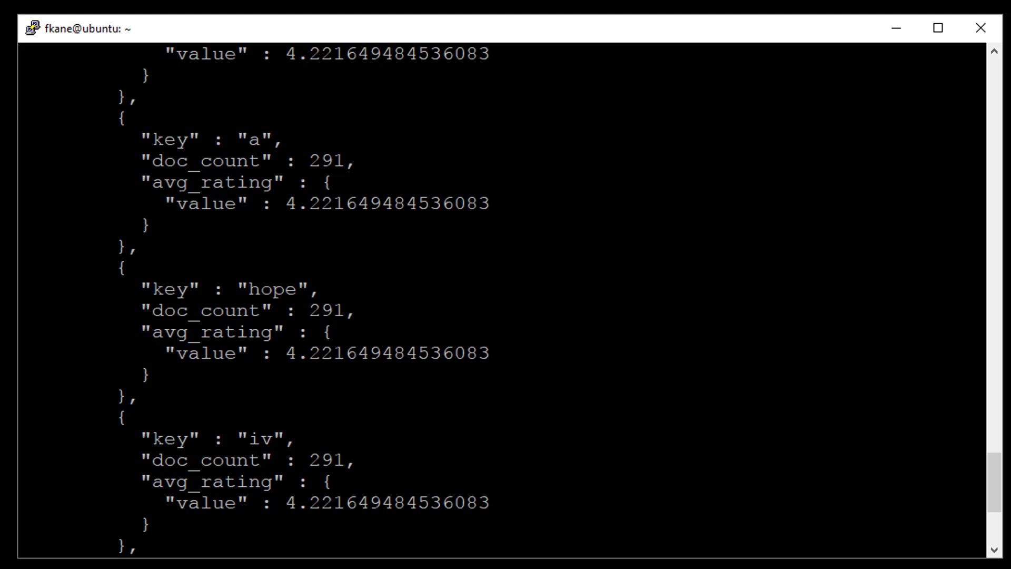
{"action": "scroll", "scroll_direction": "up", "scroll_amount": 3}
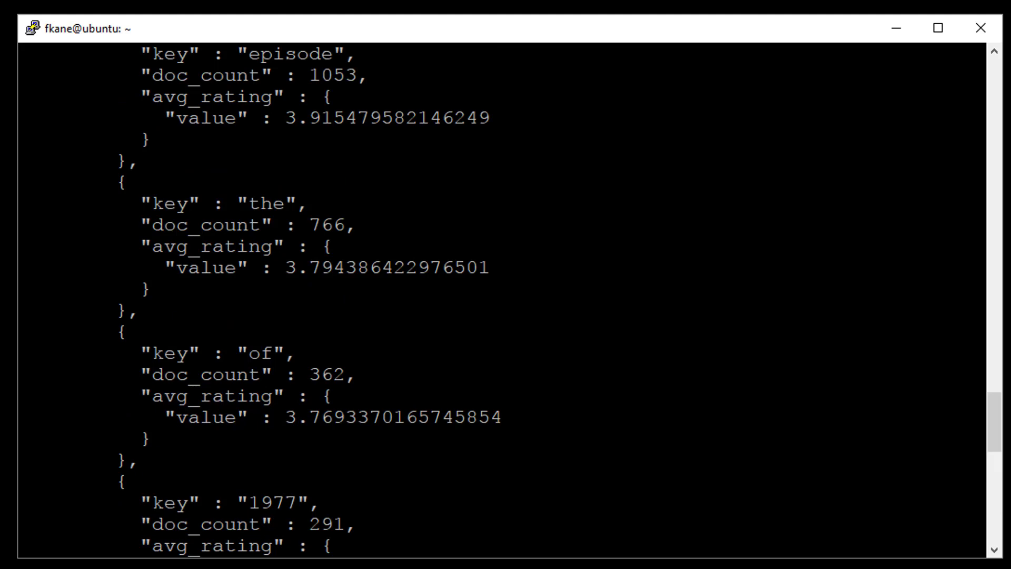
{"action": "scroll", "scroll_direction": "down", "scroll_amount": 3}
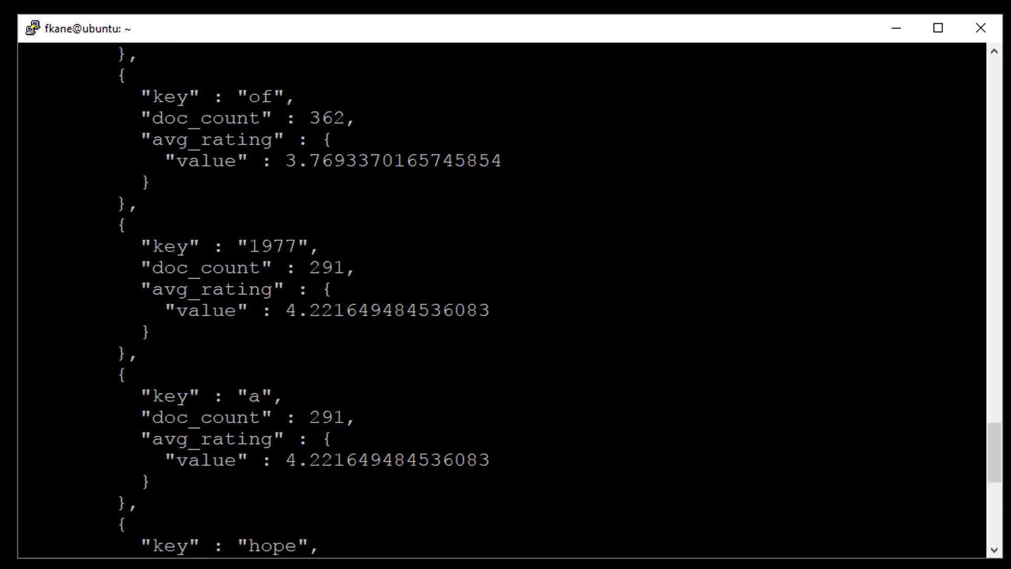
{"action": "scroll", "scroll_direction": "down", "scroll_amount": 3}
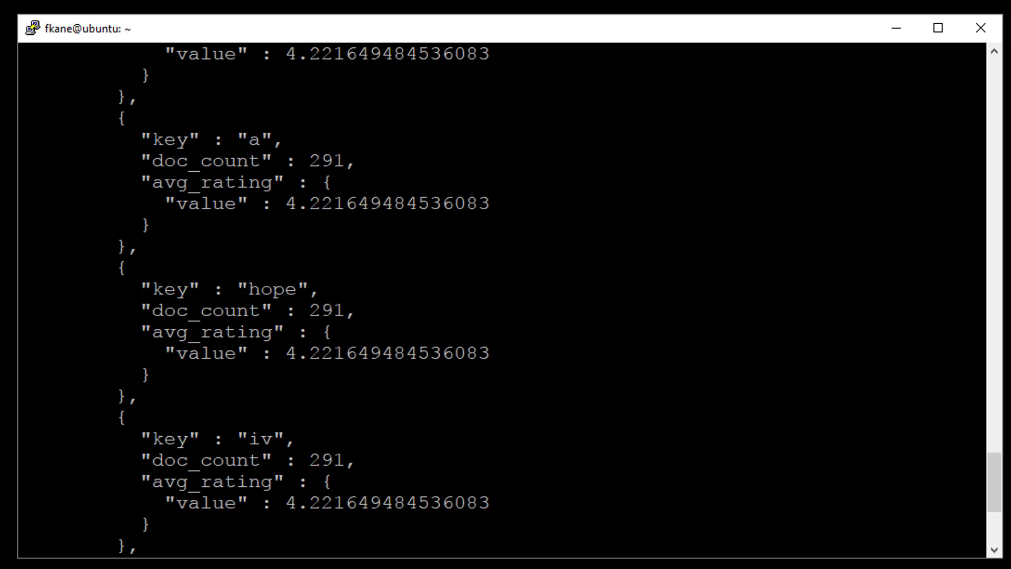
{"action": "scroll", "scroll_direction": "up", "scroll_amount": 3}
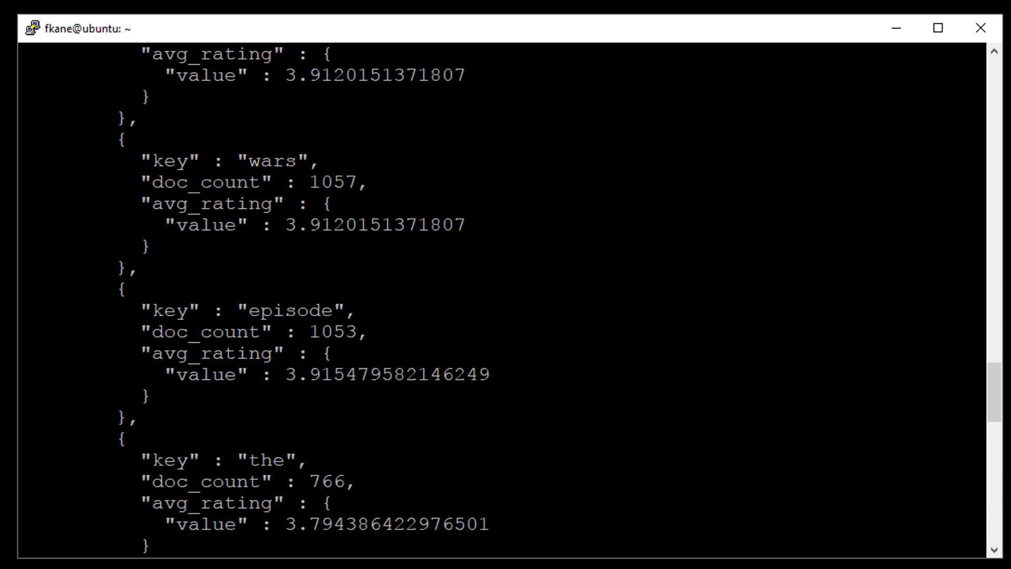
{"action": "scroll", "scroll_direction": "down", "scroll_amount": 3}
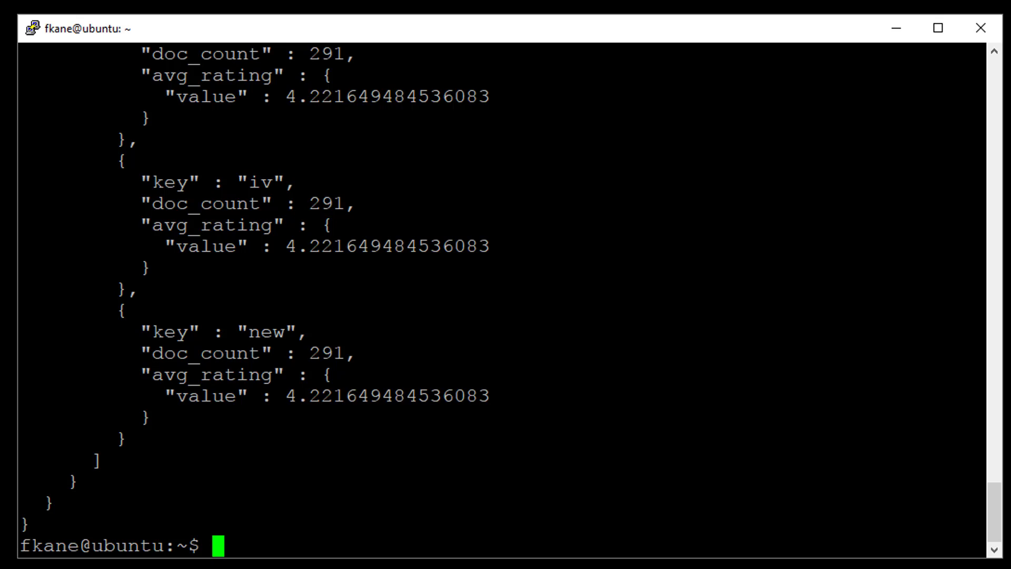
Delete the ratings index with curl -XDELETE 127.0.0.1:9200/ratings.
{"action": "type", "text": "curl -XDELETE"}
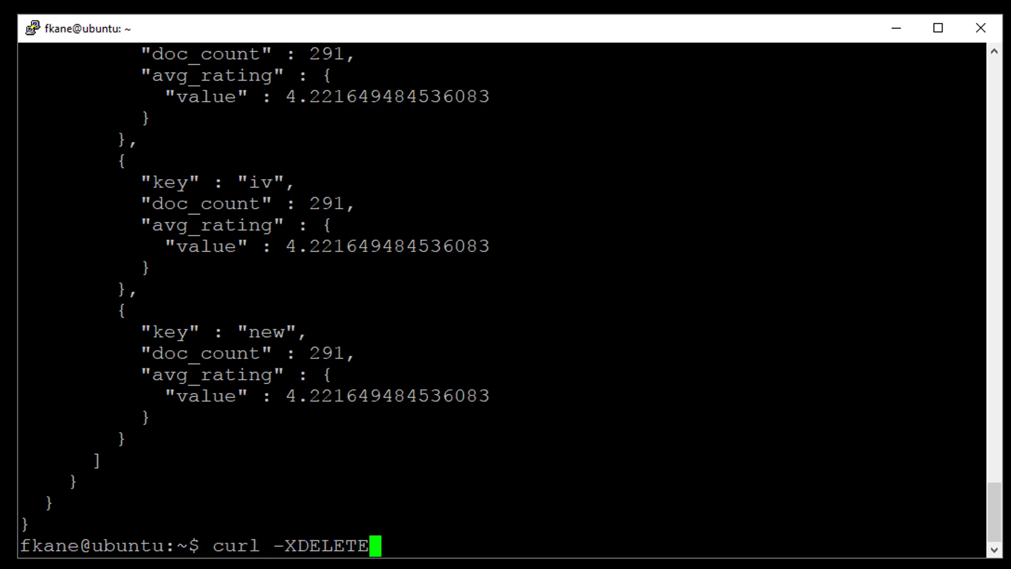
{"action": "type", "text": "127.0."}
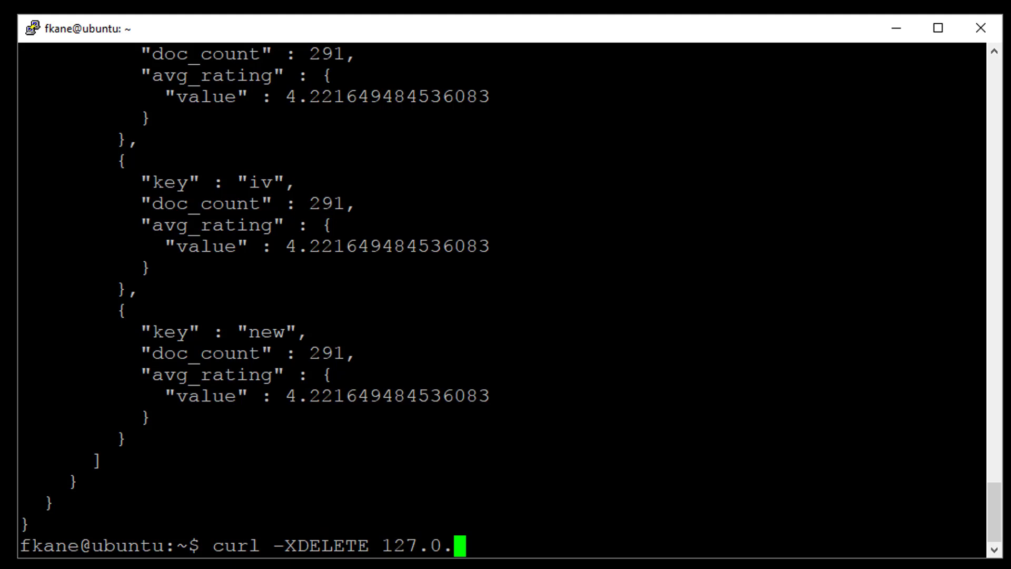
{"action": "type", "text": "0.1:9200"}
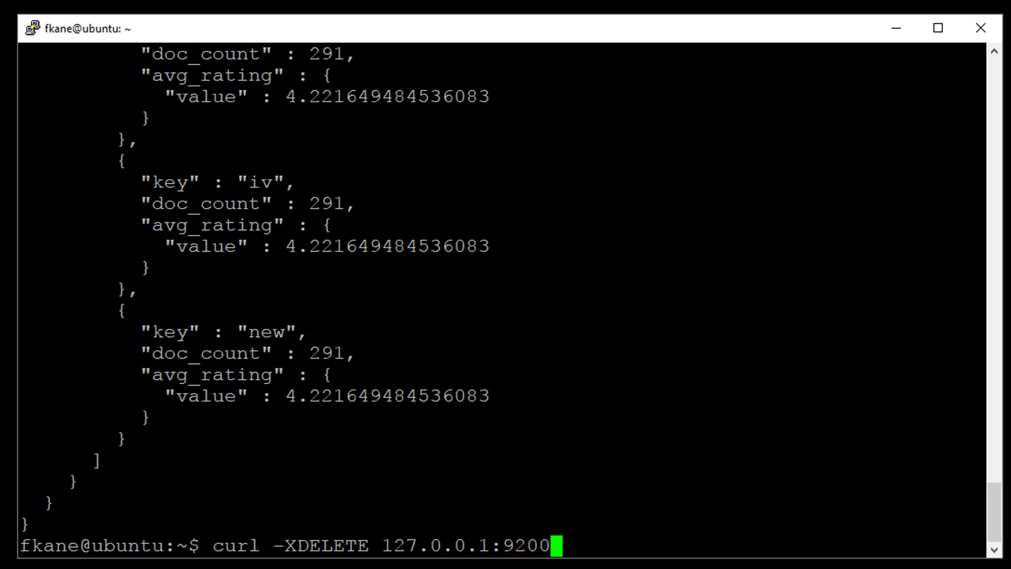
{"action": "type", "text": "/ratings"}
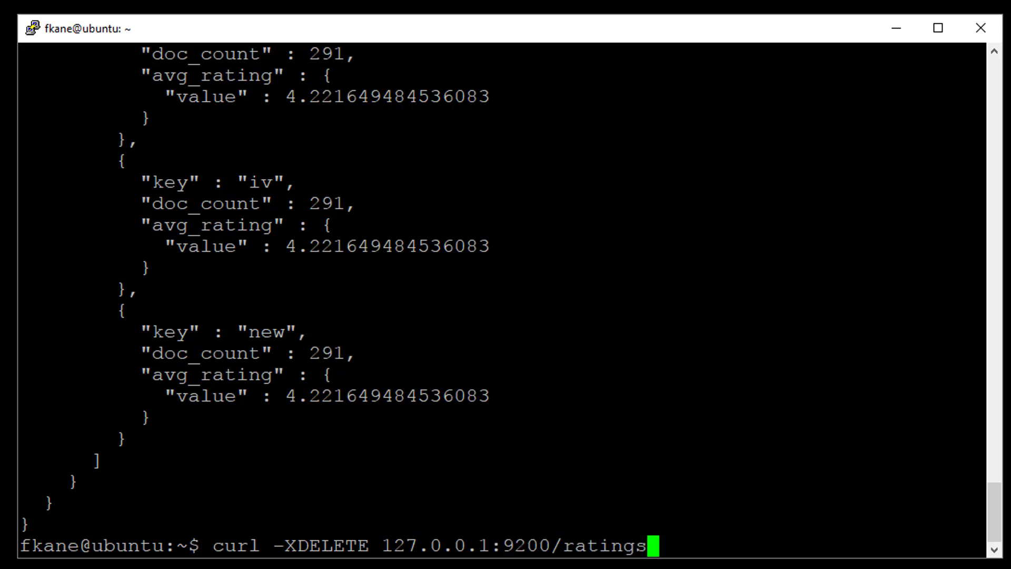
{"action": "key", "text": "Return"}
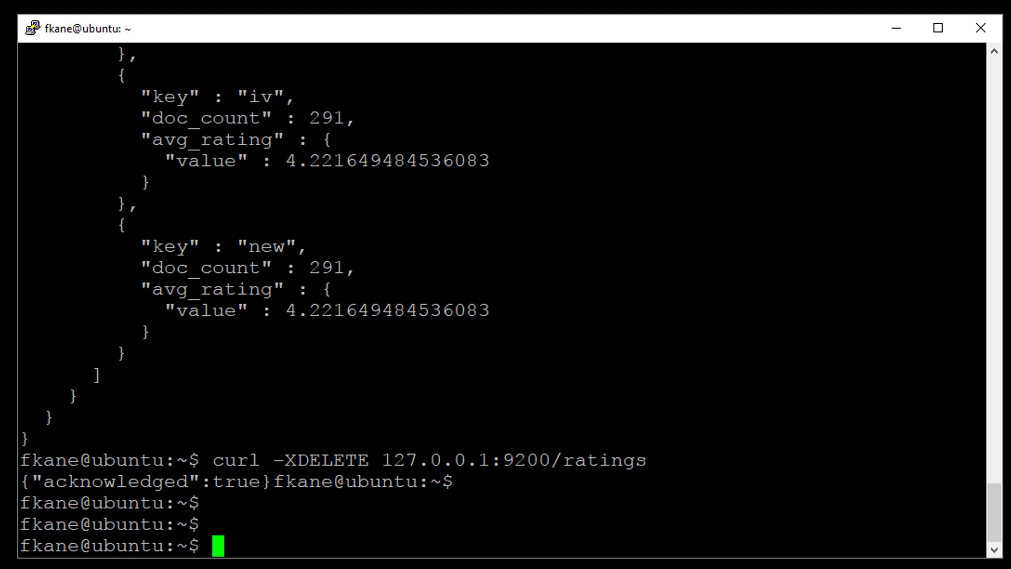
Open IndexRatings.py in vi and move down to the indexing code.
{"action": "type", "text": "vi"}
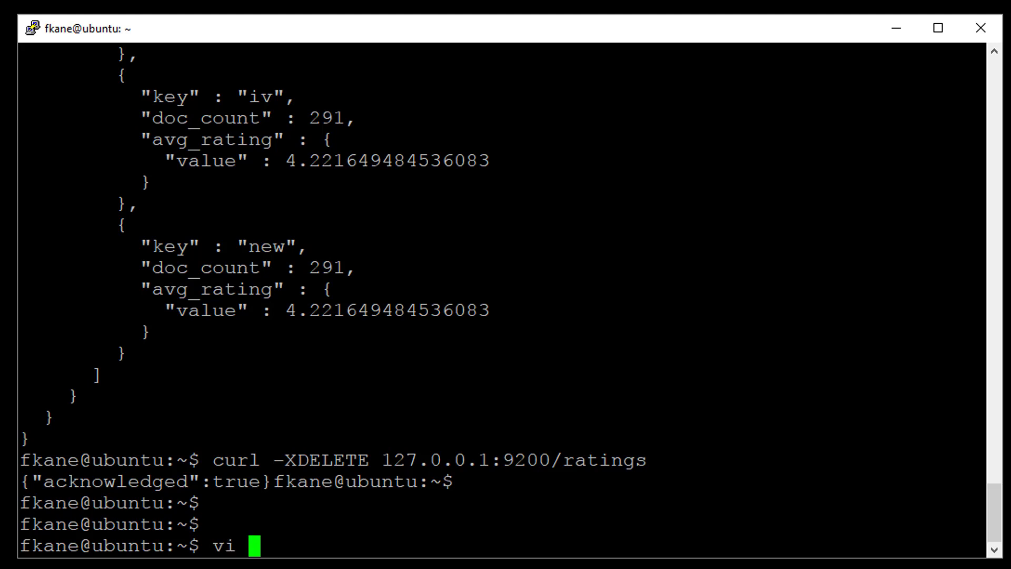
{"action": "type", "text": "Index"}
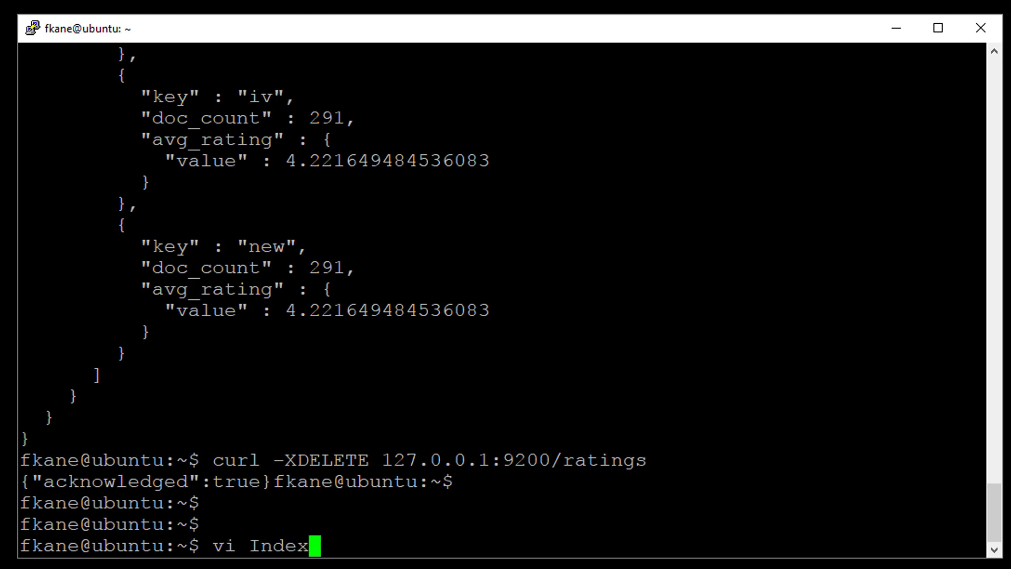
{"action": "key", "text": "Return"}
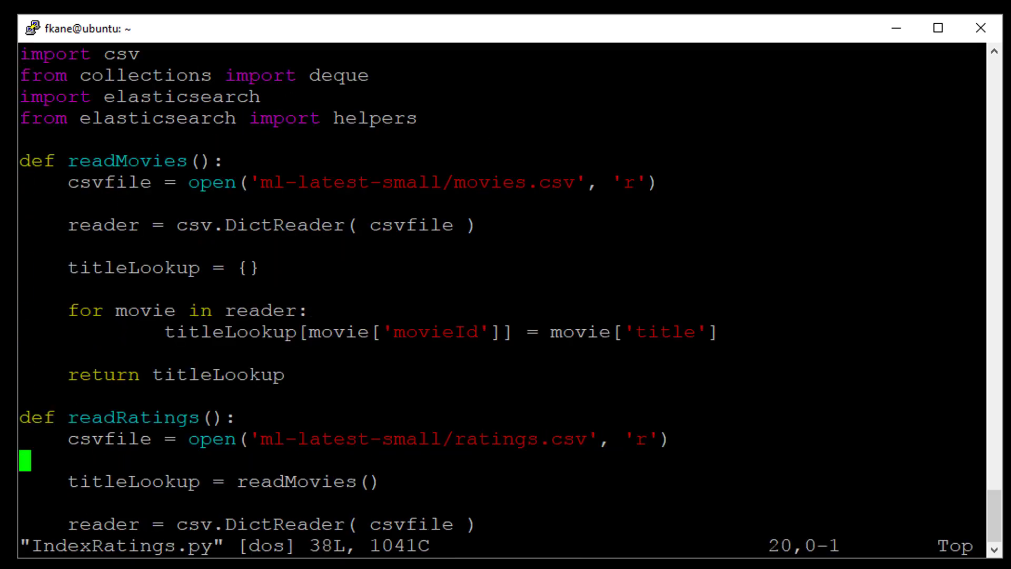
{"action": "scroll", "scroll_direction": "down", "scroll_amount": 3}
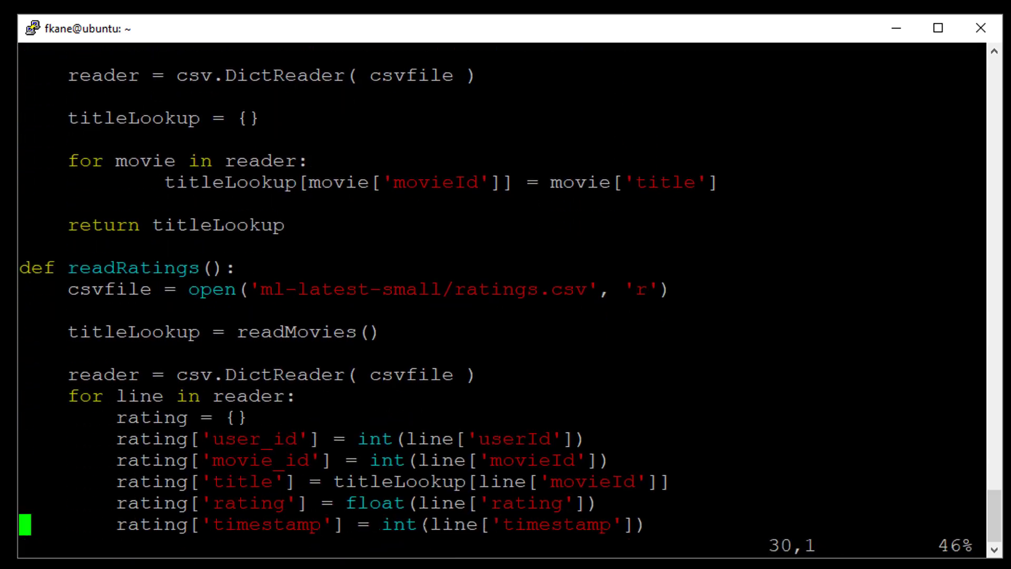
{"action": "scroll", "scroll_direction": "down", "scroll_amount": 3}
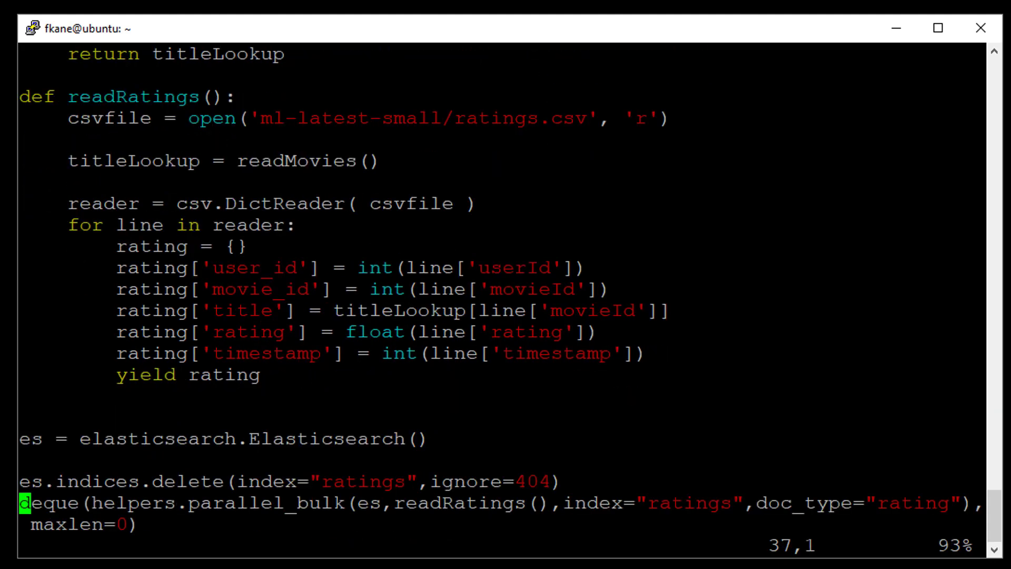
Add es.indices.refresh(), comment out the es.indices.delete line, and save with :wq.
{"action": "type", "text": "es.indices.refresh()"}
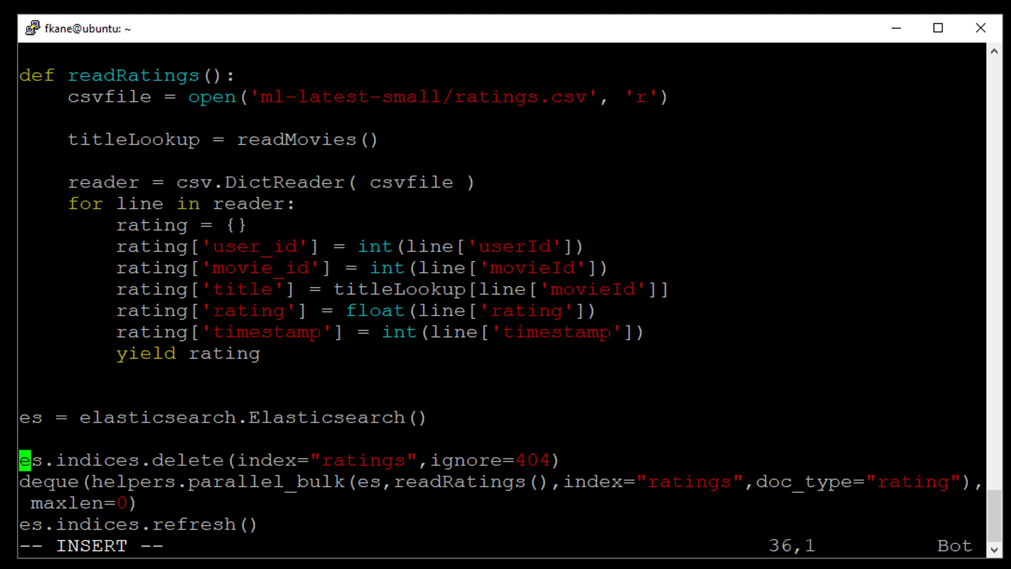
{"action": "type", "text": "#"}
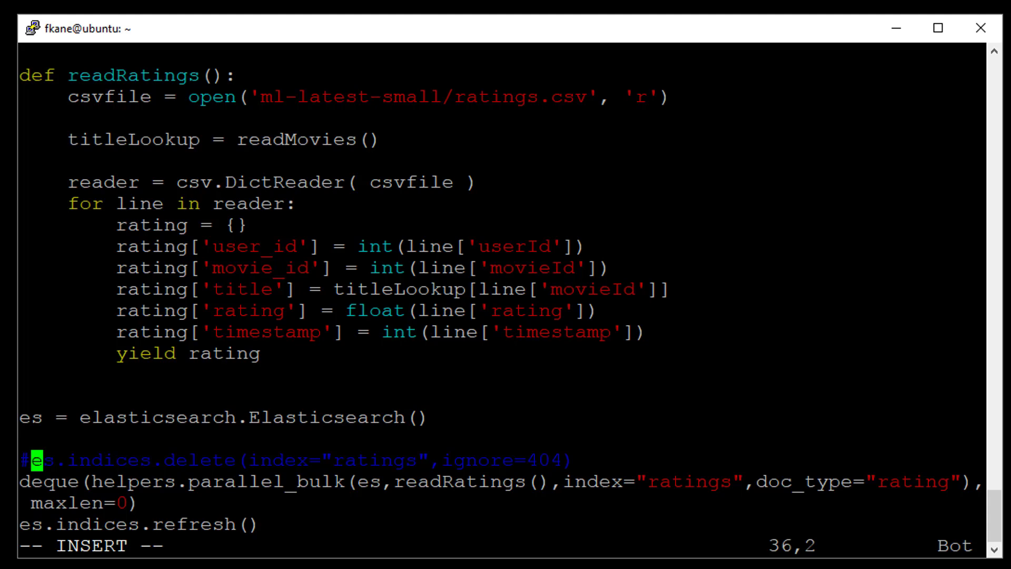
{"action": "type", "text": ":wq"}
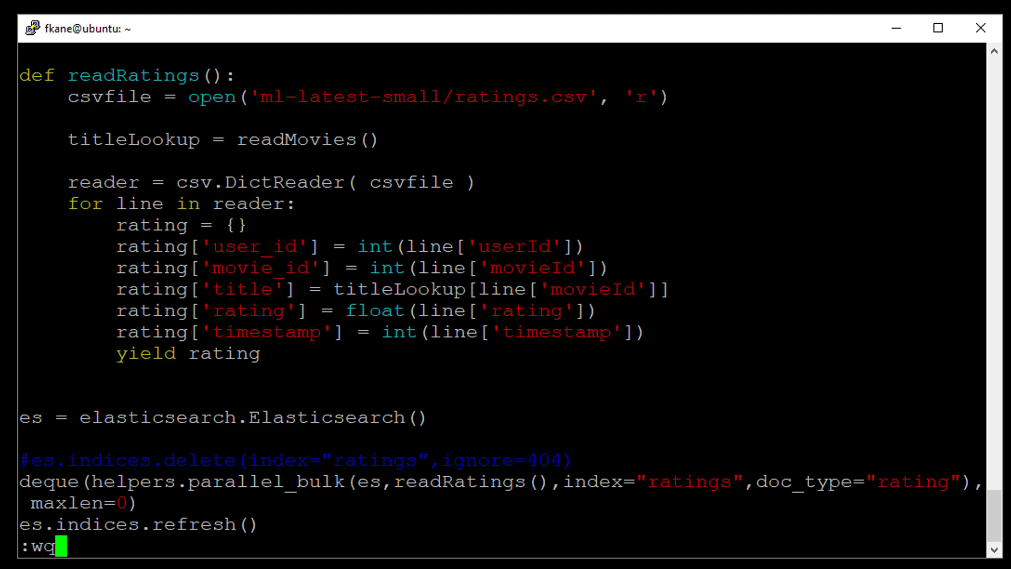
{"action": "key", "text": "Return"}
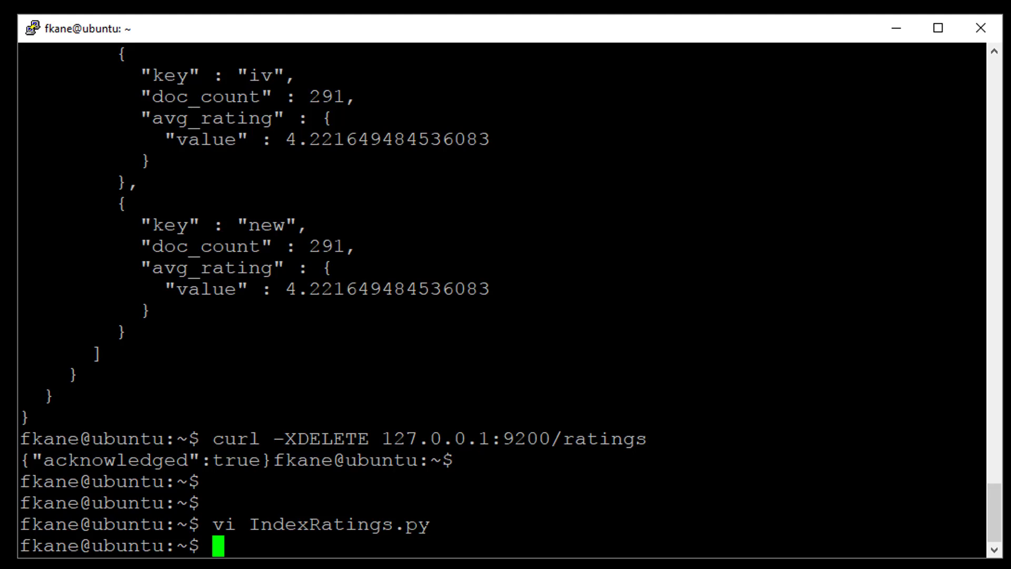
Begin curl -XPUT 127.0.0.1:9200/ratings/ -d ' with a mappings block for rating.
{"action": "type", "text": "curl -"}
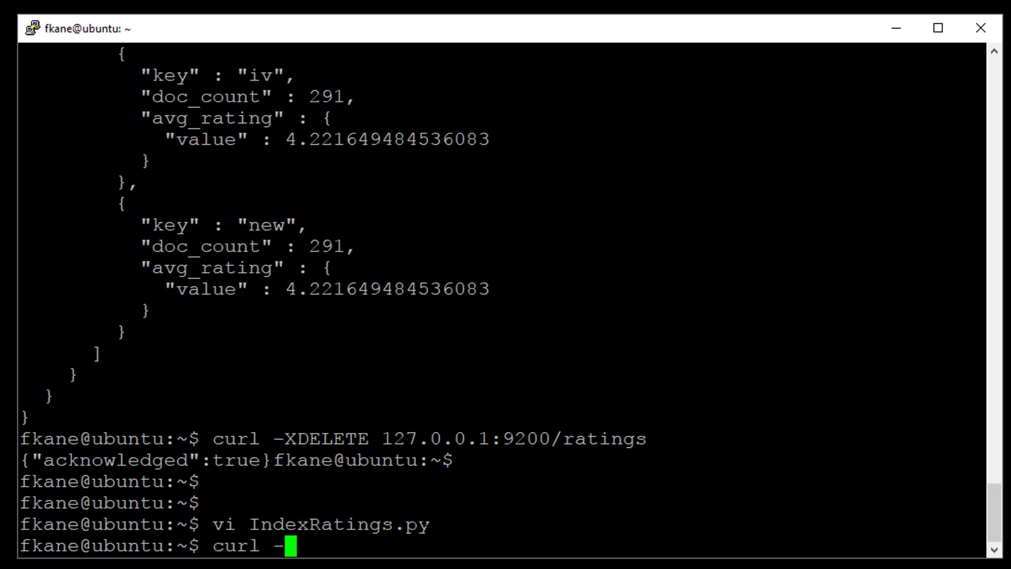
{"action": "type", "text": "XPUT 127.0.0."}
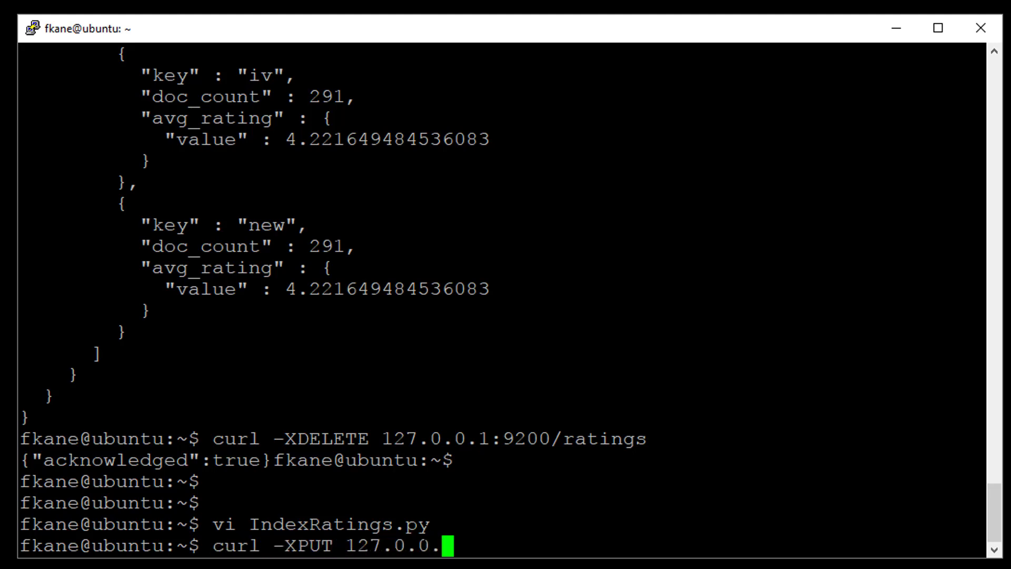
{"action": "type", "text": "1:9200/r"}
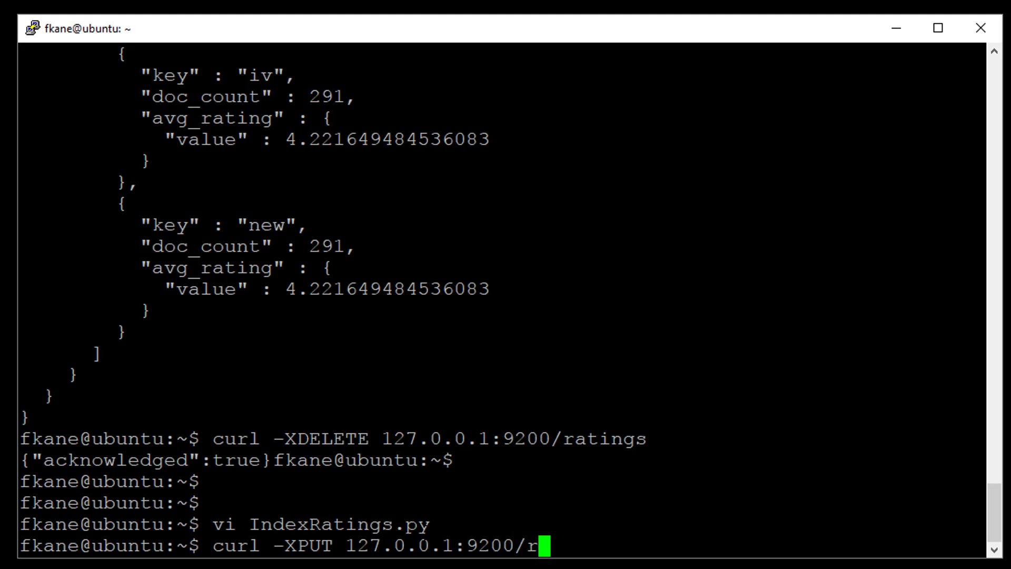
{"action": "type", "text": "atings"}
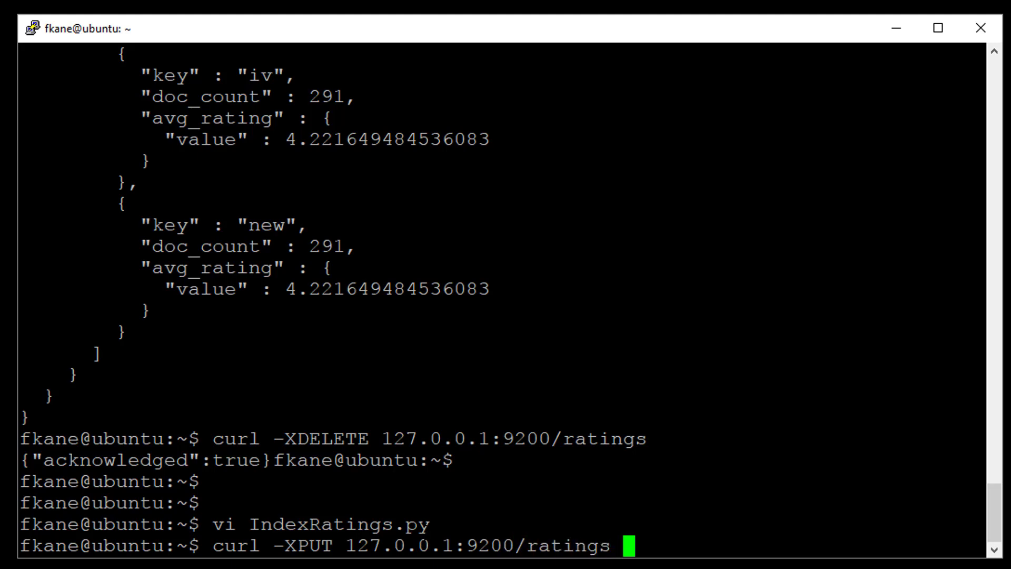
{"action": "type", "text": "/ -d '"}
{"action": "type", "text": "{"}
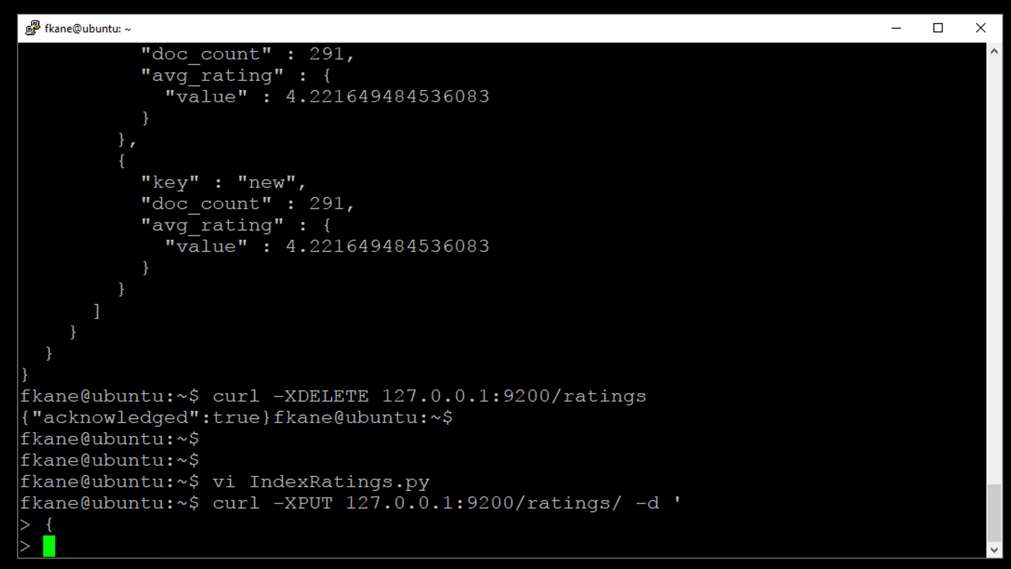
{"action": "type", "text": "\"map"}
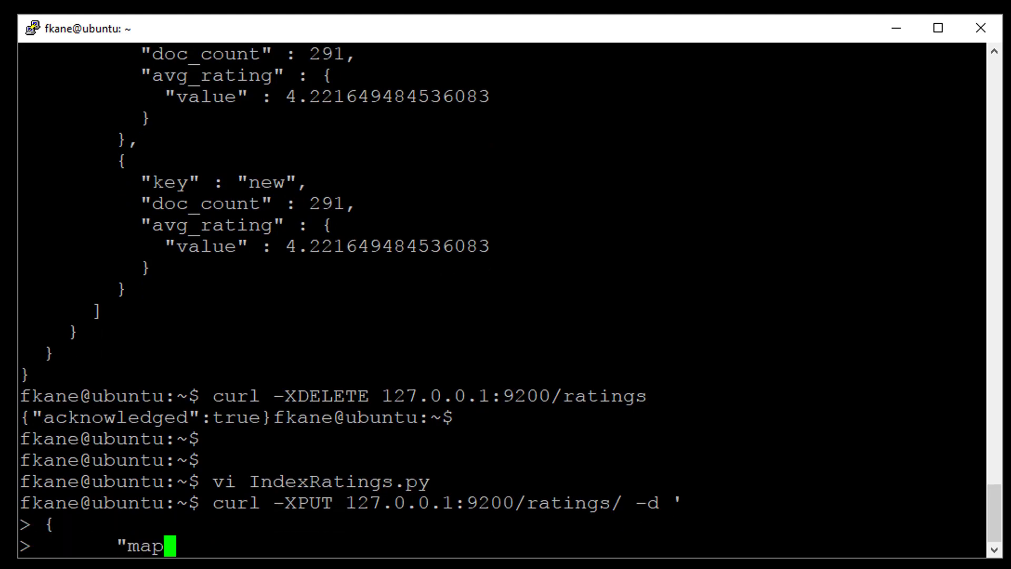
{"action": "type", "text": "pings\" : {"}
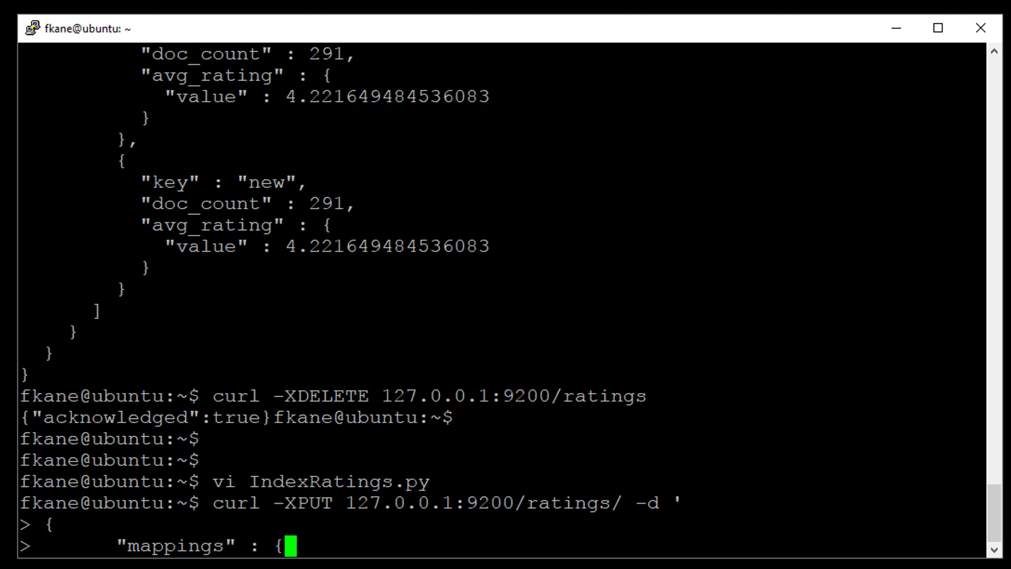
{"action": "type", "text": "r"}
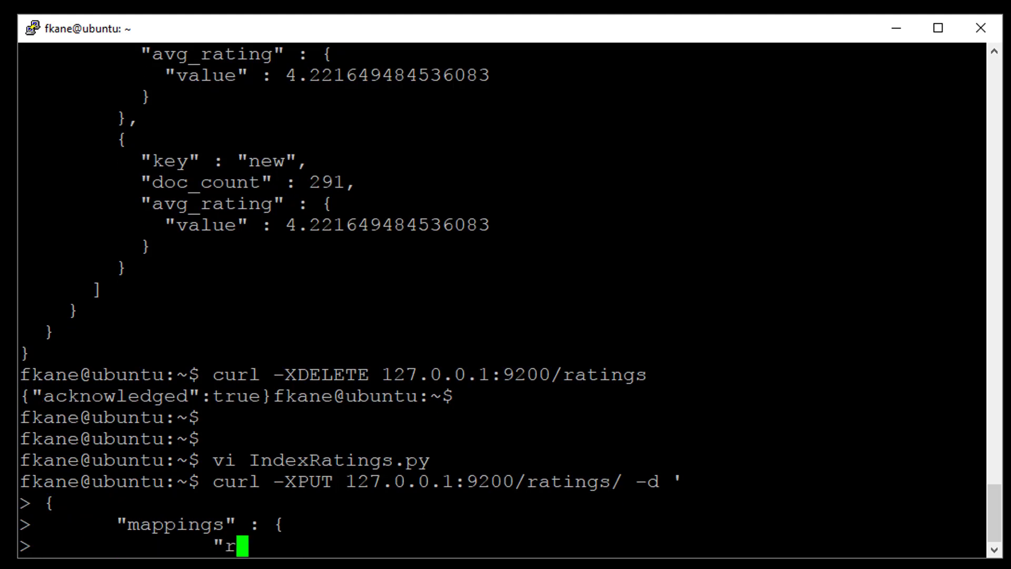
{"action": "type", "text": "ating\" : {"}
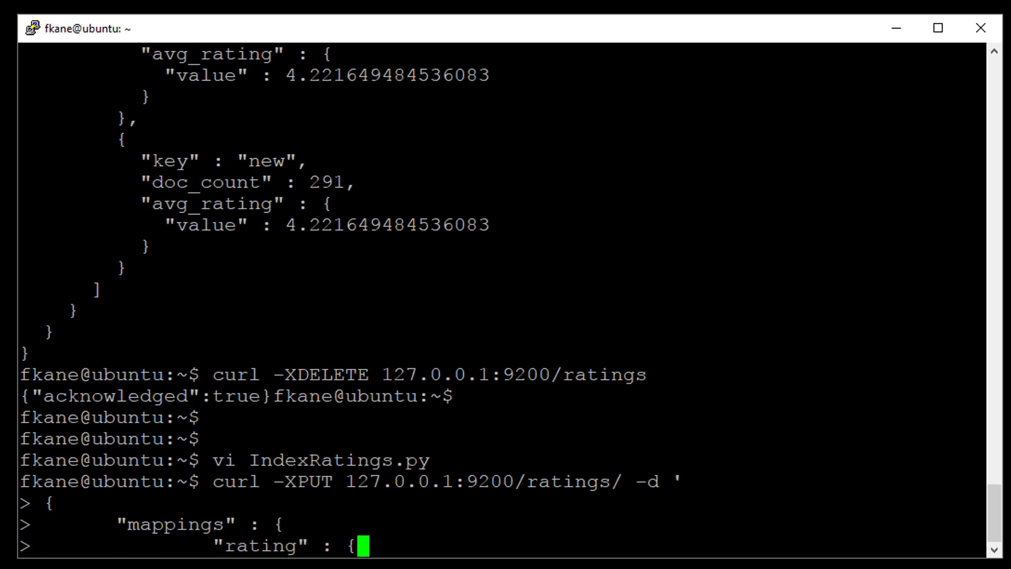
{"action": "key", "text": "Return"}
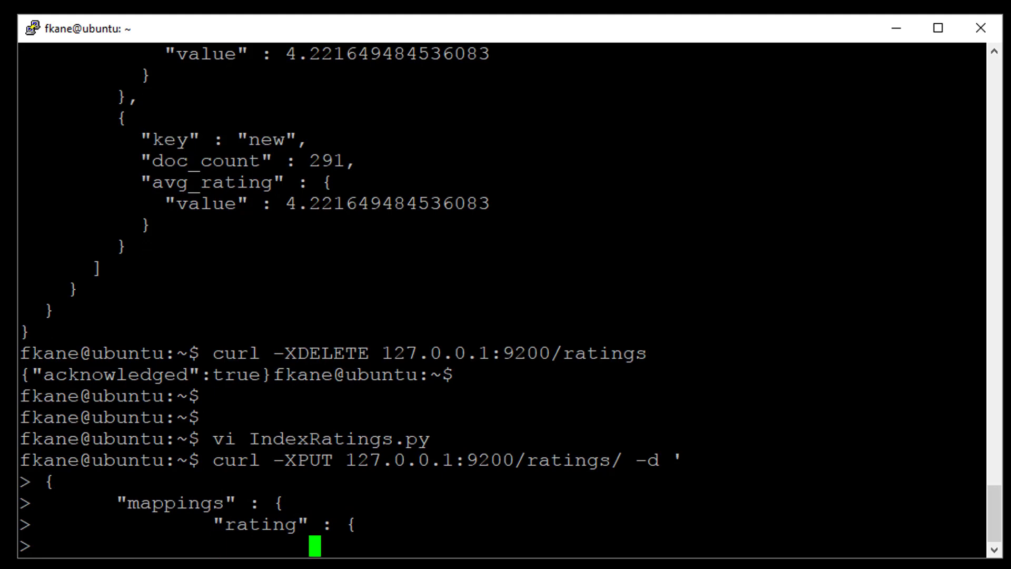
Set _all enabled false and open the properties block.
{"action": "type", "text": "\"_all\" :"}
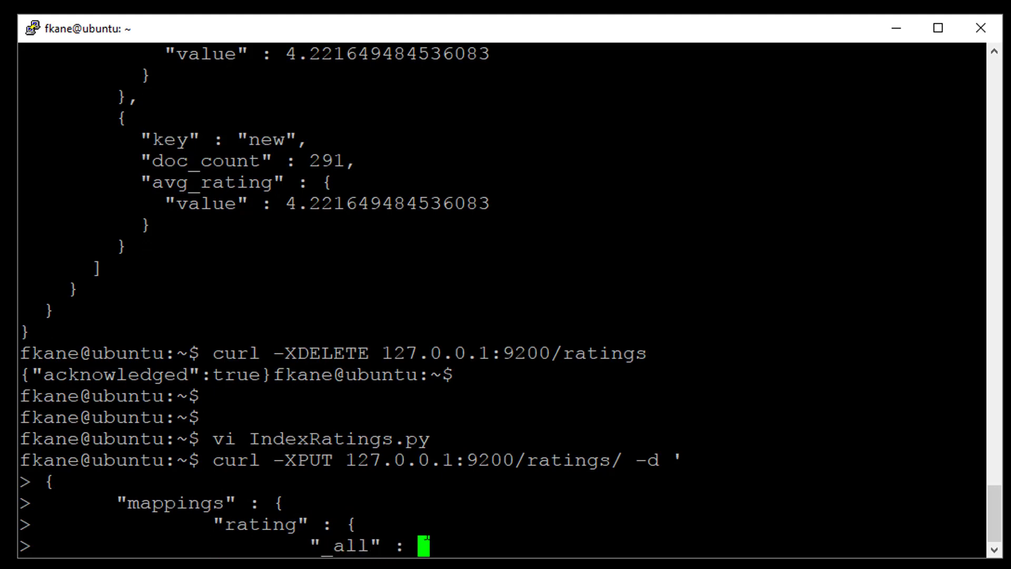
{"action": "type", "text": "{\"enabl"}
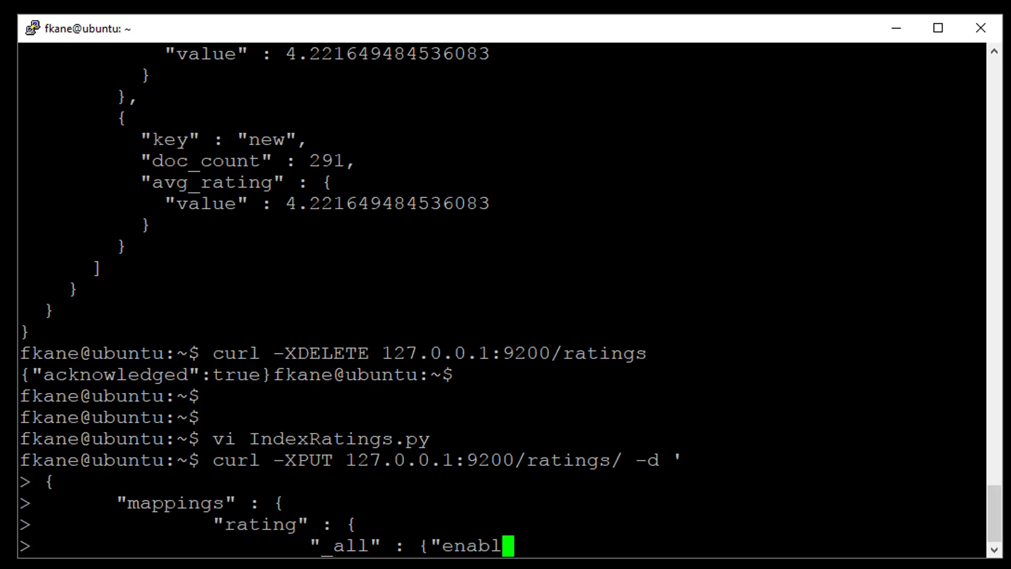
{"action": "type", "text": "ed\": false},"}
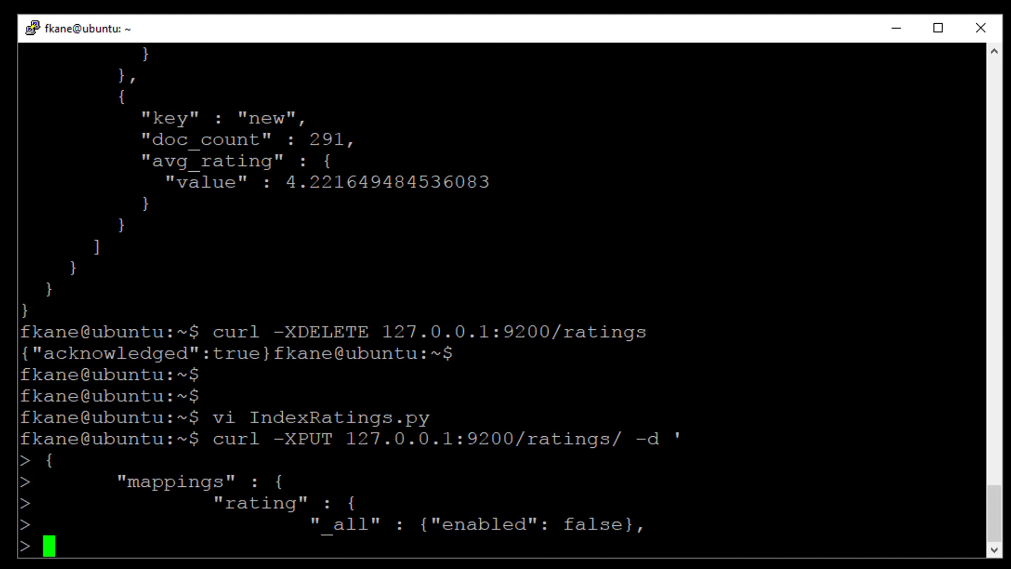
{"action": "type", "text": "\""}
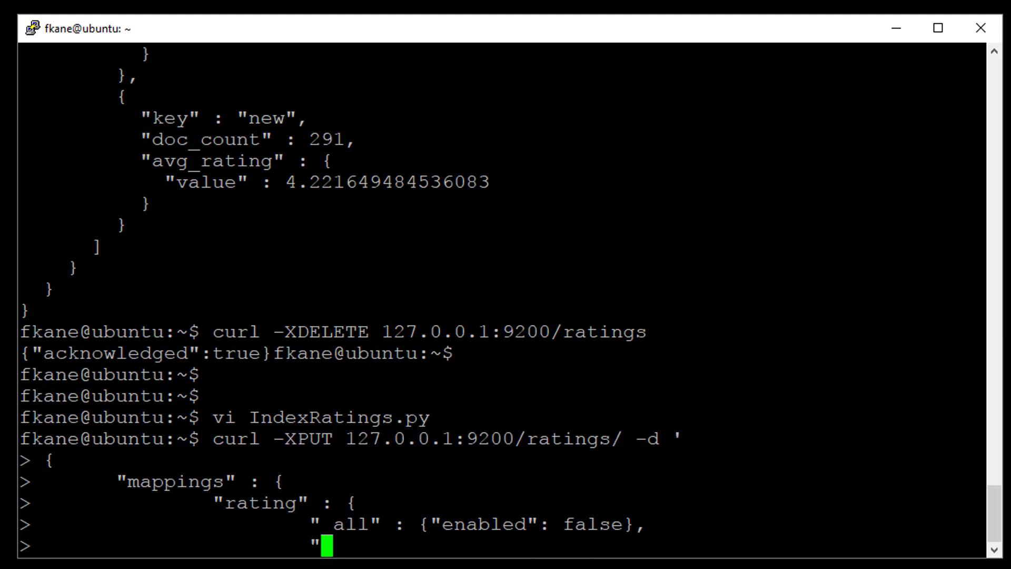
{"action": "type", "text": "properties"}
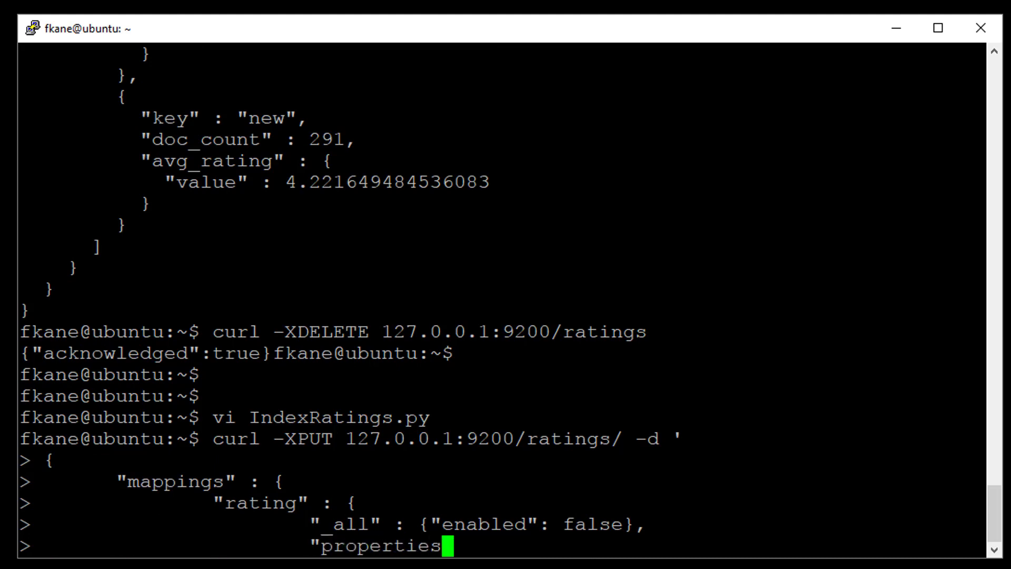
{"action": "key", "text": "Return"}
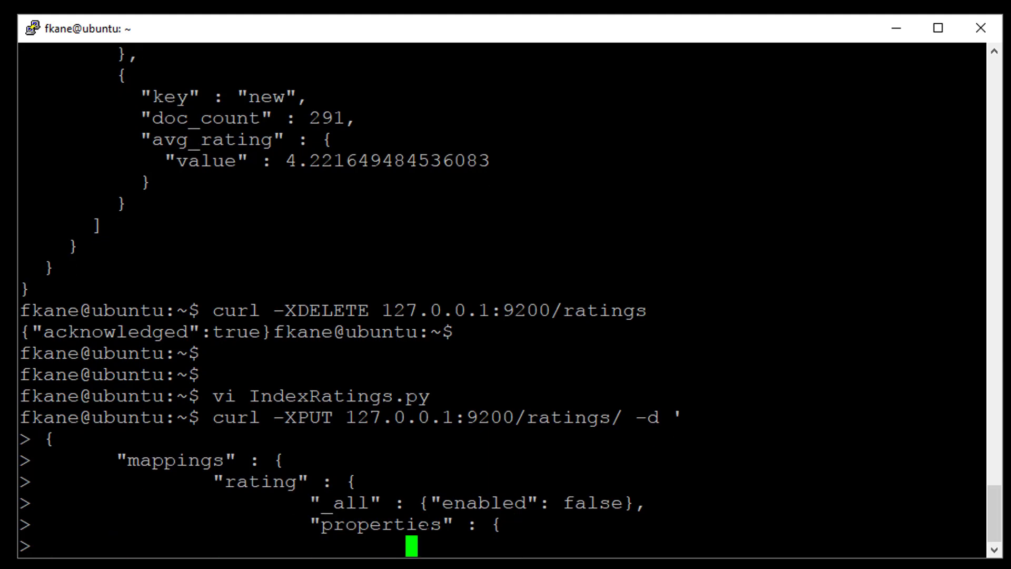
Map title as type string with fielddata true.
{"action": "type", "text": "\"title\" : {"}
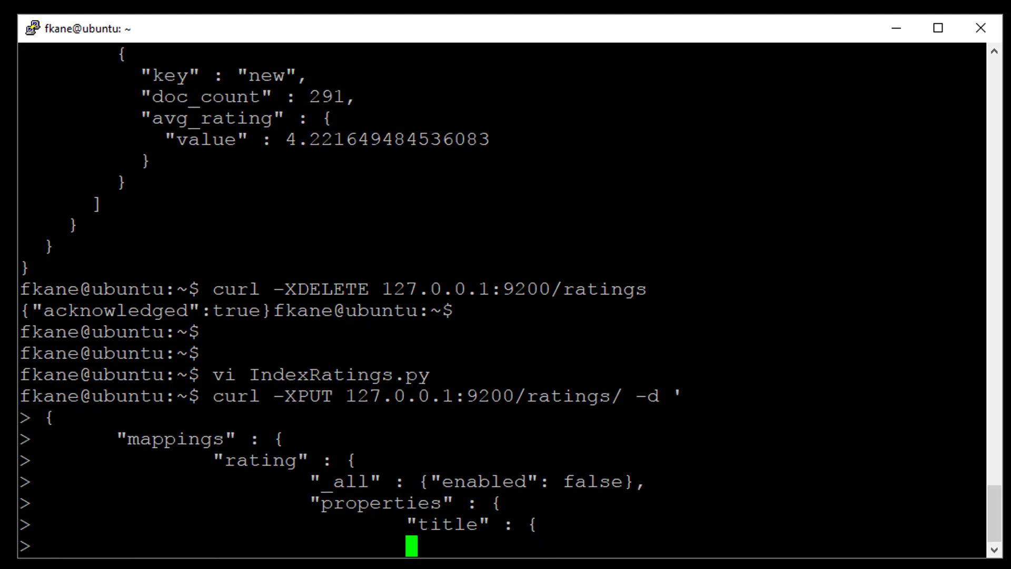
{"action": "type", "text": "\"type\""}
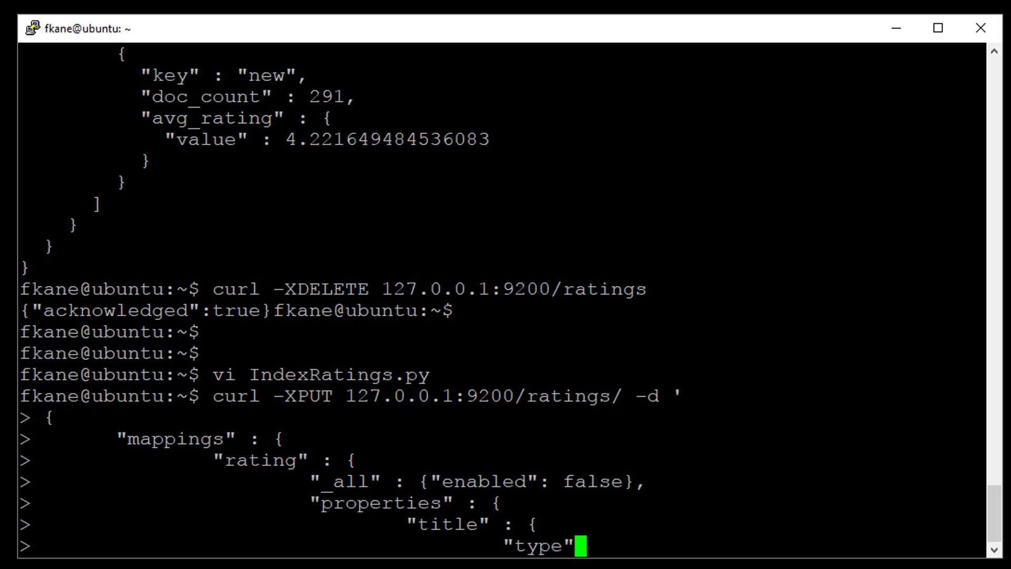
{"action": "type", "text": ": \"string\","}
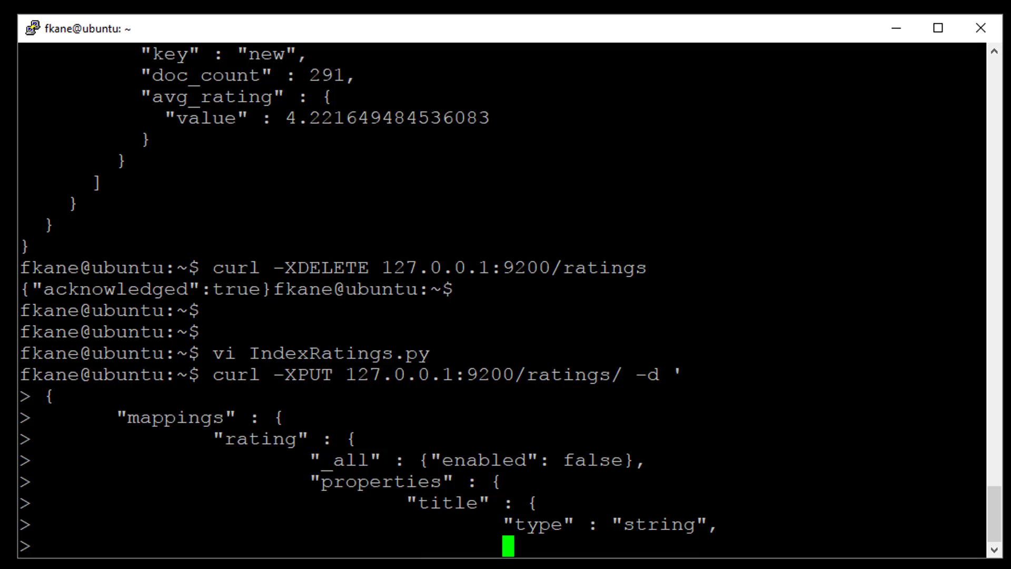
{"action": "type", "text": "\"fie"}
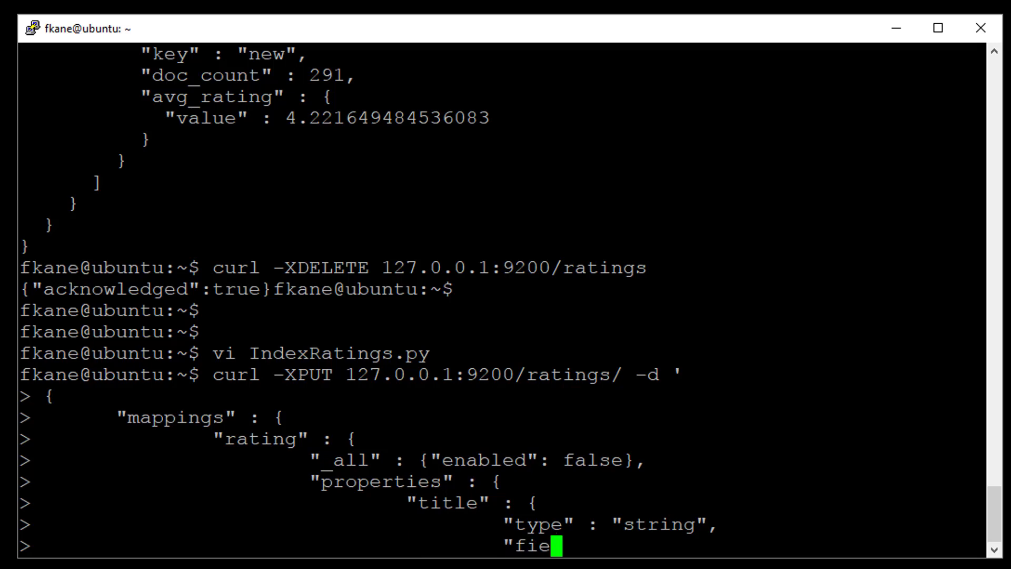
{"action": "type", "text": "lddata\" :"}
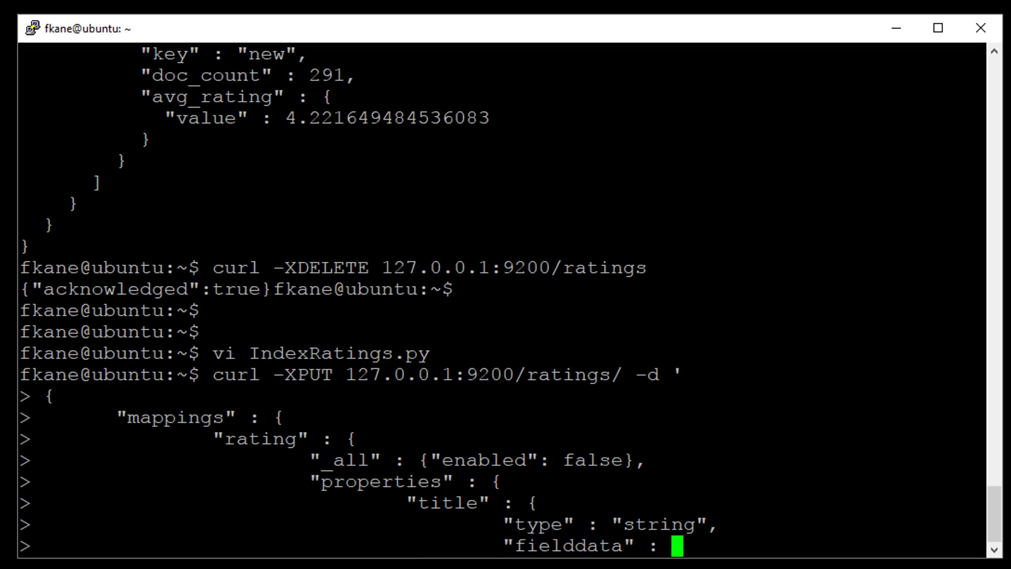
{"action": "type", "text": "true,"}
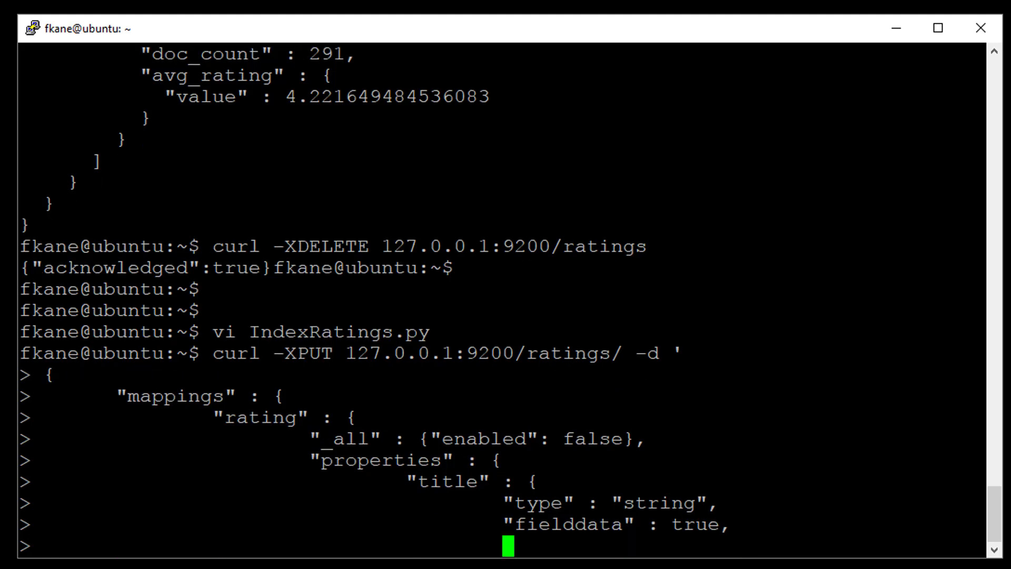
Add a fields raw sub-field of type string with index not_analyzed.
{"action": "type", "text": "\"fields\" : {"}
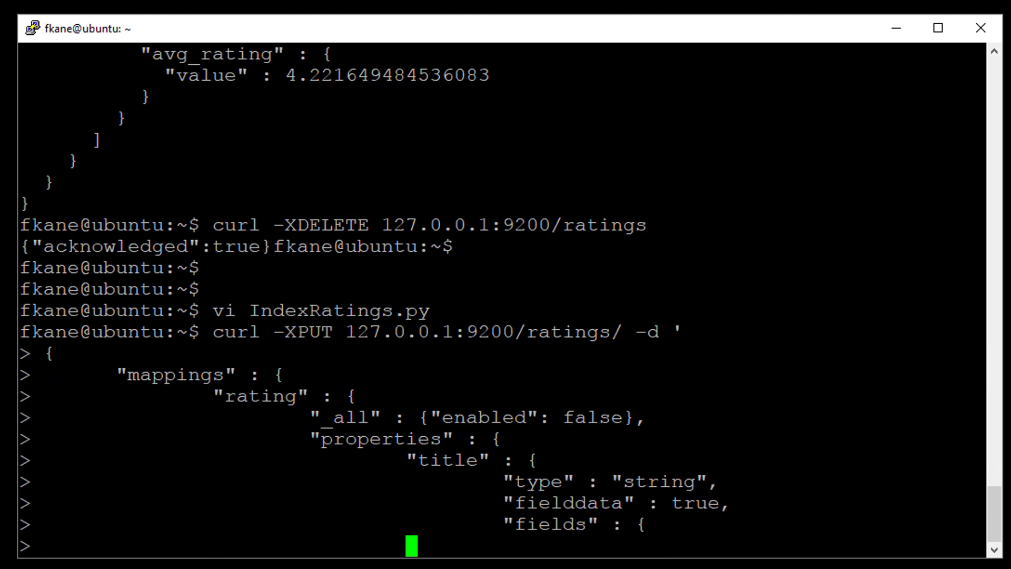
{"action": "type", "text": "\""}
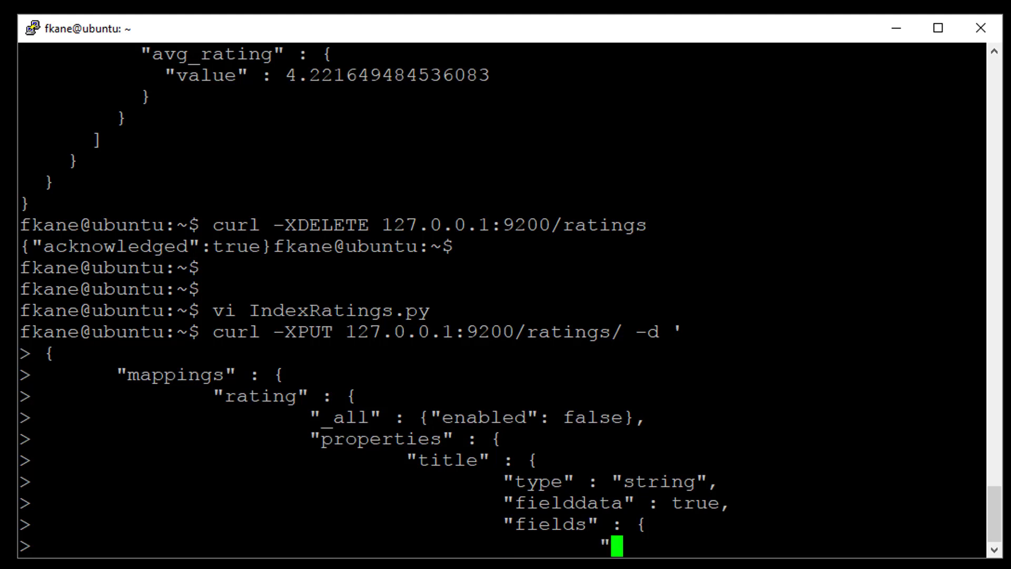
{"action": "type", "text": "raw\": {"}
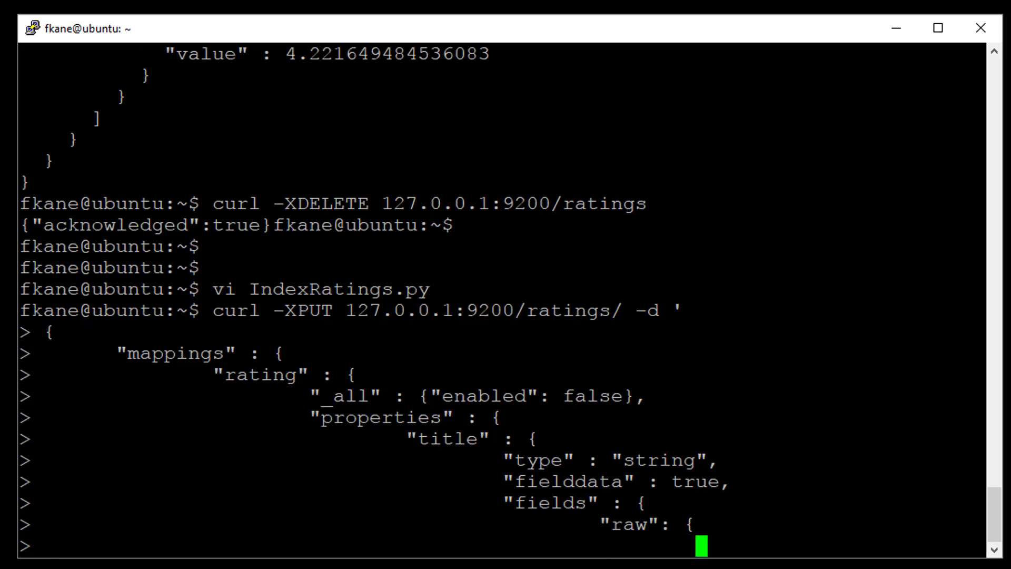
{"action": "type", "text": "\"type\" : \"string\","}
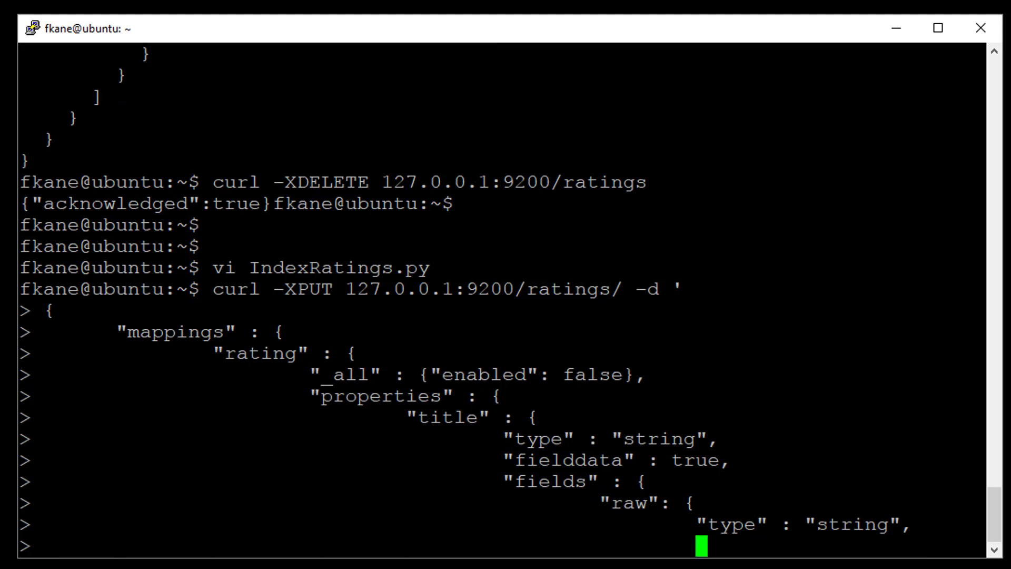
{"action": "type", "text": "\"index\""}
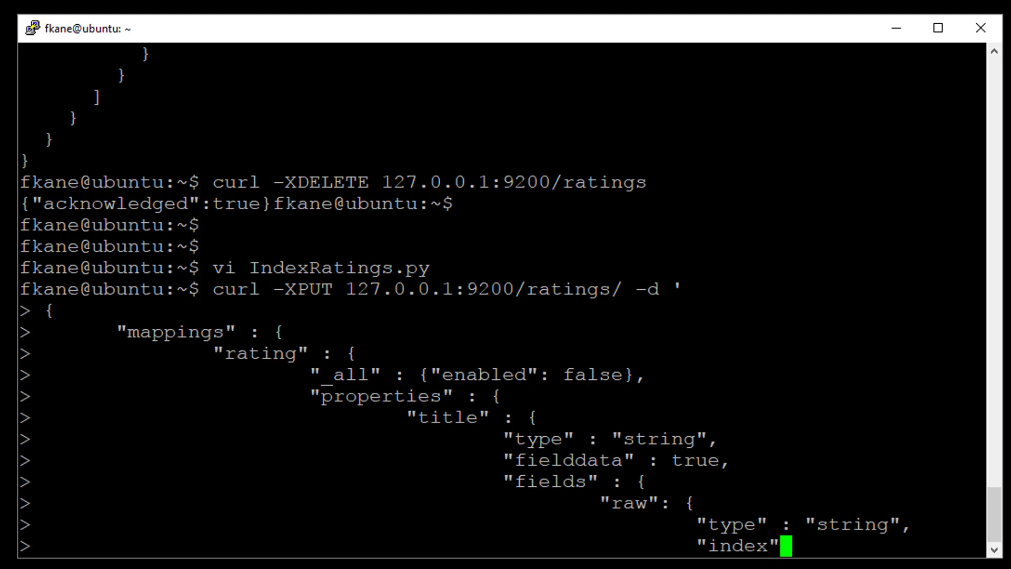
{"action": "type", "text": ": \"not_"}
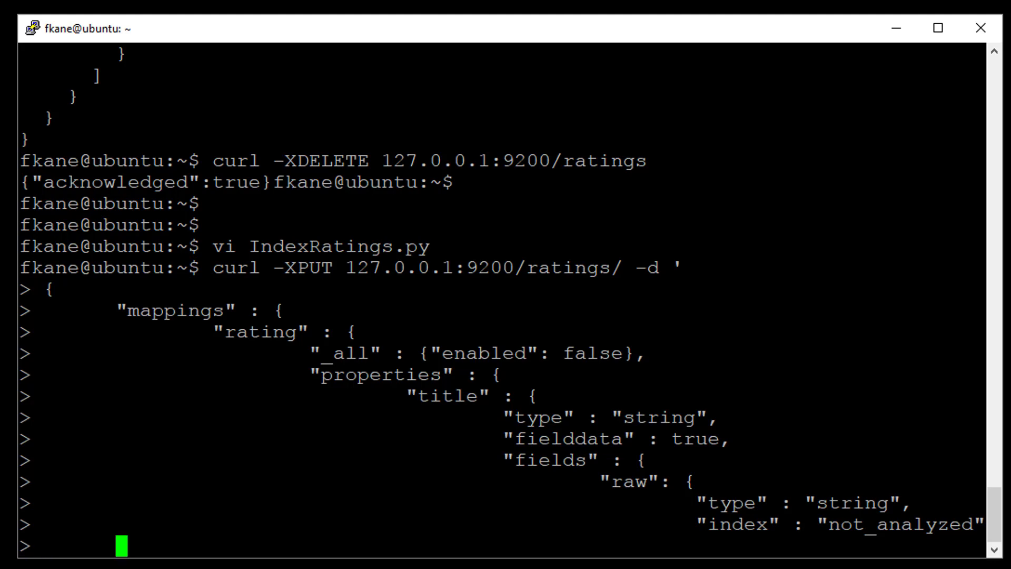
Close the mapping braces and quote, then submit the index re-creation request.
{"action": "key", "text": "ctrl+v"}
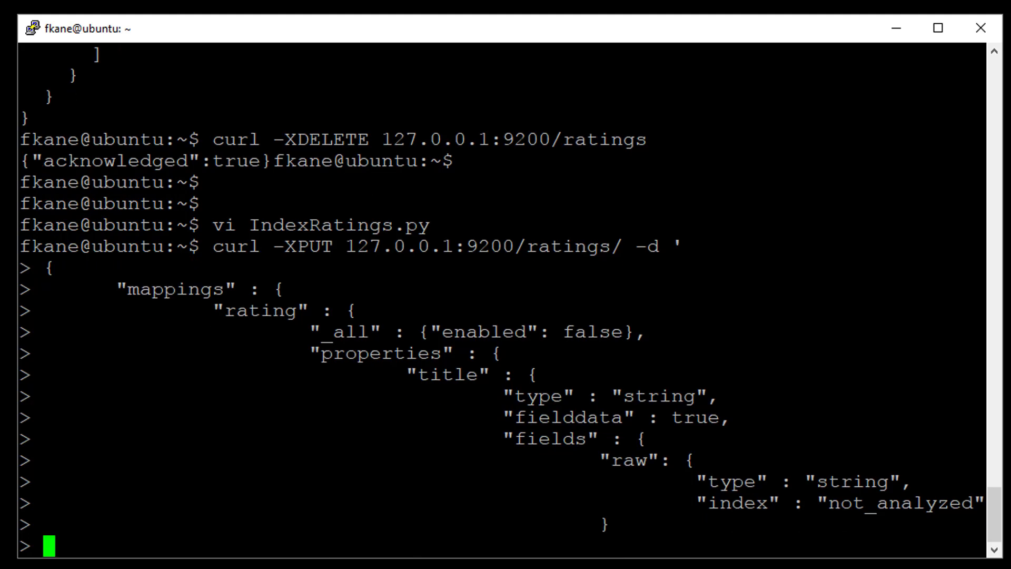
{"action": "type", "text": "v"}
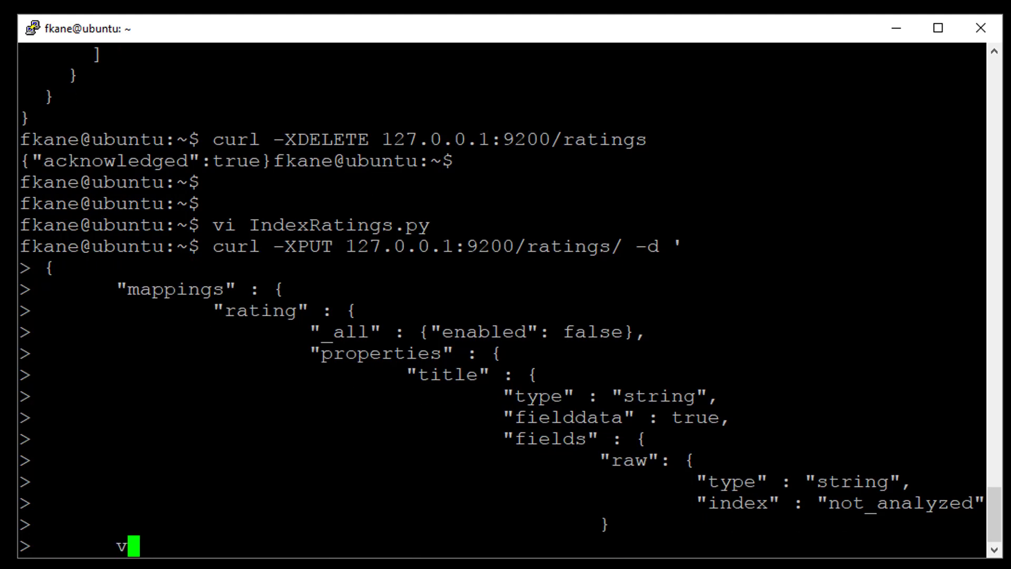
{"action": "key", "text": "BackSpace"}
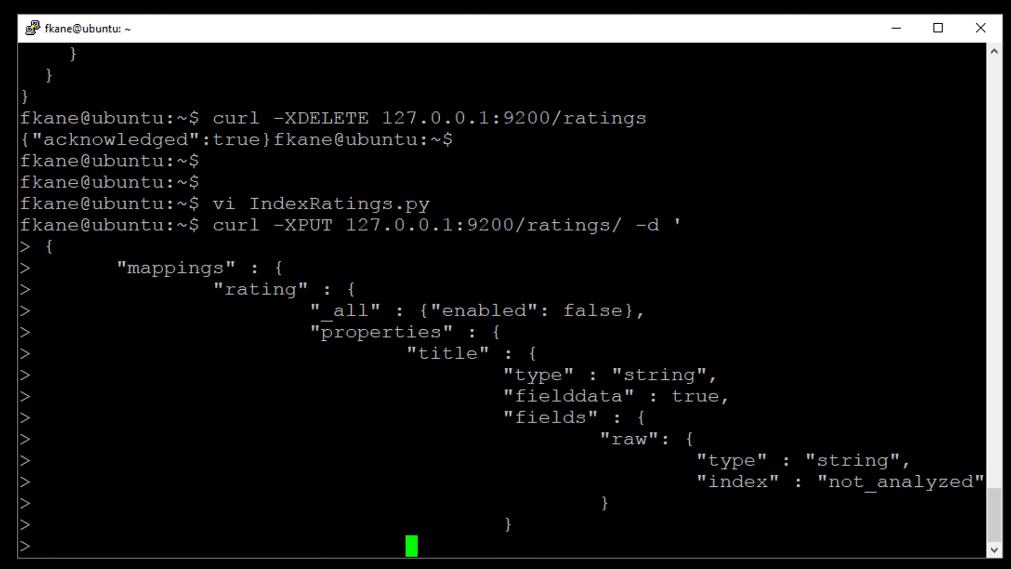
{"action": "type", "text": "}"}
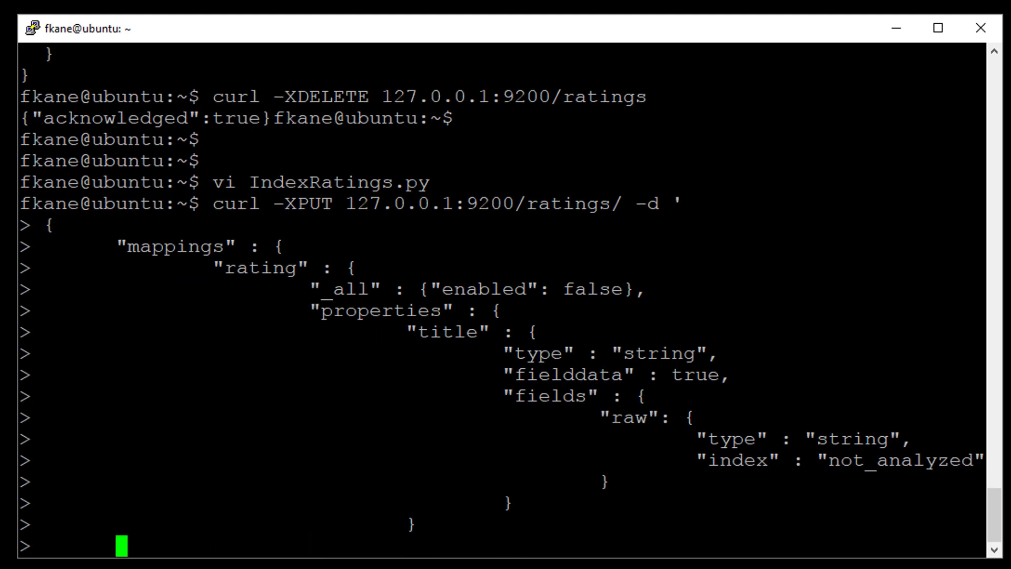
{"action": "type", "text": "}"}
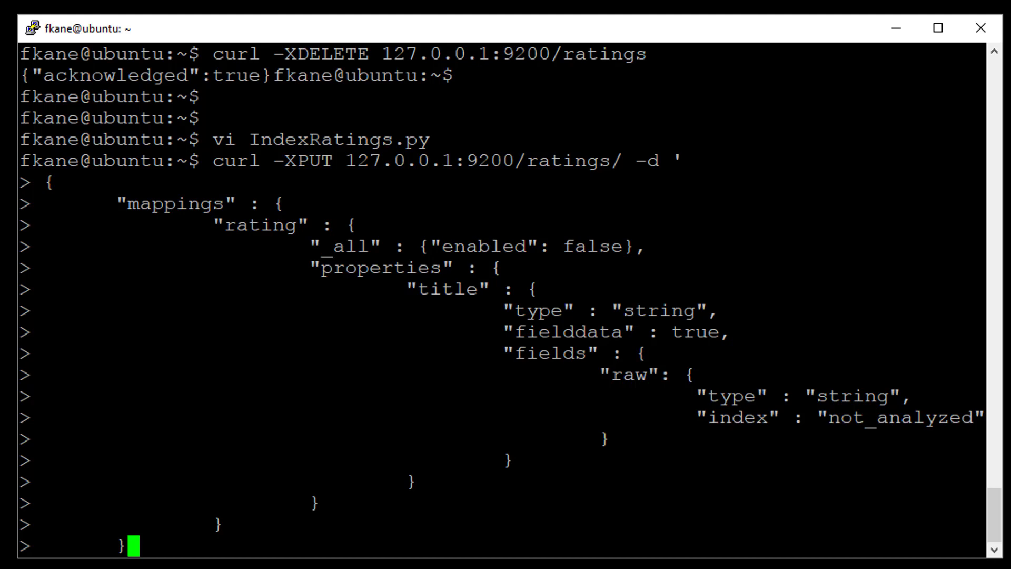
{"action": "type", "text": "'"}
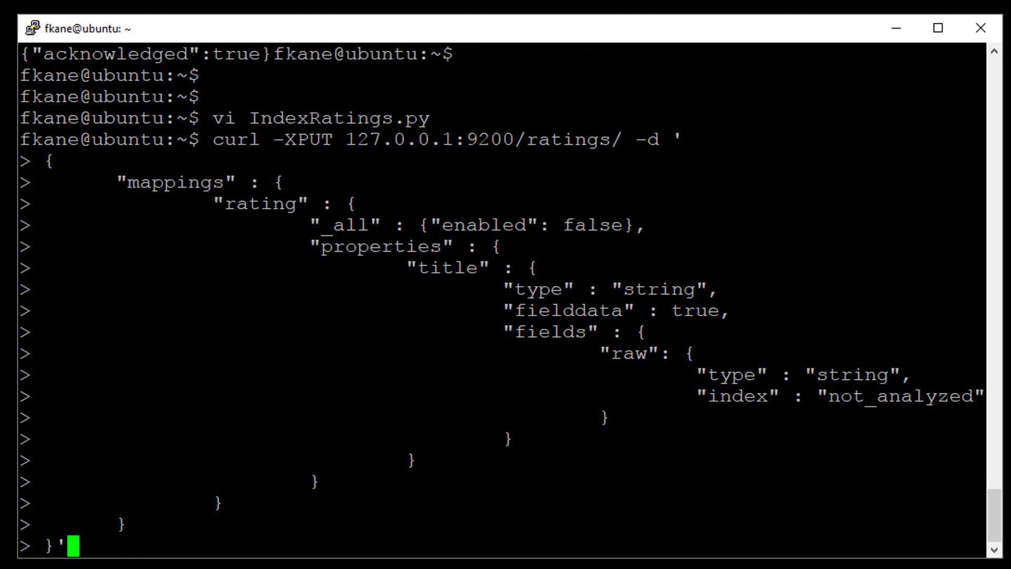
{"action": "key", "text": "Return"}
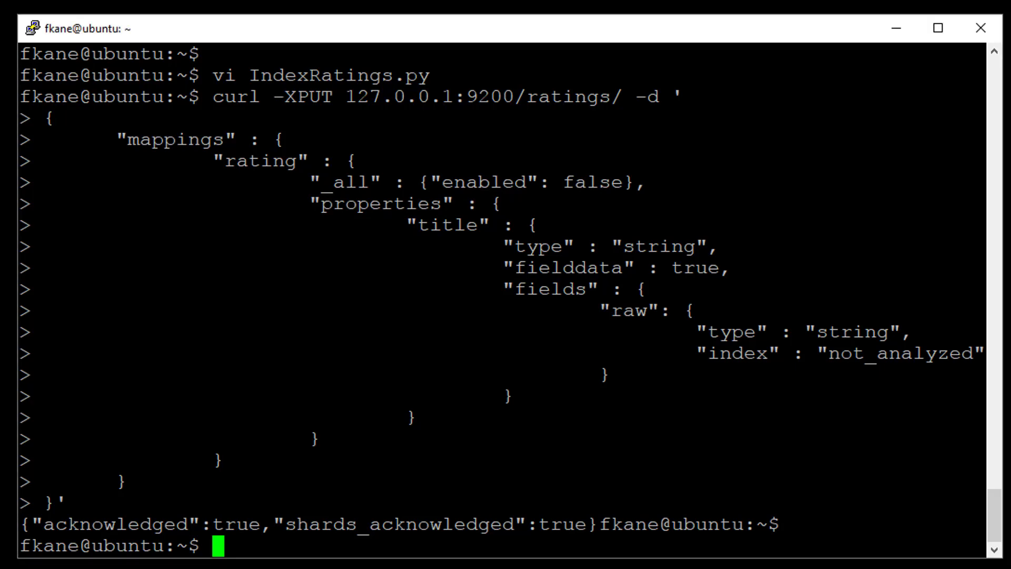
Rerun python3 IndexRatings.py to reload the ratings data into the new index.
{"action": "type", "text": "python3"}
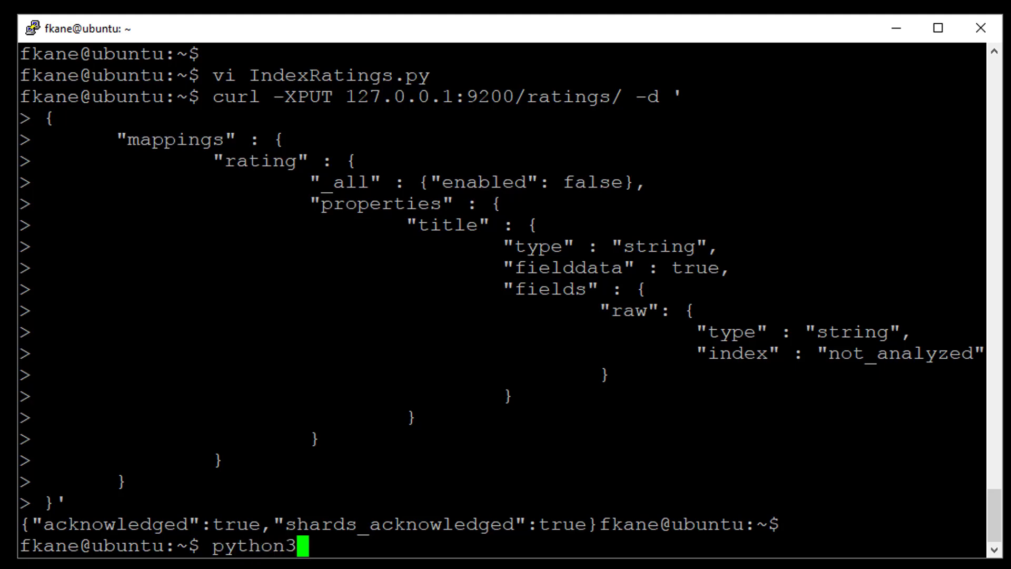
{"action": "type", "text": "IndexRatings.py"}
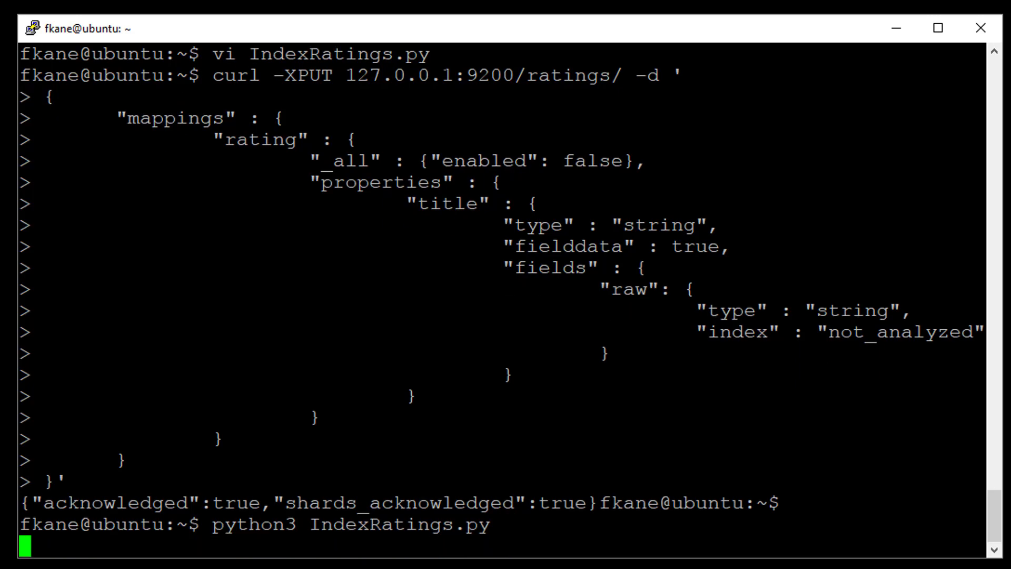
{"action": "key", "text": "Return"}
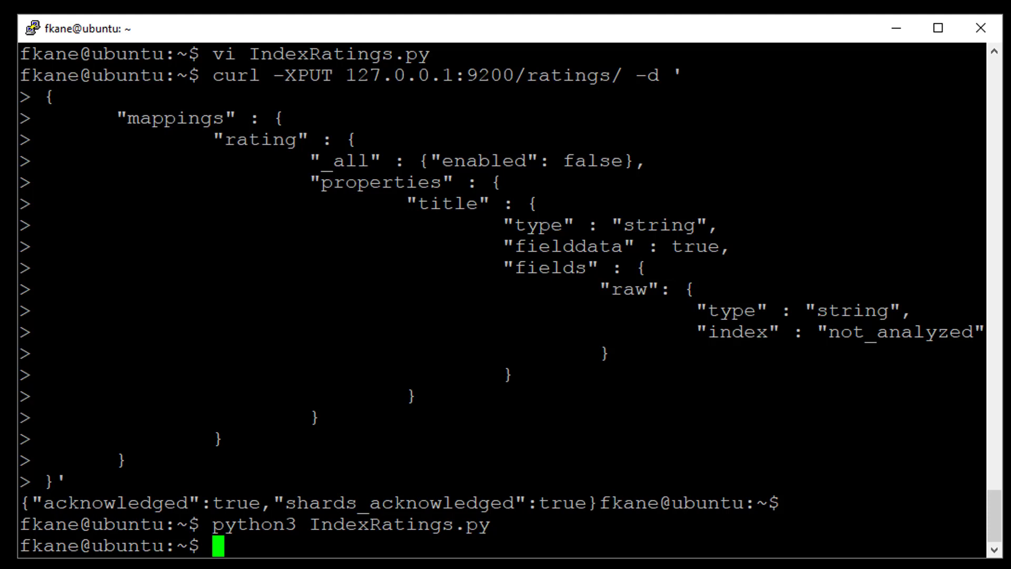
Fetch the mapping with curl -XGET 127.0.0.1:9200/ratings/_mapping?pretty.
{"action": "type", "text": "curl -X"}
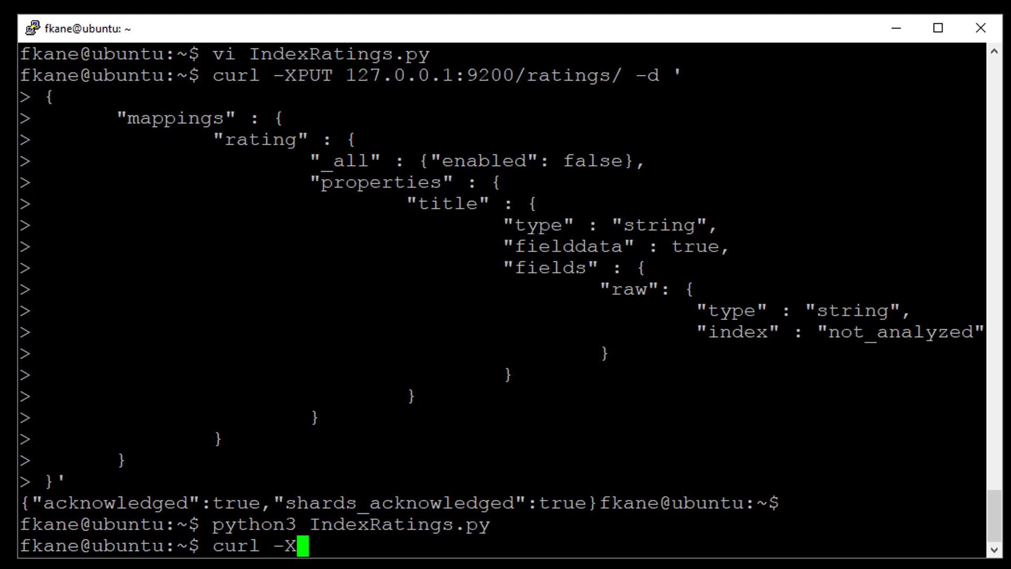
{"action": "type", "text": "GET 127."}
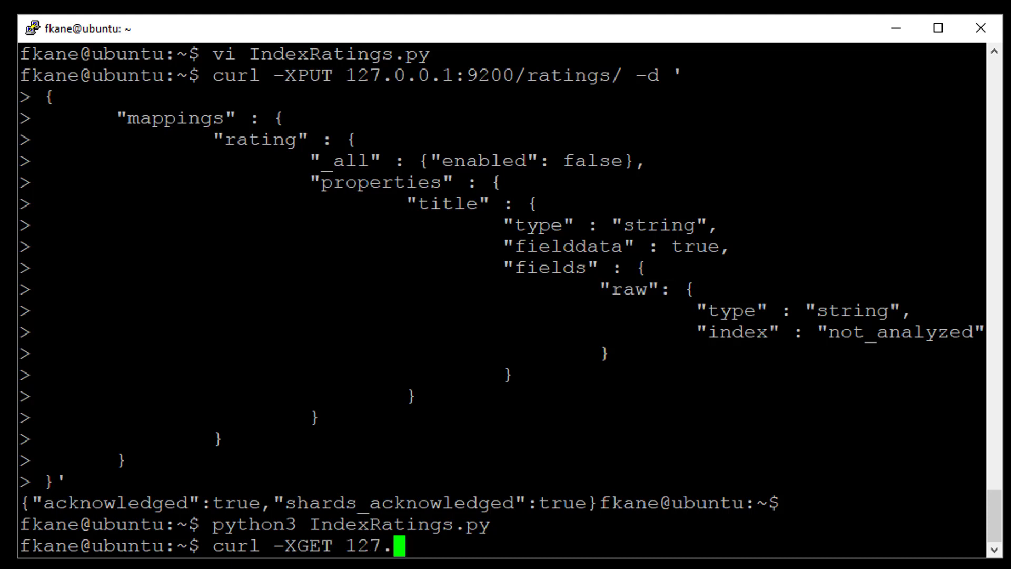
{"action": "type", "text": "0.0.1:9200/"}
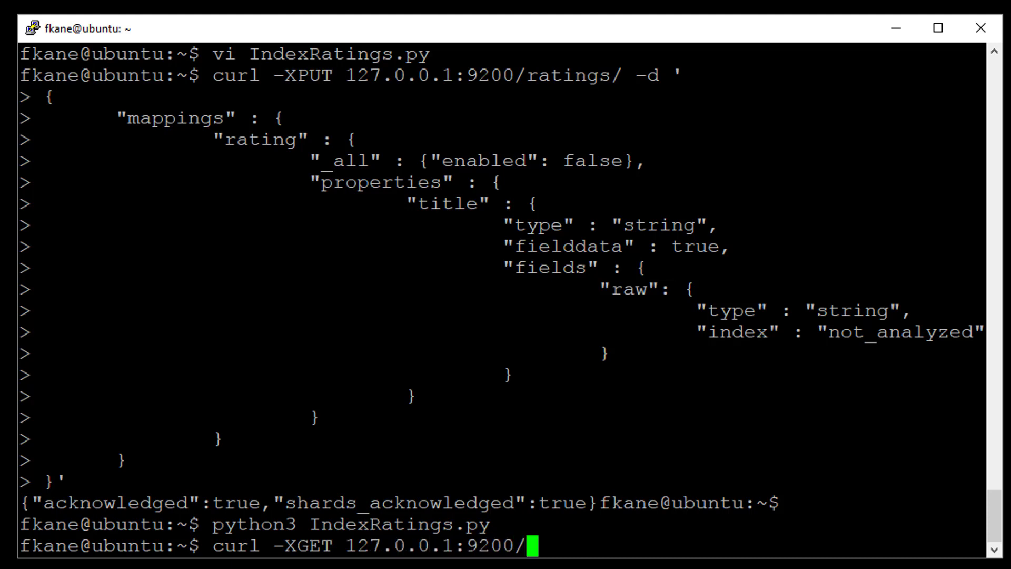
{"action": "type", "text": "ratings/_mapping"}
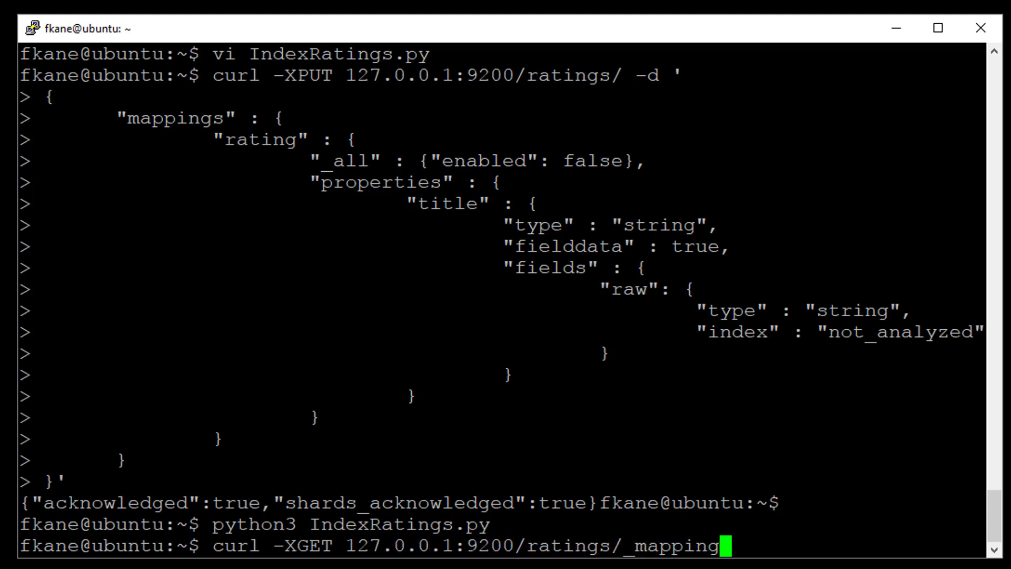
{"action": "type", "text": "?pretty"}
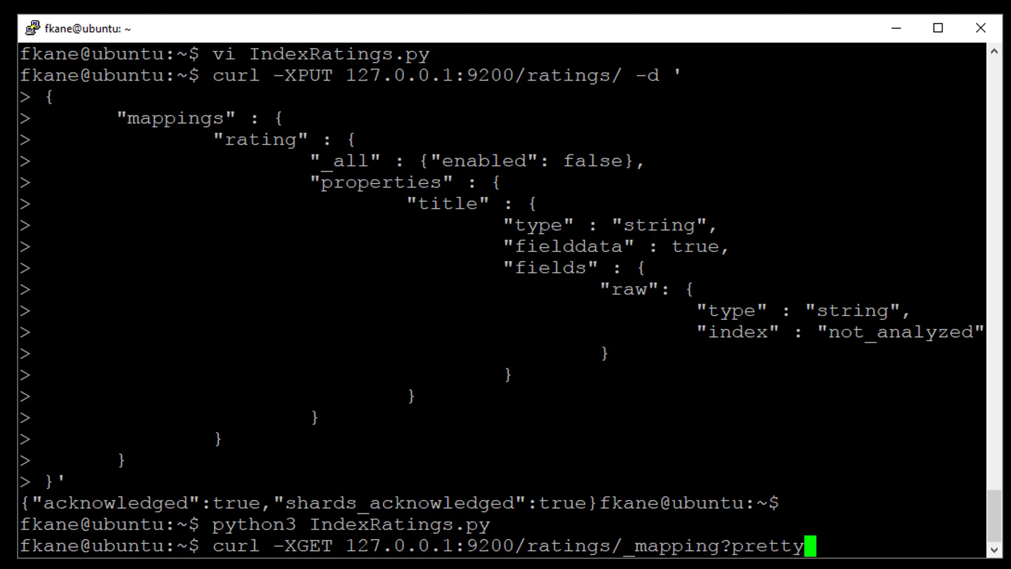
{"action": "key", "text": "Return"}
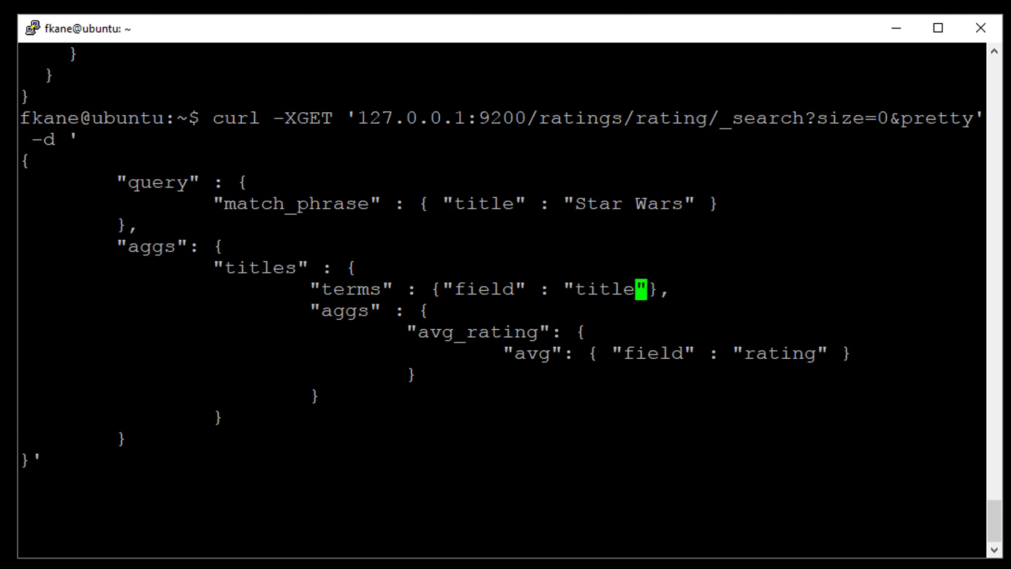
Change the terms aggregation field to title.raw and rerun the Star Wars query.
{"action": "type", "text": ".raw"}
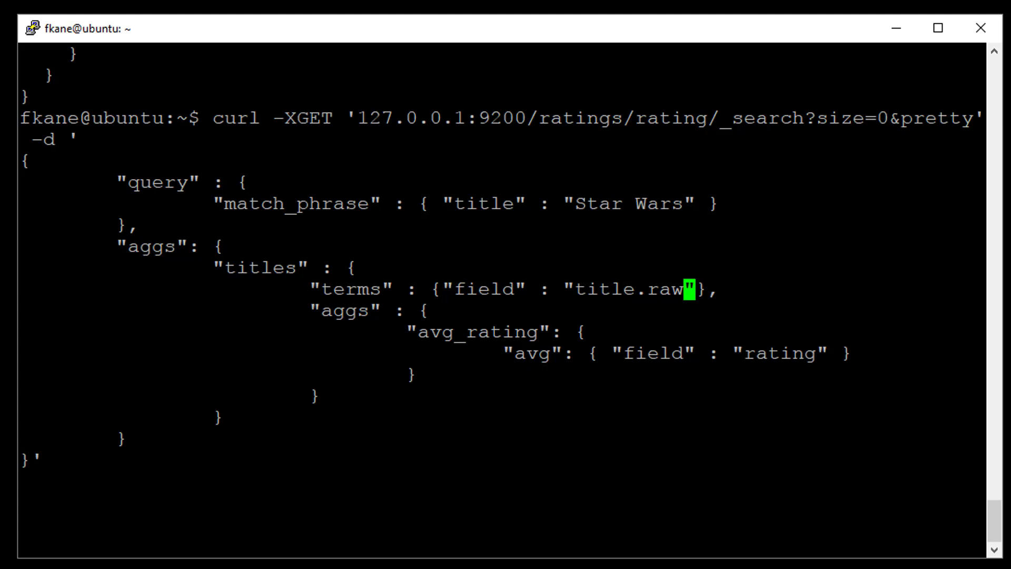
{"action": "key", "text": "Return"}
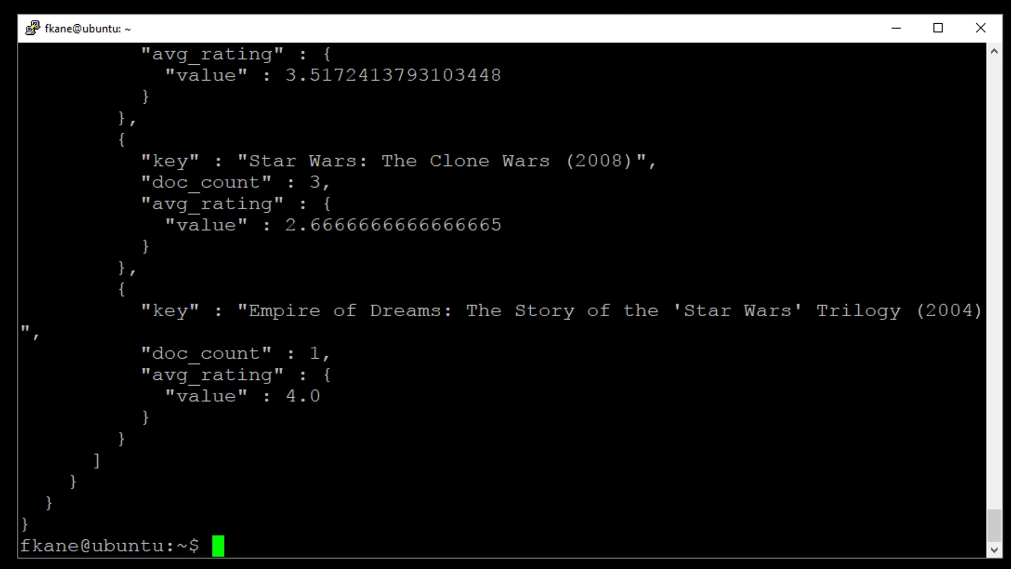
{"action": "scroll", "scroll_direction": "up", "scroll_amount": 3}
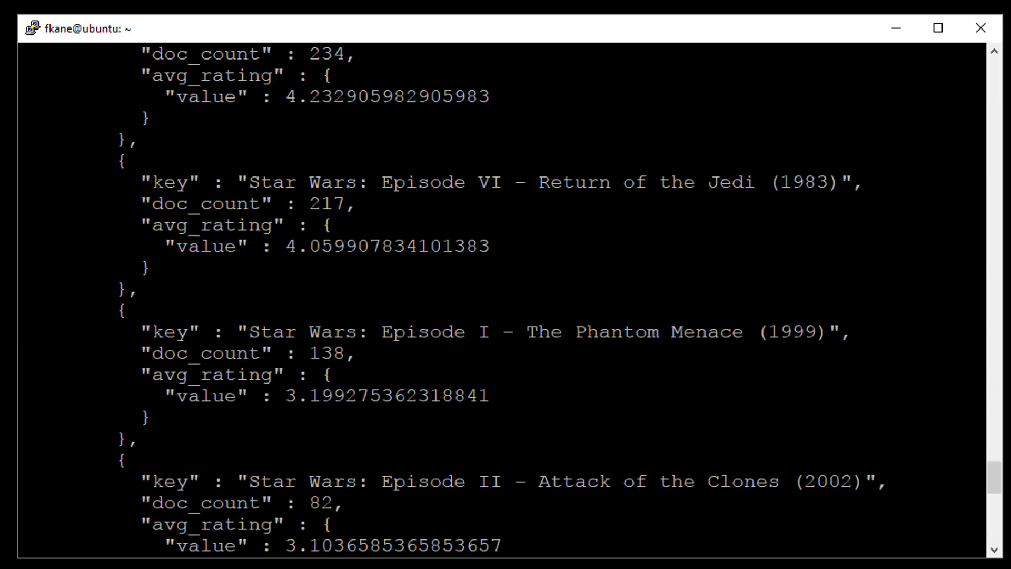
{"action": "scroll", "scroll_direction": "up", "scroll_amount": 3}
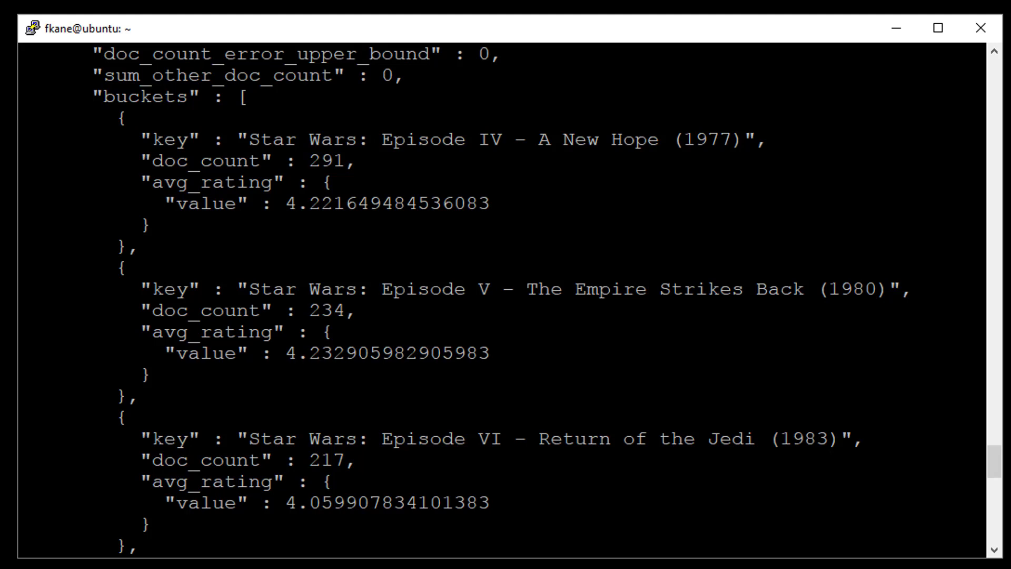
{"action": "scroll", "scroll_direction": "down", "scroll_amount": 3}
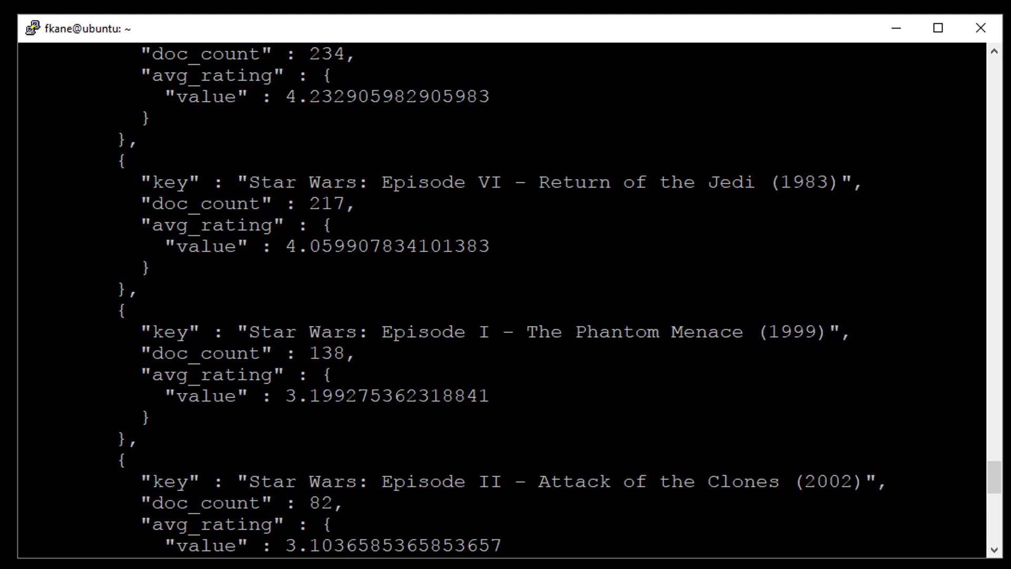
{"action": "scroll", "scroll_direction": "down", "scroll_amount": 3}
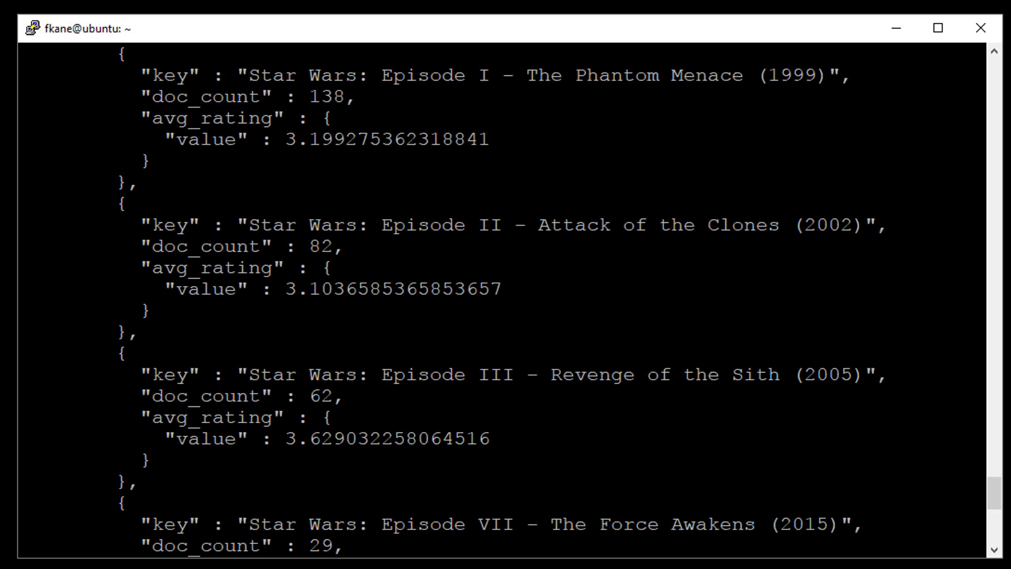
{"action": "scroll", "scroll_direction": "down", "scroll_amount": 3}
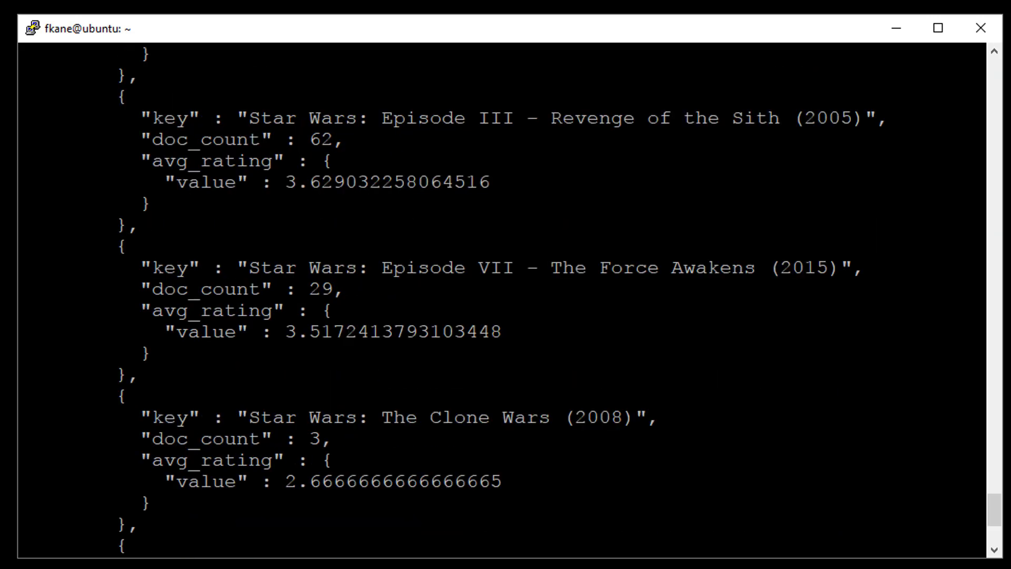
{"action": "scroll", "scroll_direction": "down", "scroll_amount": 3}
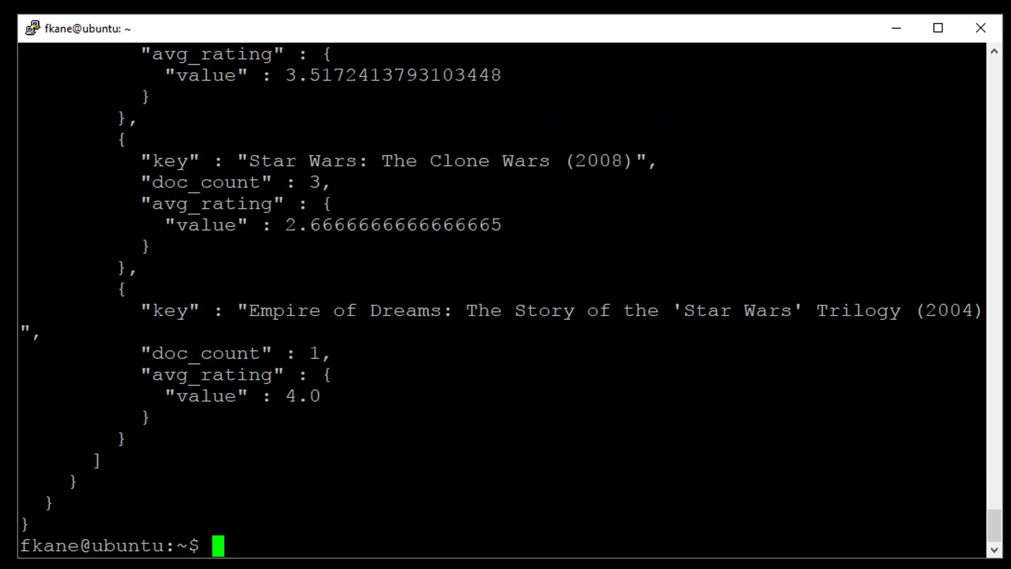